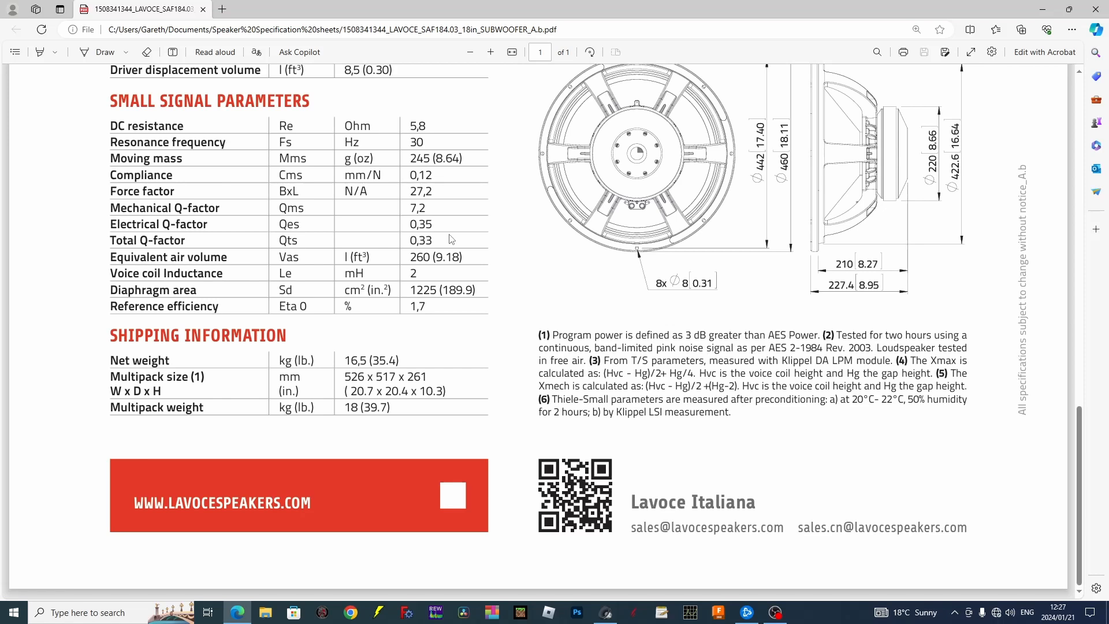
Step: Bring up WinISD and start a new design project
{"action": "scroll", "scroll_direction": "up", "scroll_amount": 3}
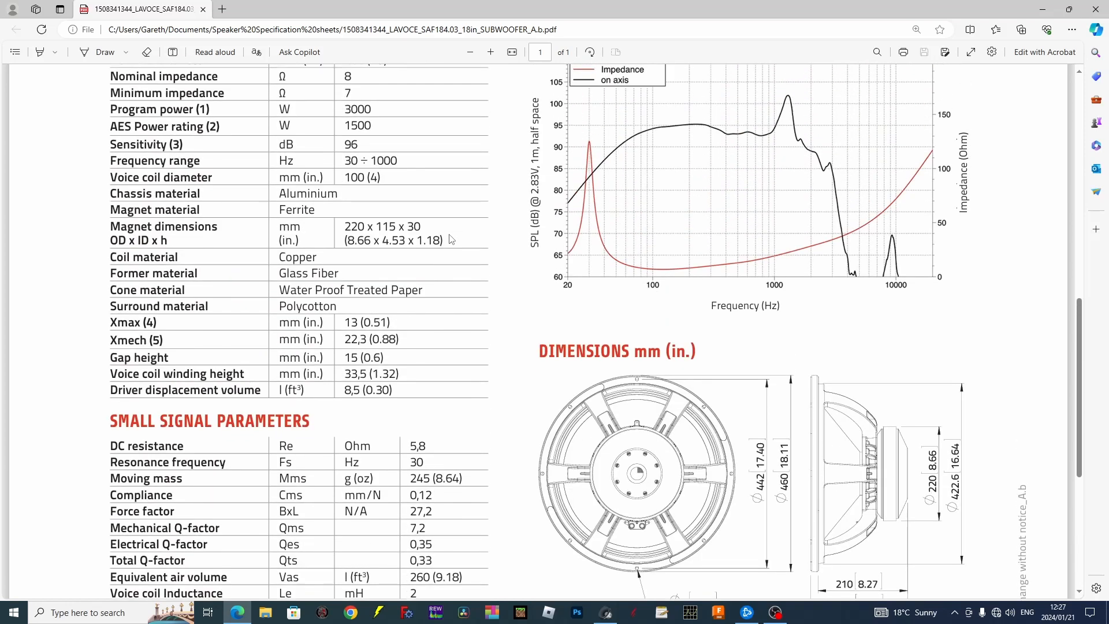
{"action": "mouse_move", "coordinate": [355, 102]}
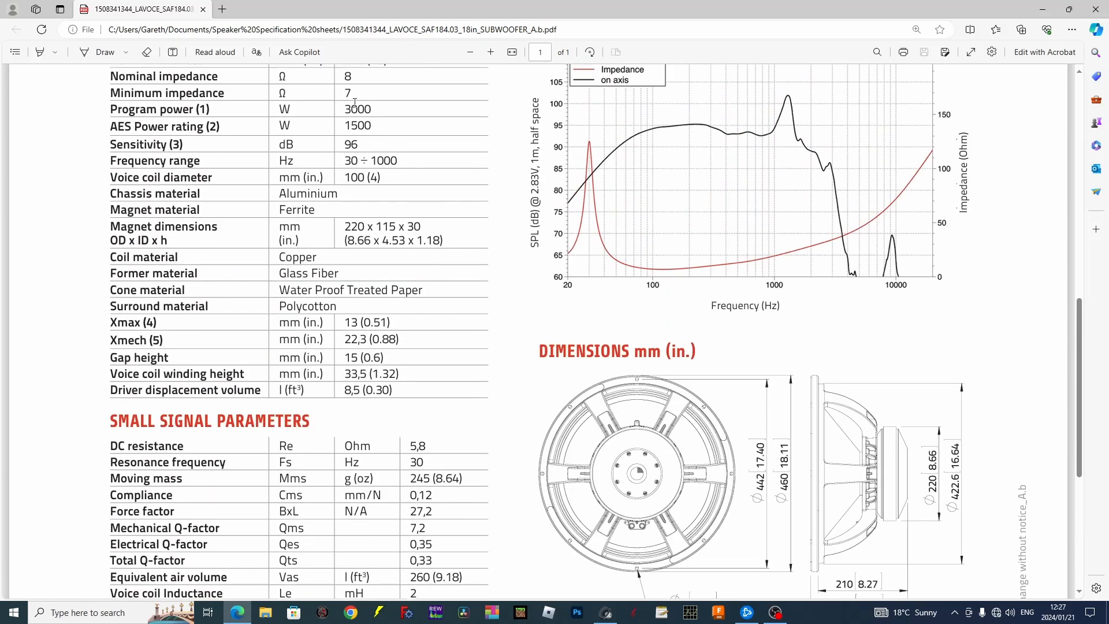
{"action": "mouse_move", "coordinate": [392, 110]}
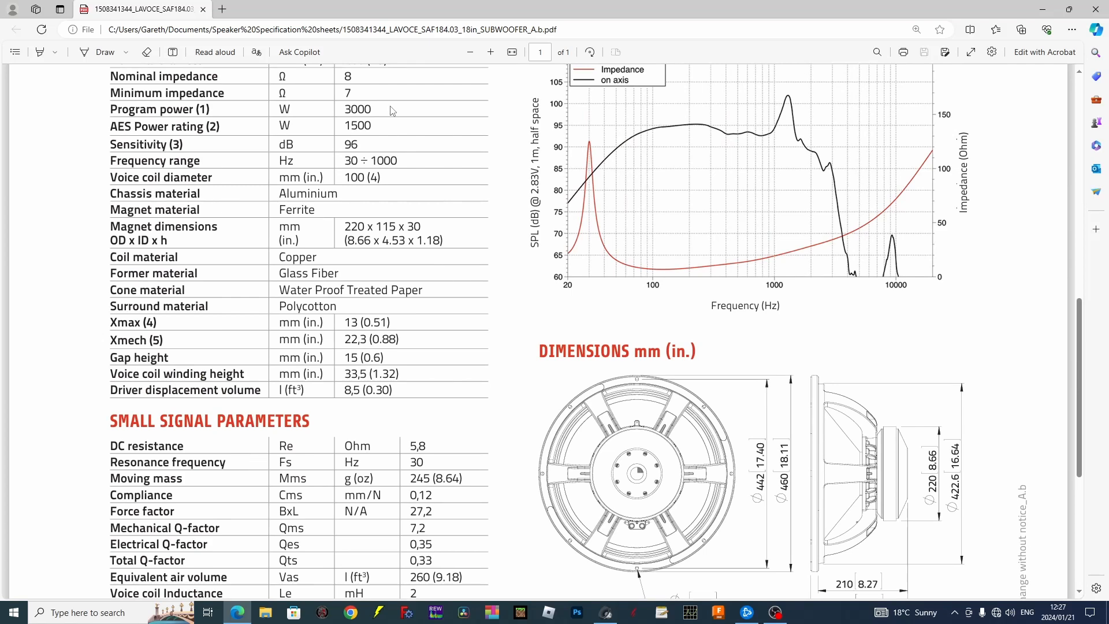
{"action": "mouse_move", "coordinate": [360, 113]}
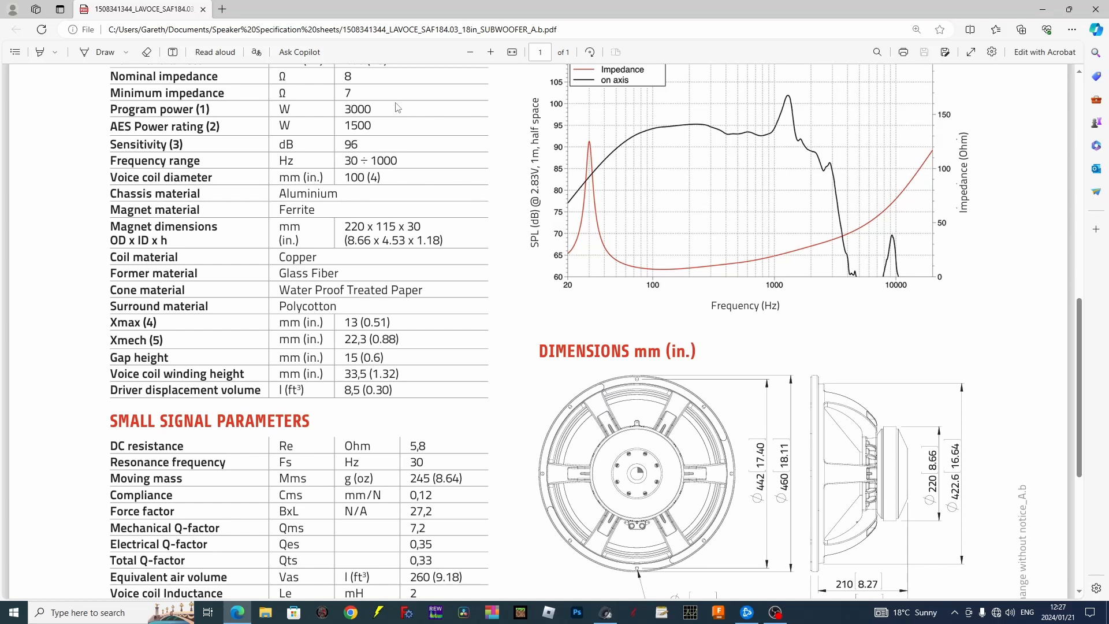
{"action": "mouse_move", "coordinate": [389, 124]}
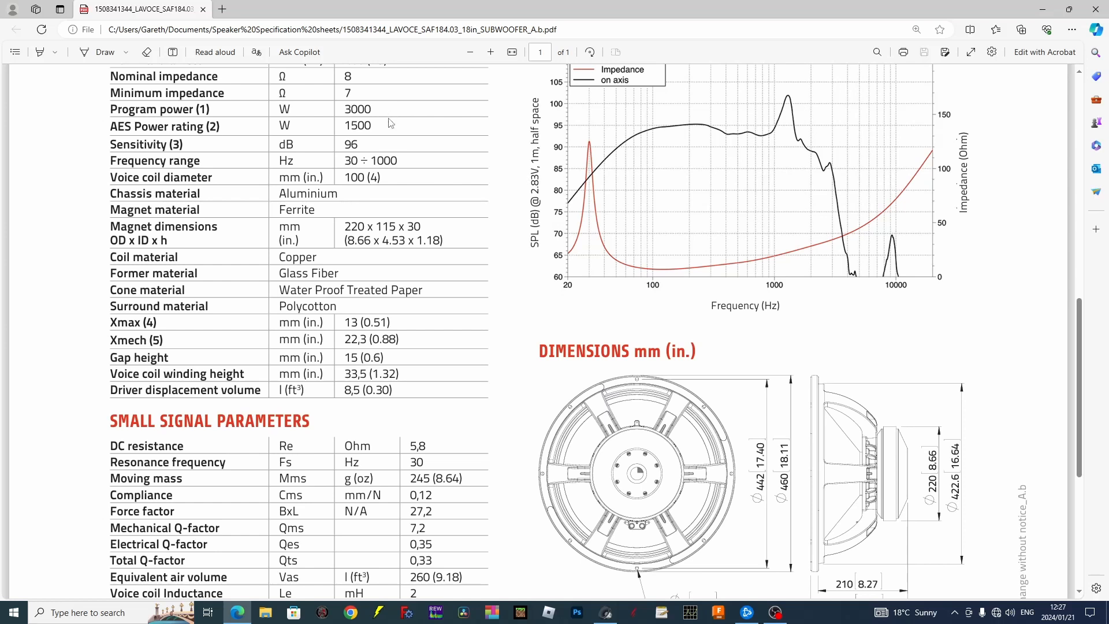
{"action": "scroll", "scroll_direction": "up", "scroll_amount": 3}
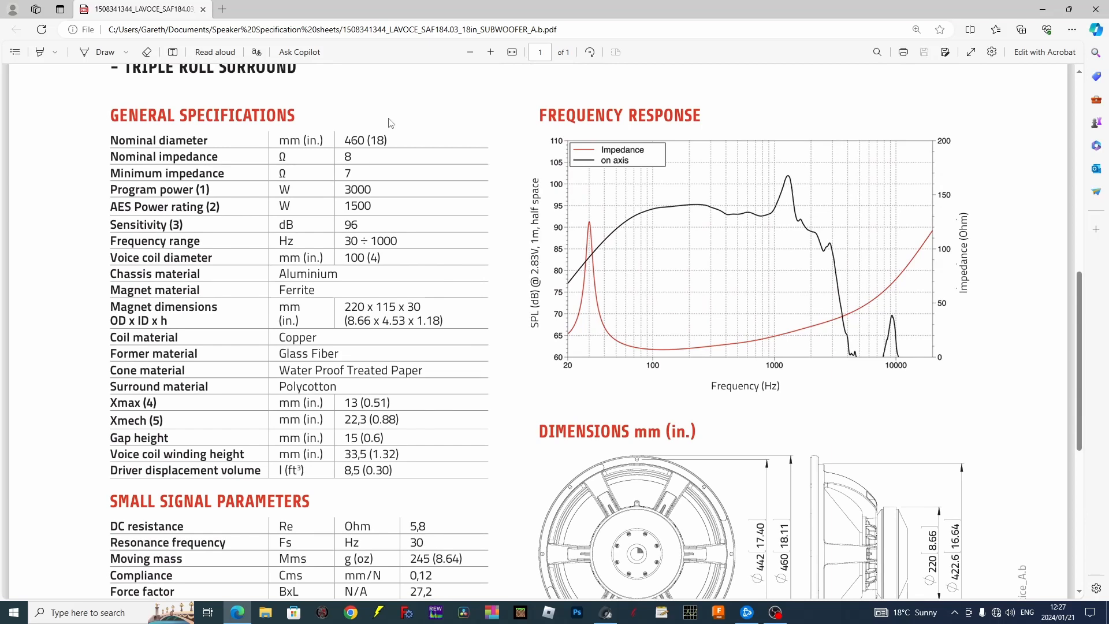
{"action": "scroll", "scroll_direction": "down", "scroll_amount": 3}
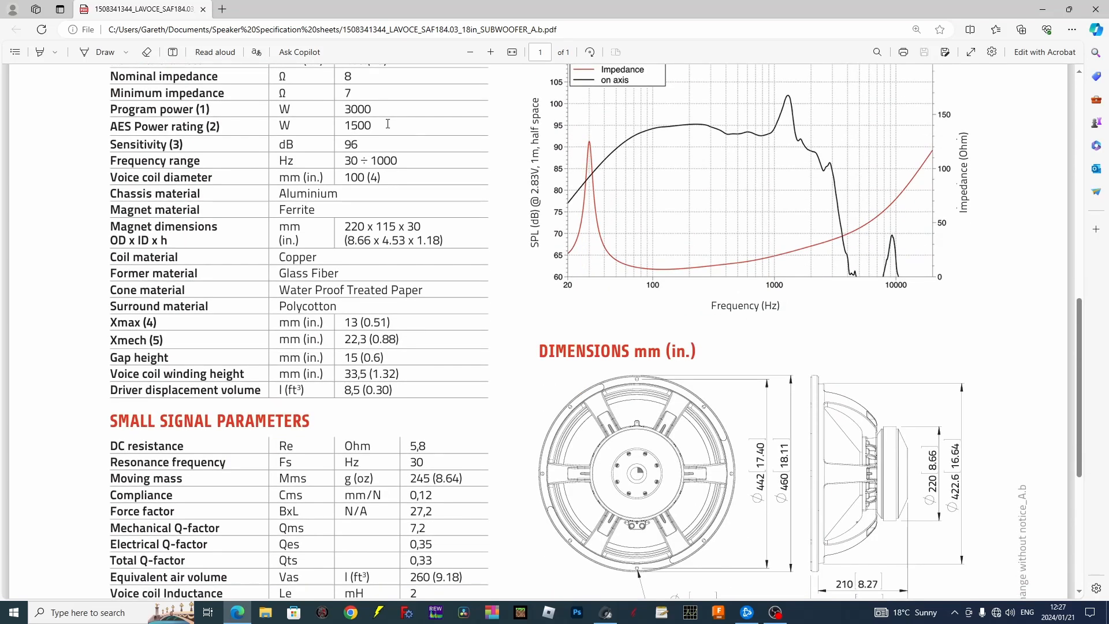
{"action": "scroll", "scroll_direction": "down", "scroll_amount": 3}
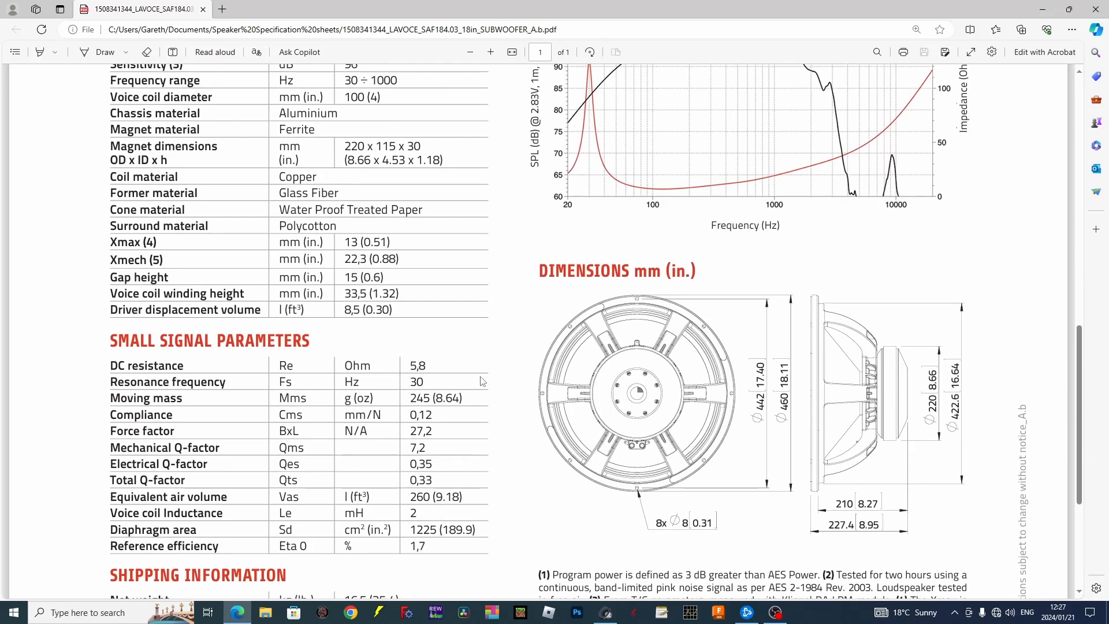
{"action": "mouse_move", "coordinate": [420, 380]}
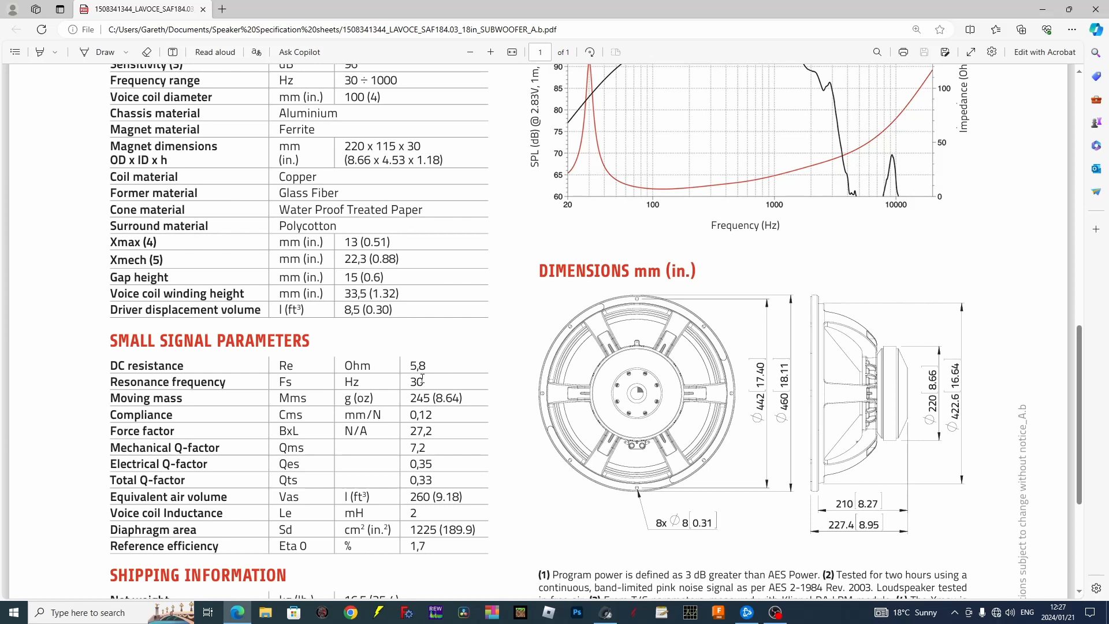
{"action": "mouse_move", "coordinate": [536, 448]}
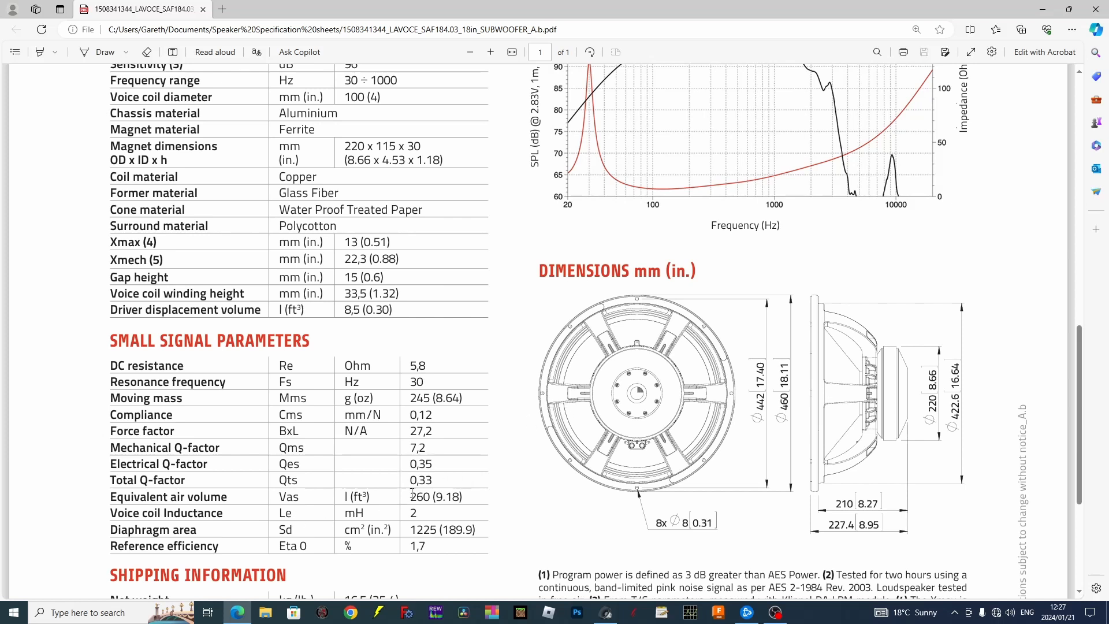
{"action": "mouse_move", "coordinate": [403, 483]}
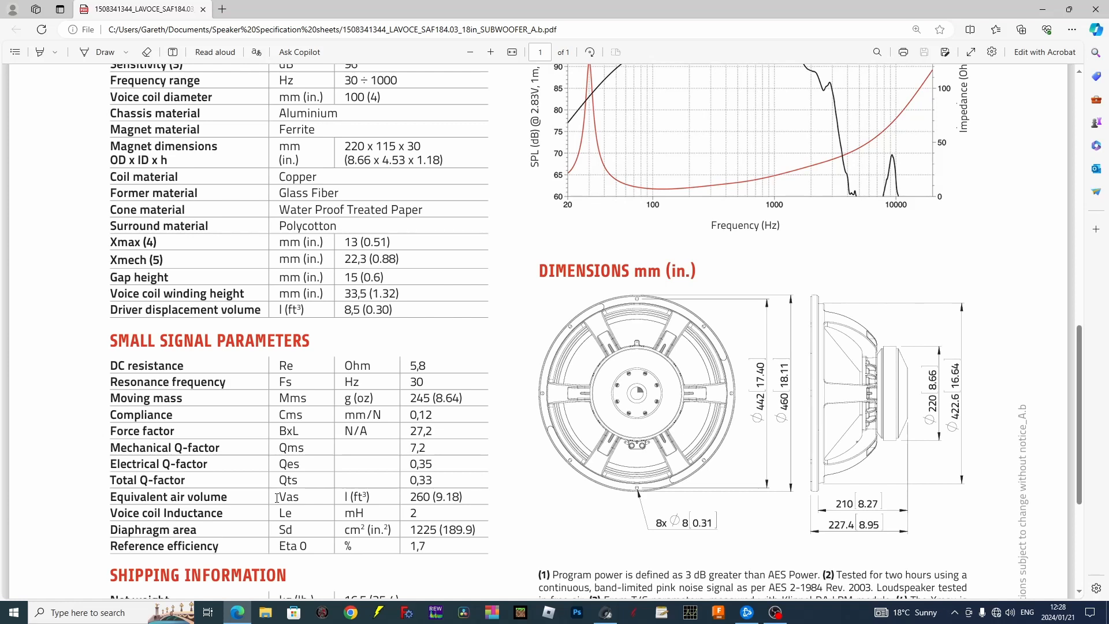
{"action": "scroll", "scroll_direction": "up", "scroll_amount": 3}
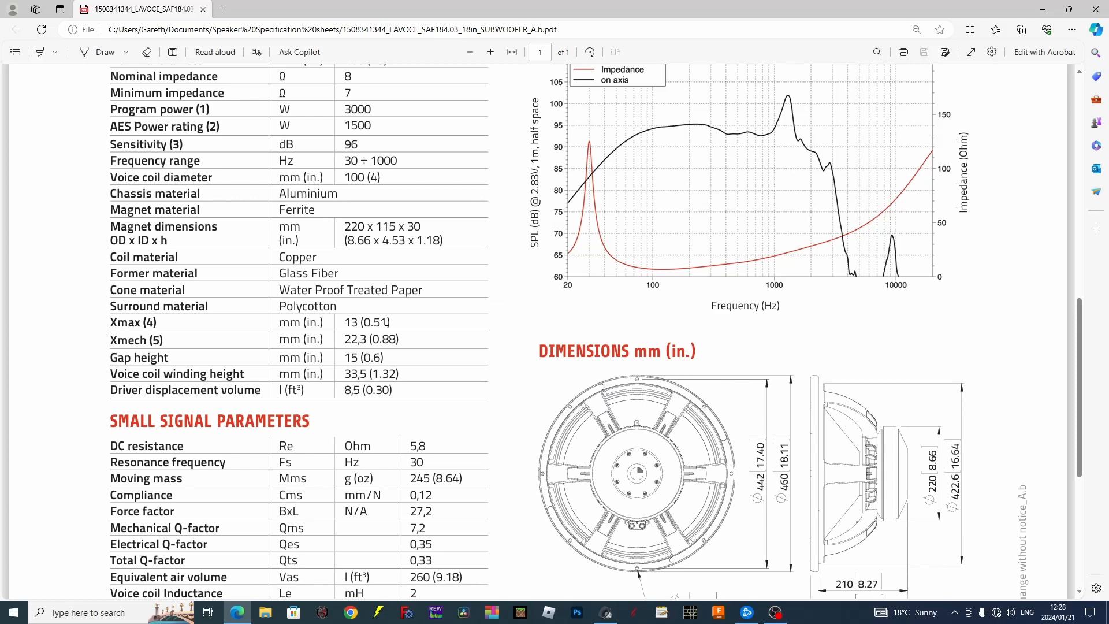
{"action": "scroll", "scroll_direction": "up", "scroll_amount": 3}
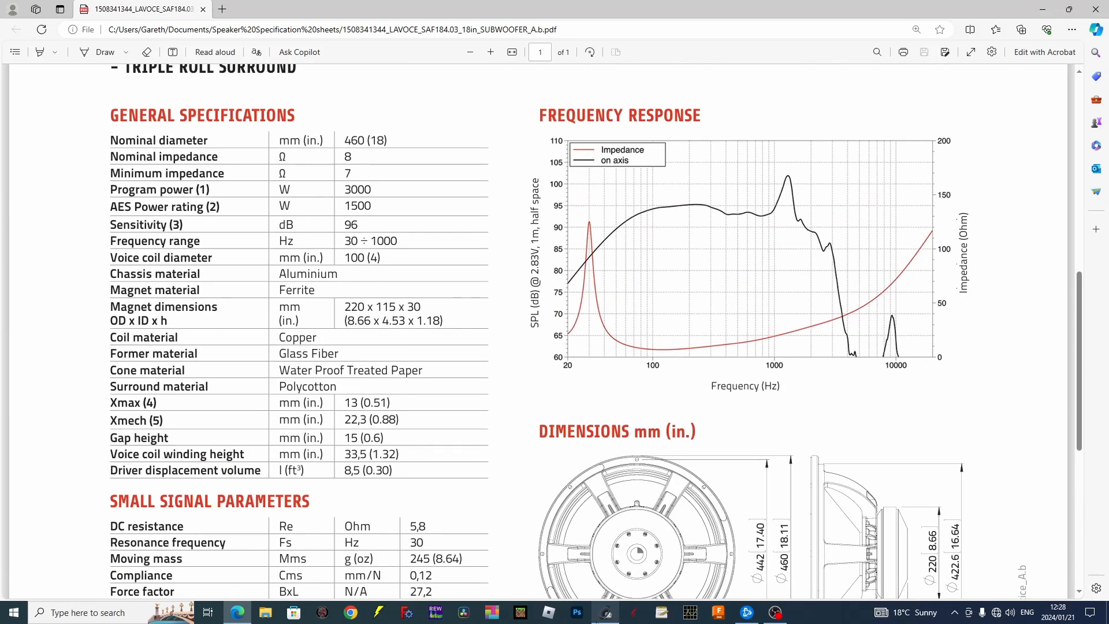
{"action": "left_click", "coordinate": [604, 613]}
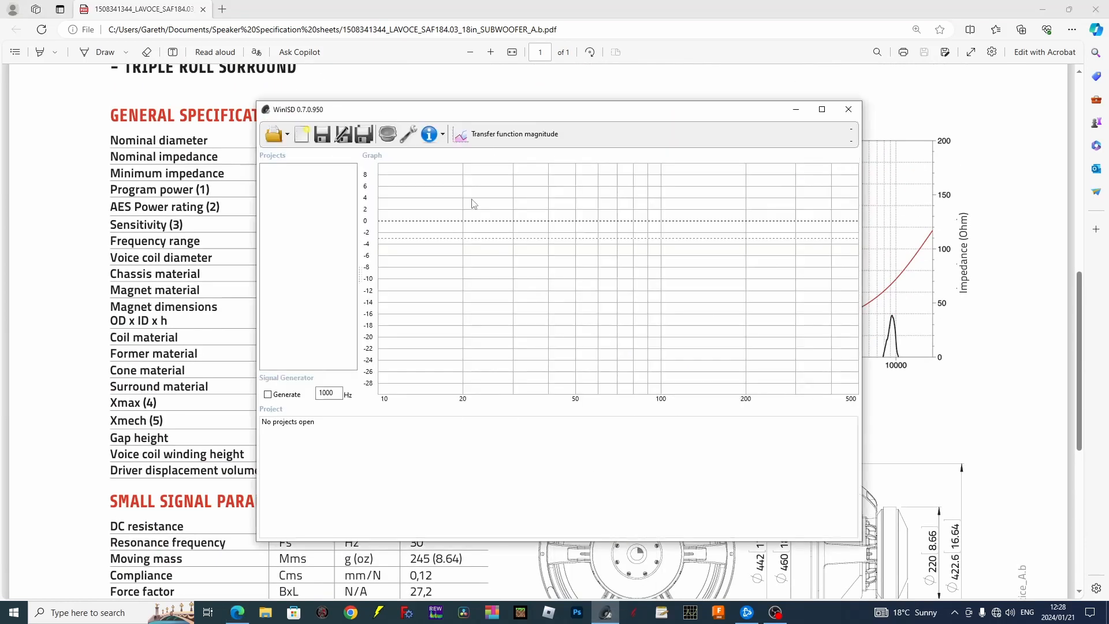
{"action": "left_click", "coordinate": [300, 134]}
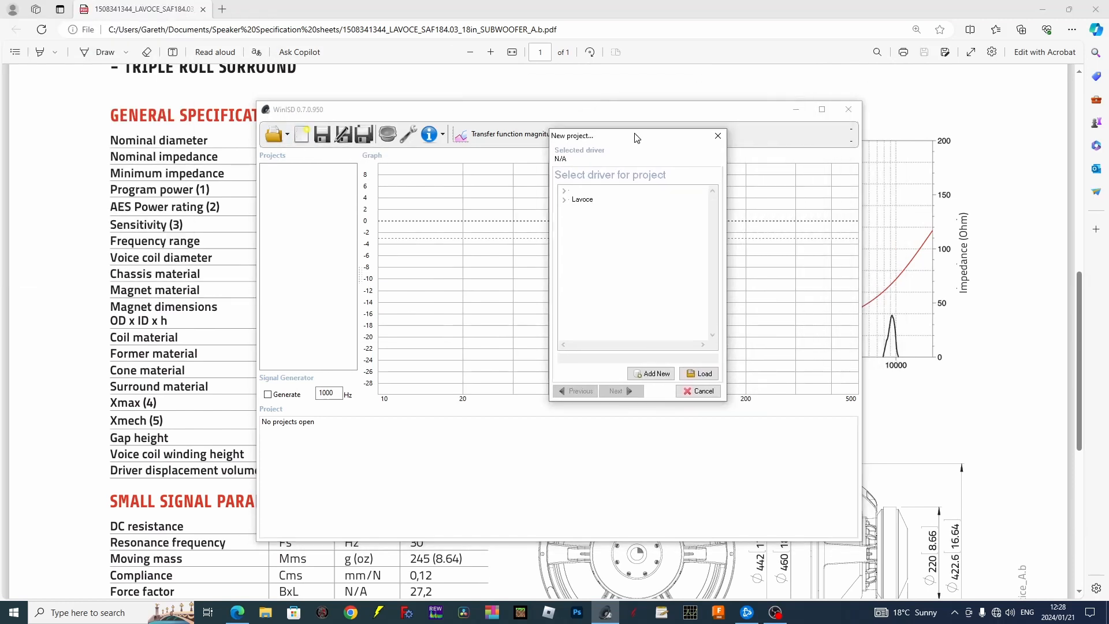
{"action": "mouse_move", "coordinate": [573, 198]}
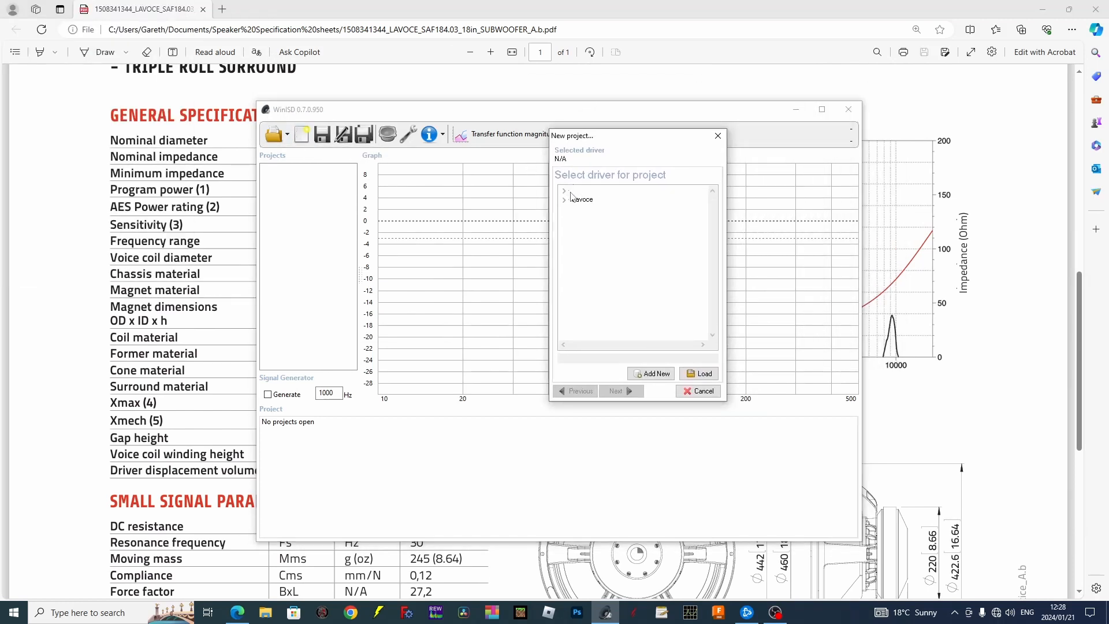
Step: Expand the Lavoce driver group and choose the Saf184.03 driver
{"action": "left_click", "coordinate": [564, 199]}
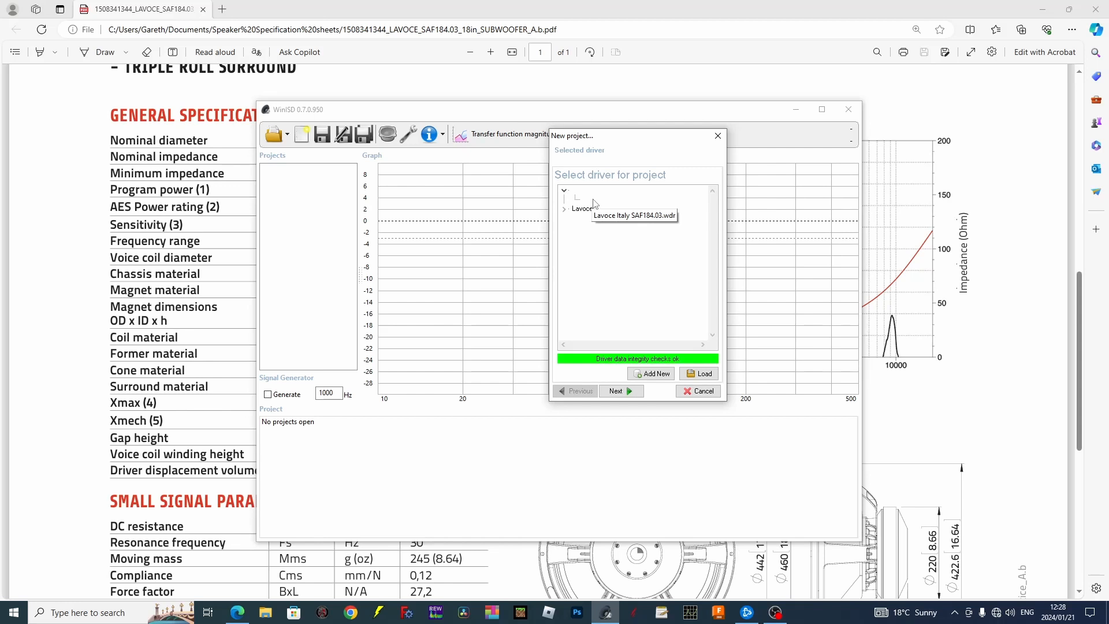
{"action": "mouse_move", "coordinate": [609, 366]}
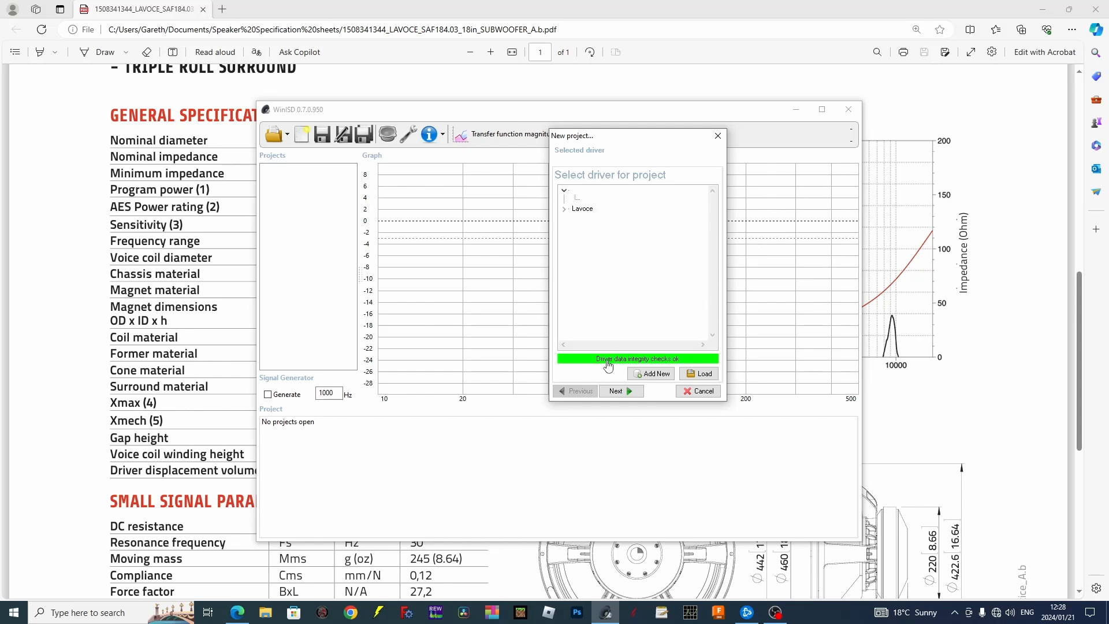
{"action": "mouse_move", "coordinate": [636, 358]}
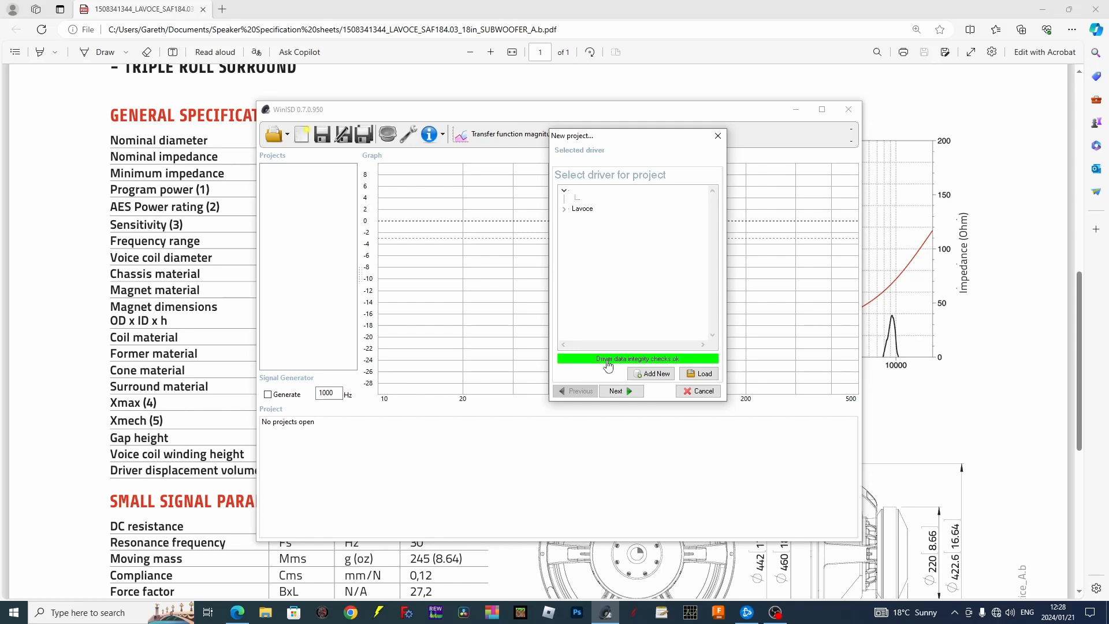
{"action": "left_click", "coordinate": [565, 208]}
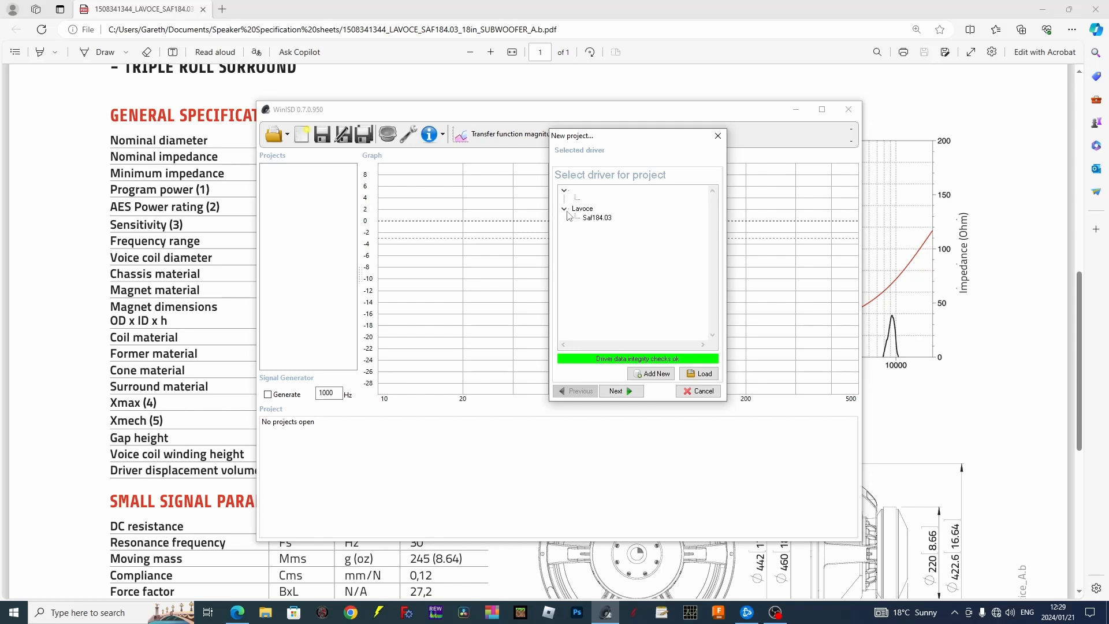
{"action": "left_click", "coordinate": [596, 217]}
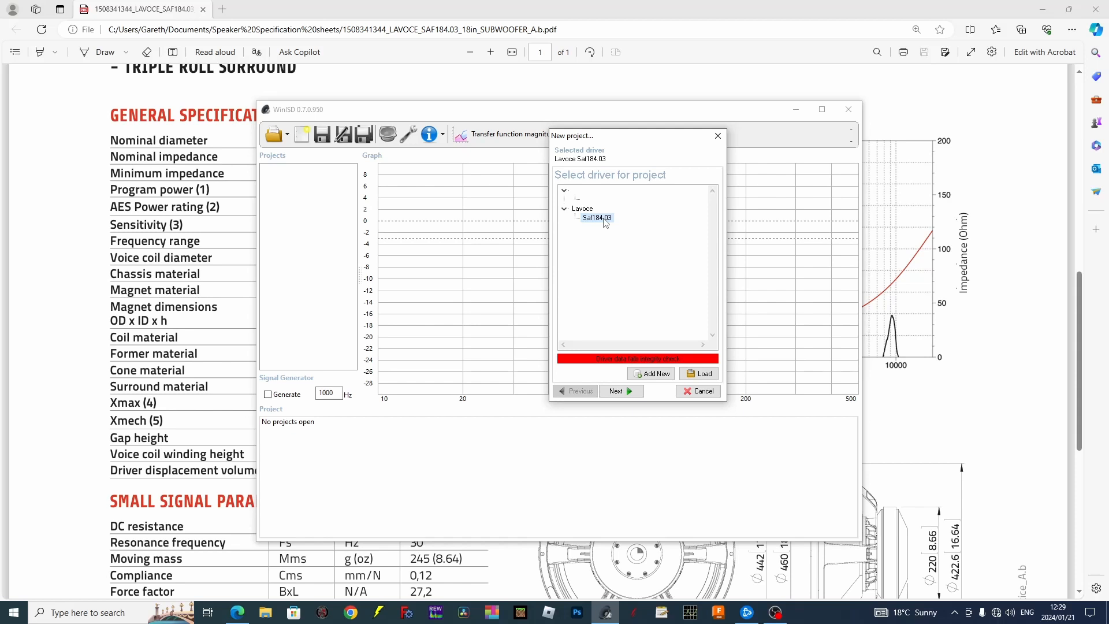
{"action": "mouse_move", "coordinate": [539, 5]}
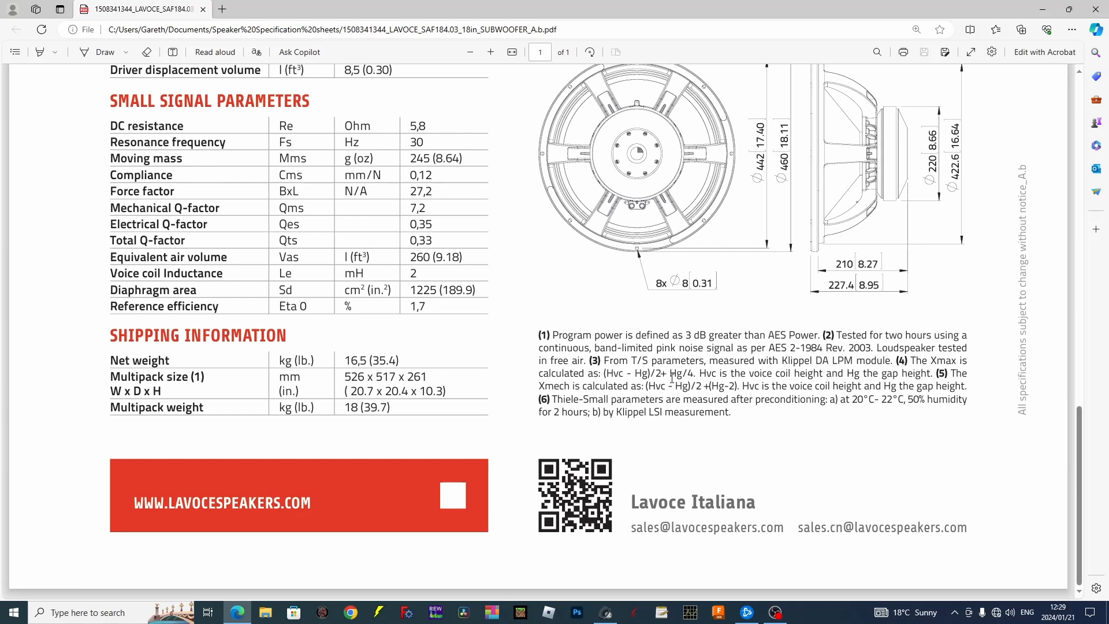
{"action": "mouse_move", "coordinate": [596, 455]}
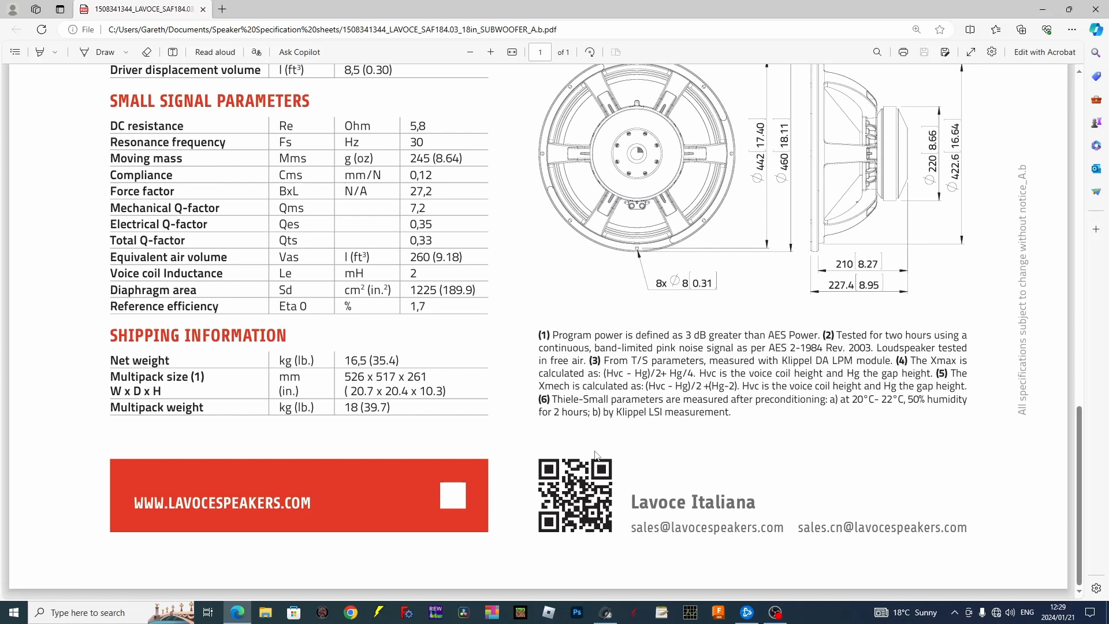
Step: Scroll the SAF184.03 datasheet back up to General Specifications and the frequency response
{"action": "scroll", "scroll_direction": "up", "scroll_amount": 3}
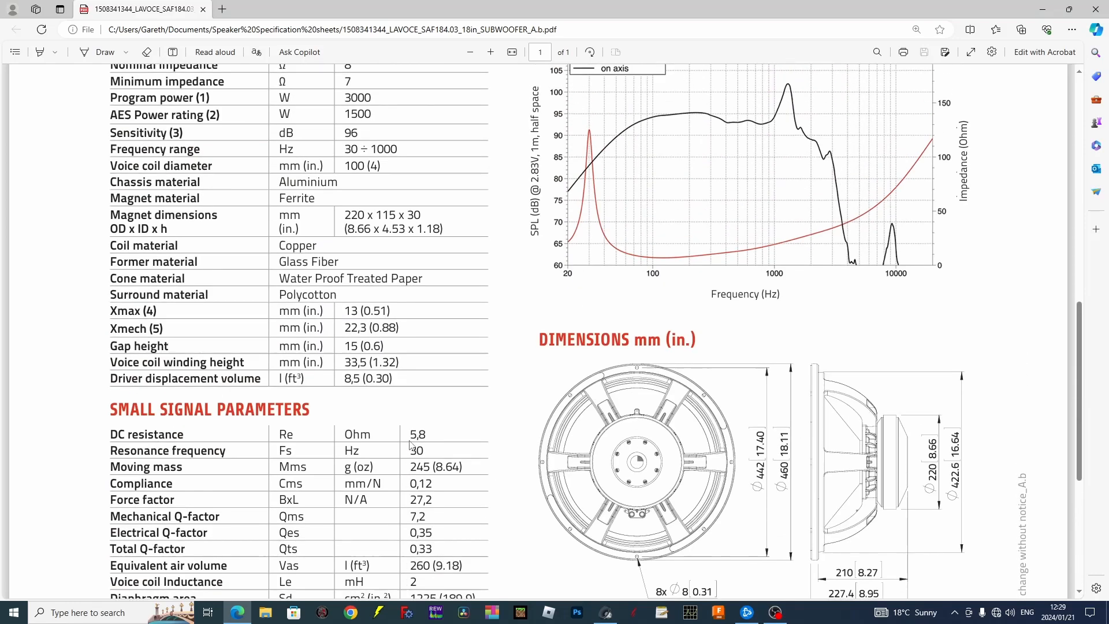
{"action": "scroll", "scroll_direction": "up", "scroll_amount": 3}
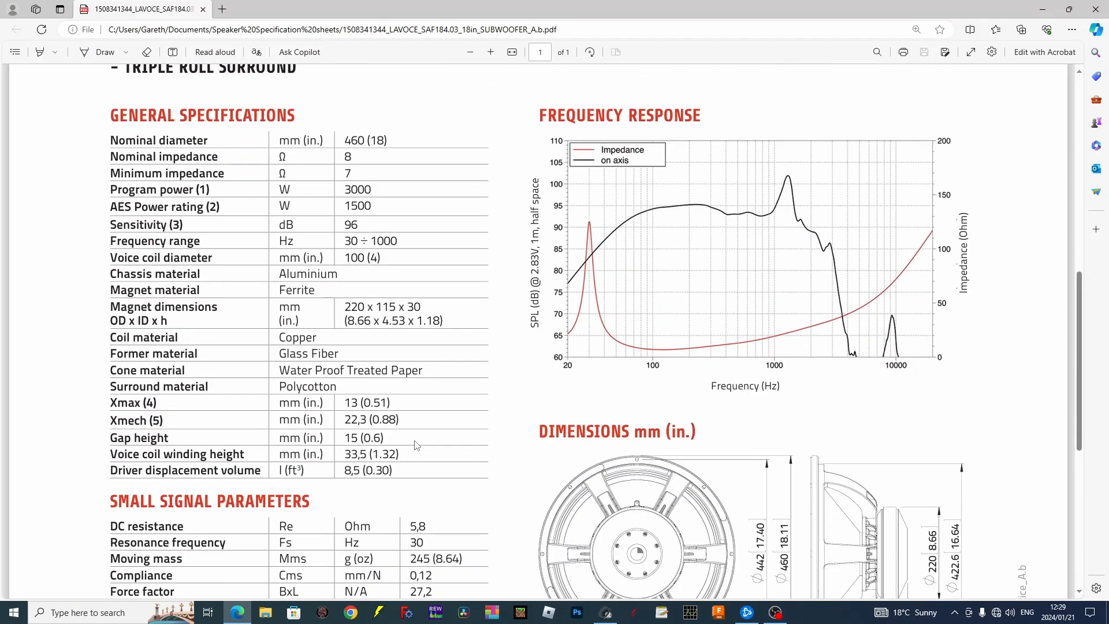
{"action": "mouse_move", "coordinate": [656, 430]}
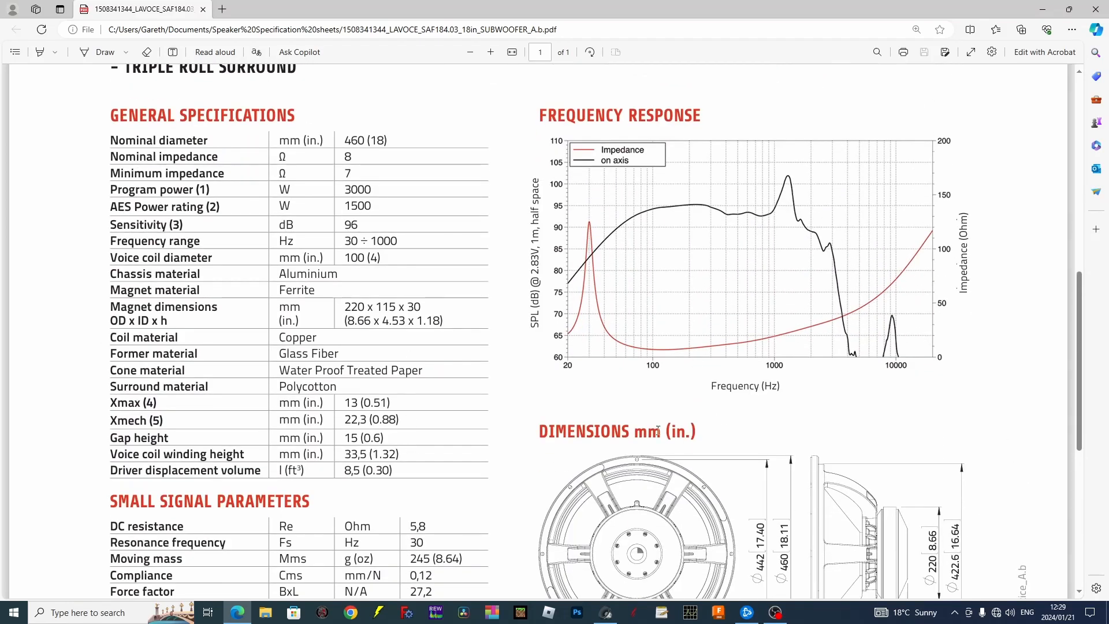
Step: Dismiss the parameter warning, accept one driver in normal placement and the vented design type
{"action": "left_click", "coordinate": [604, 613]}
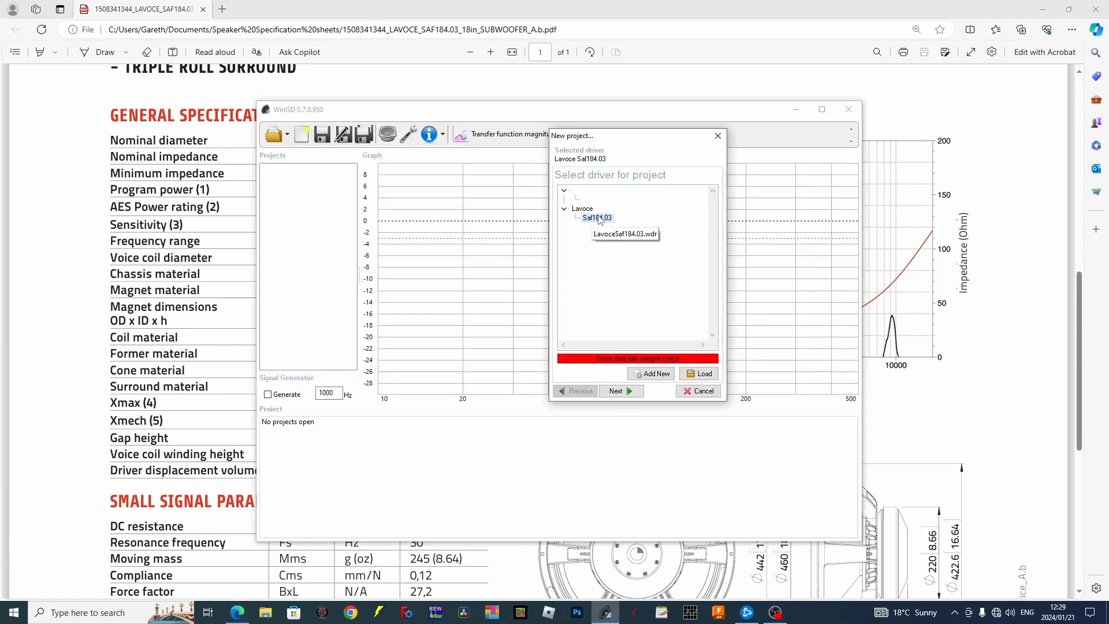
{"action": "mouse_move", "coordinate": [605, 358]}
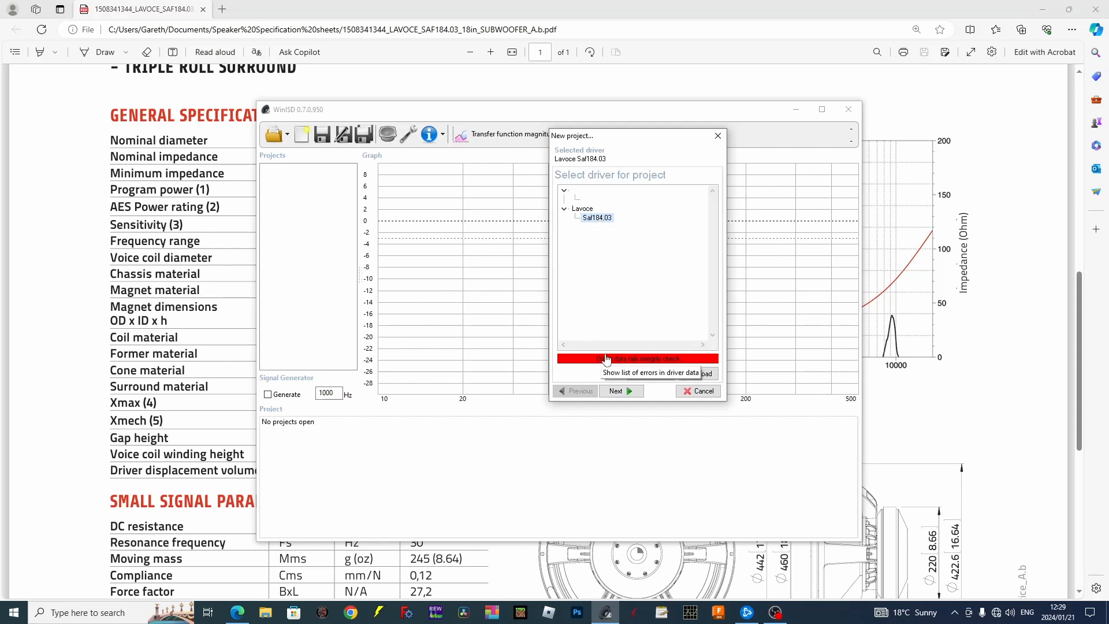
{"action": "left_click", "coordinate": [634, 358]}
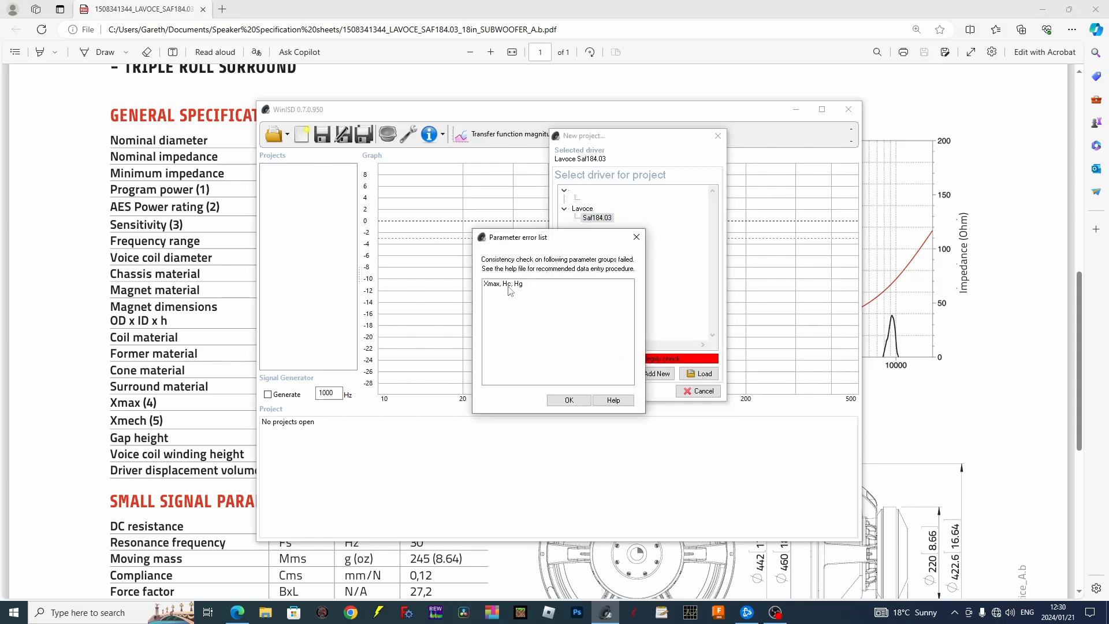
{"action": "mouse_move", "coordinate": [522, 290]}
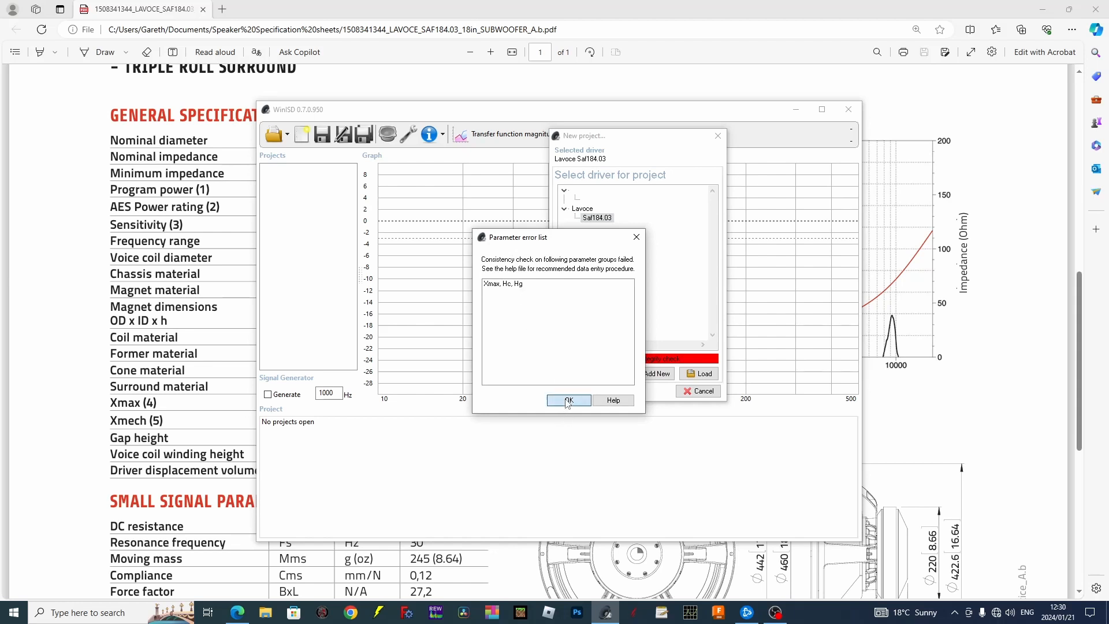
{"action": "left_click", "coordinate": [568, 401]}
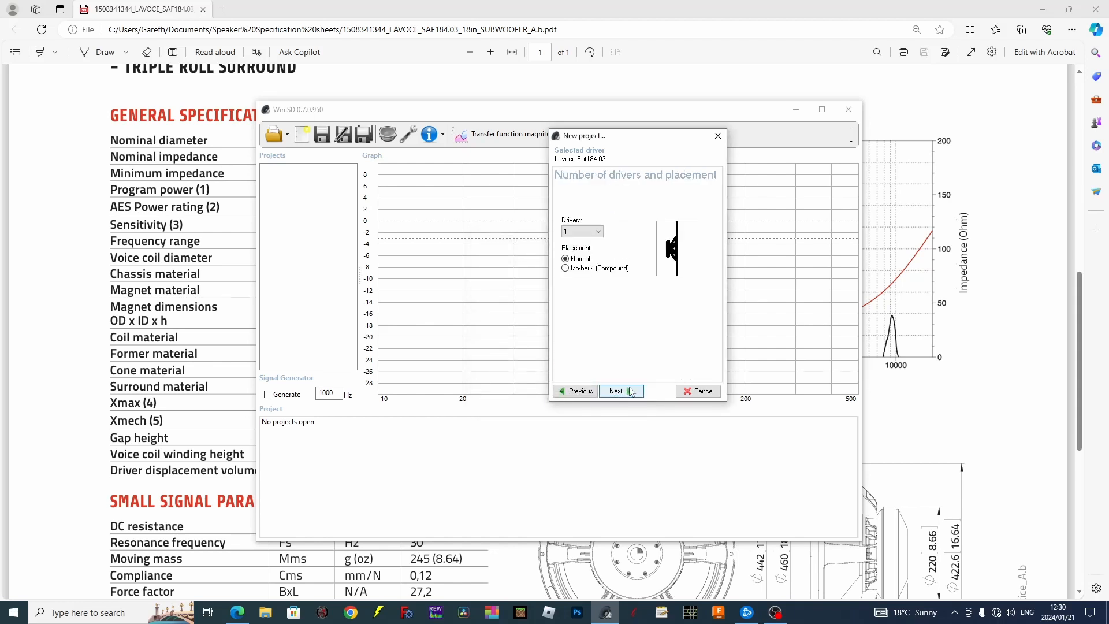
{"action": "left_click", "coordinate": [614, 390]}
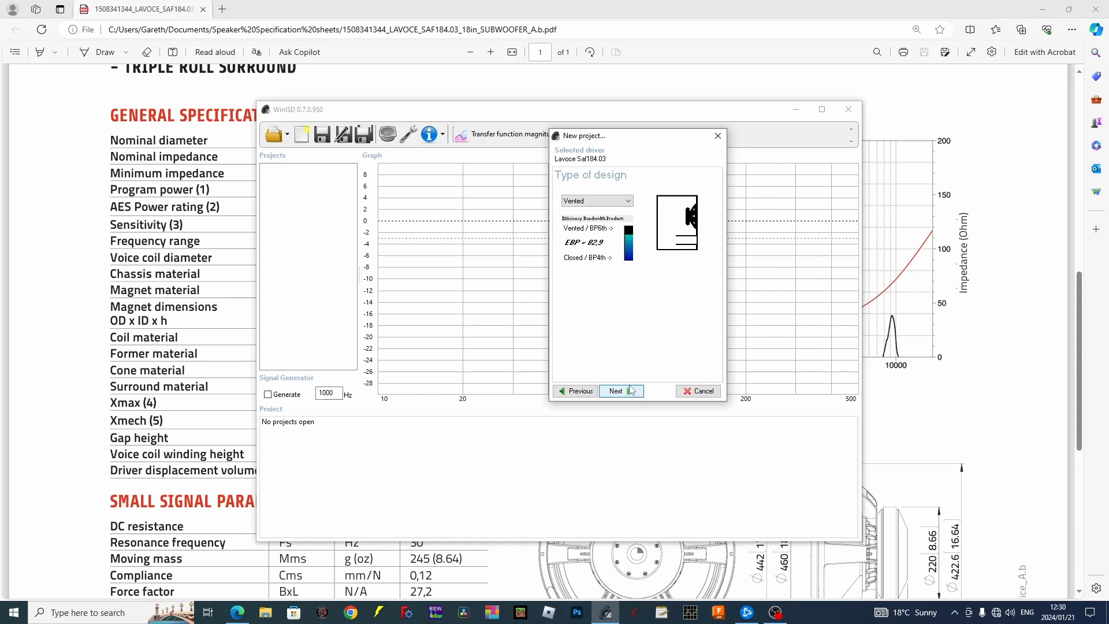
{"action": "left_click", "coordinate": [615, 390]}
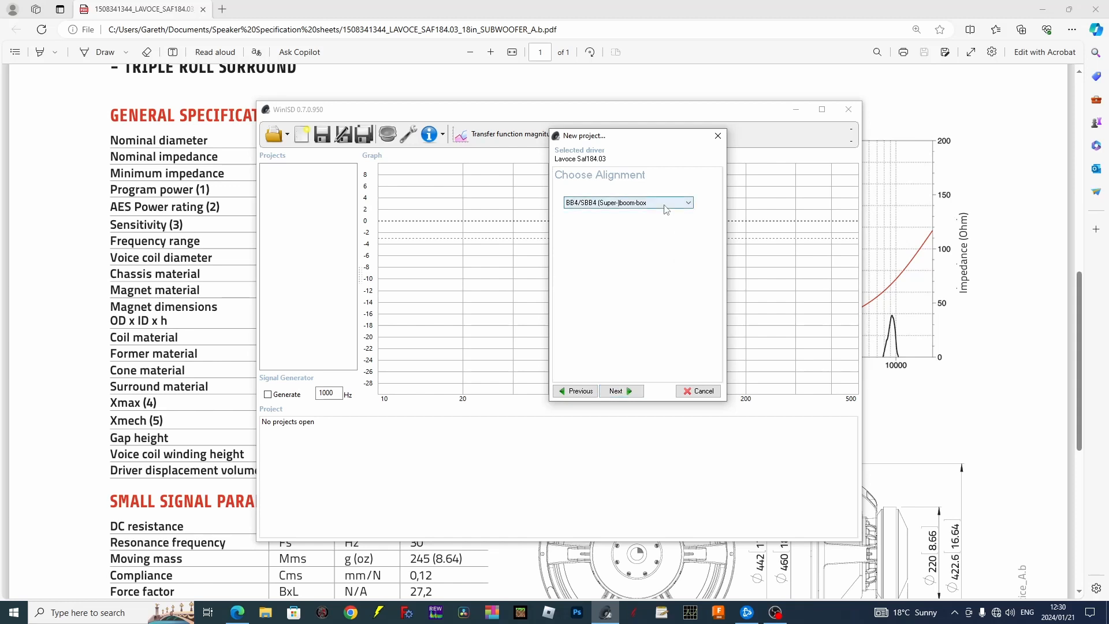
{"action": "mouse_move", "coordinate": [622, 368]}
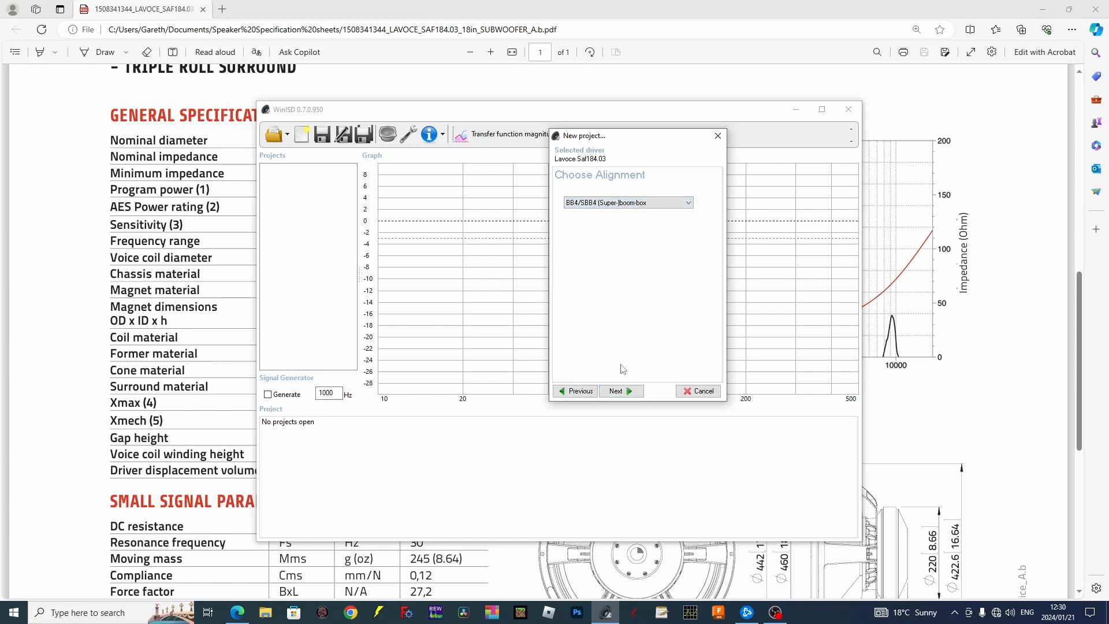
Step: Go back to the design type page to review the vented design's EBP of 82.9
{"action": "left_click", "coordinate": [619, 390]}
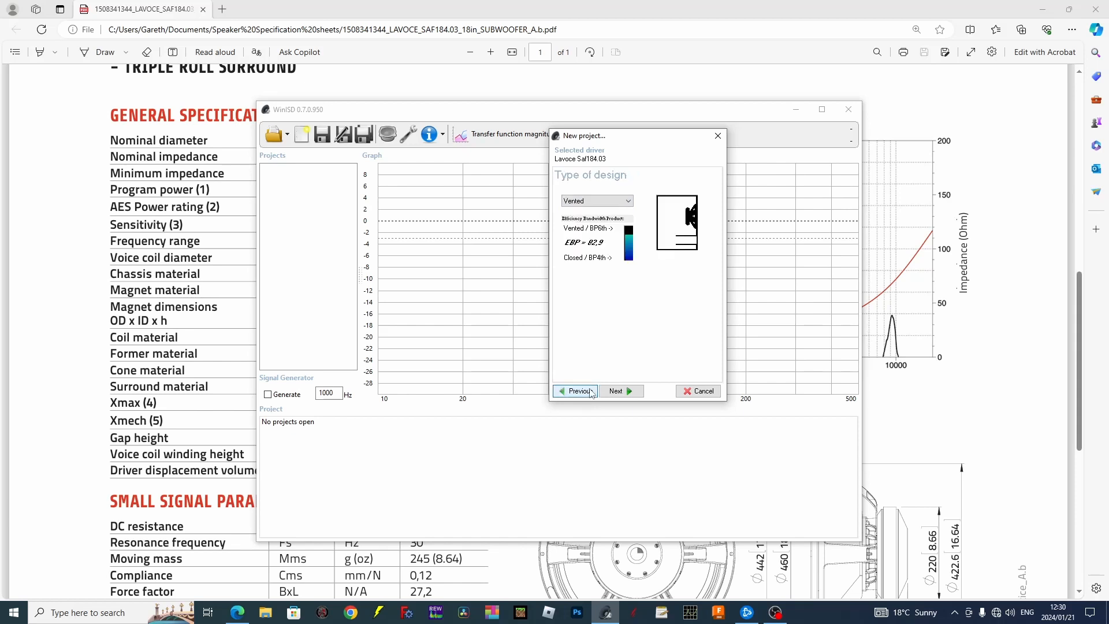
{"action": "mouse_move", "coordinate": [590, 273]}
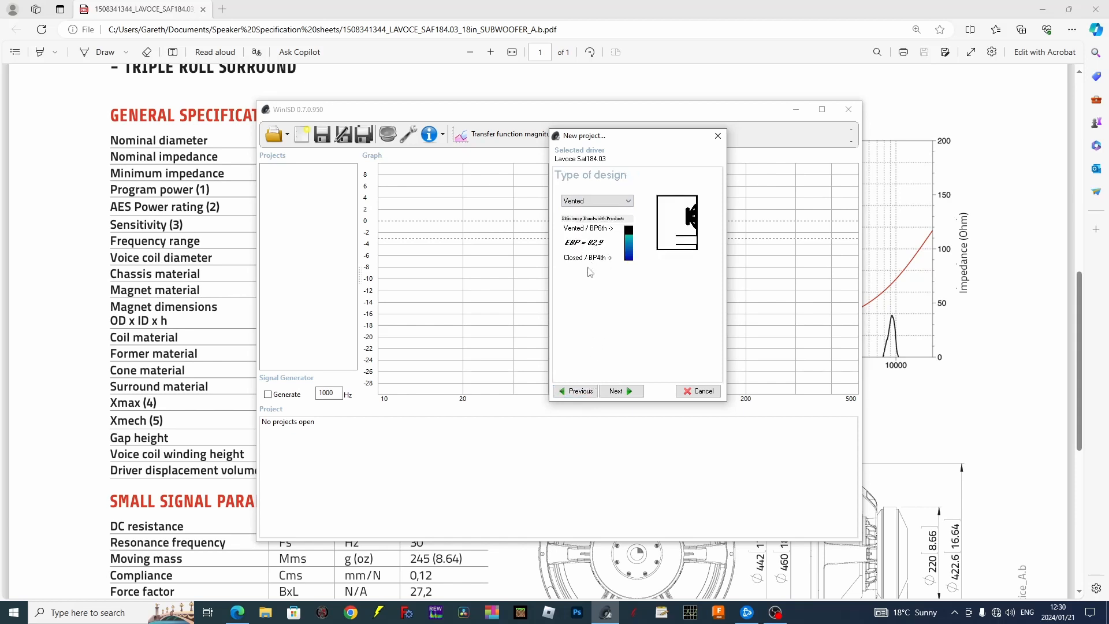
{"action": "mouse_move", "coordinate": [658, 269]}
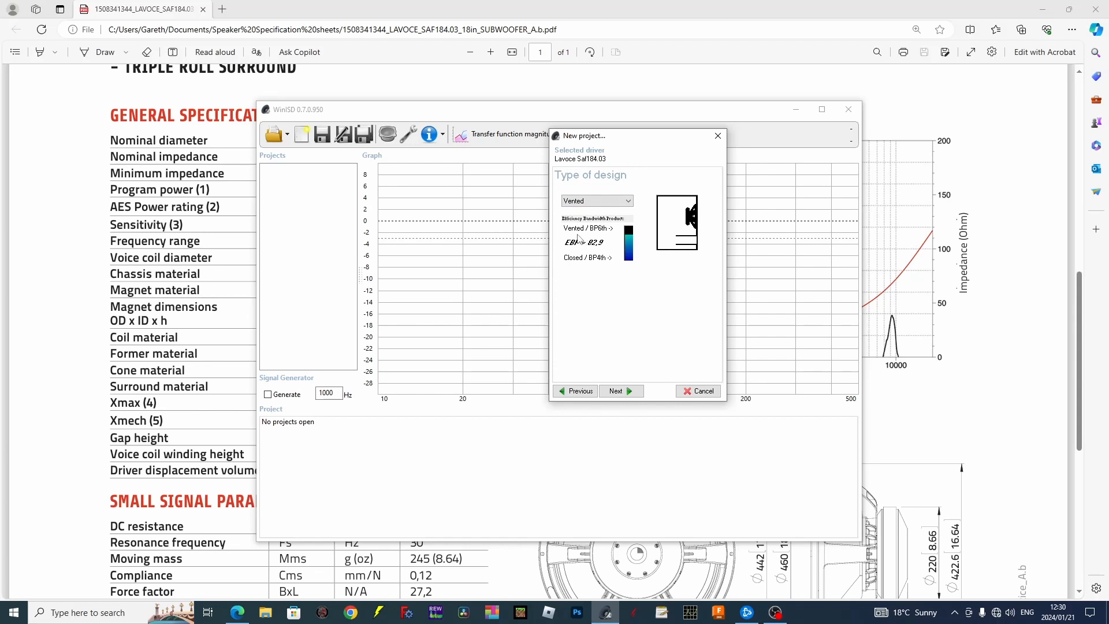
{"action": "mouse_move", "coordinate": [629, 233]}
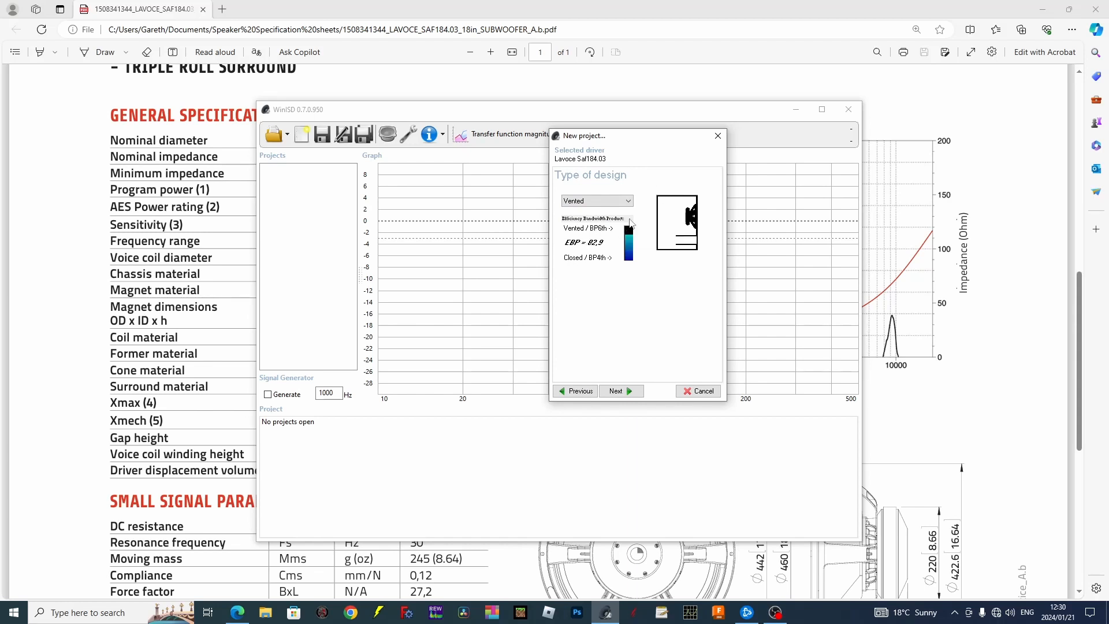
{"action": "mouse_move", "coordinate": [634, 222]}
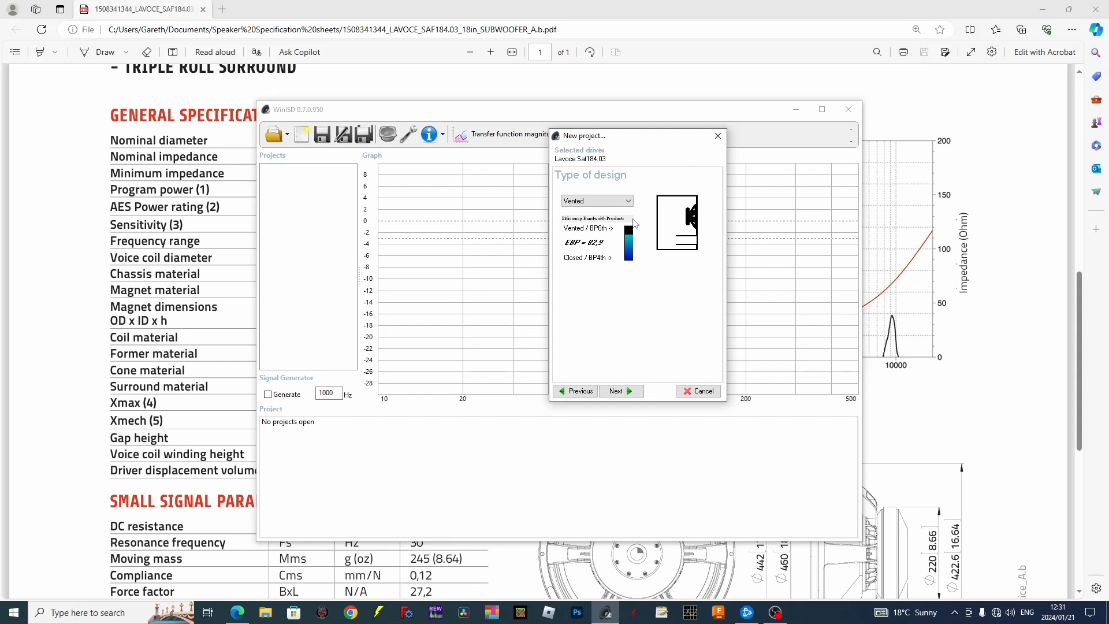
{"action": "mouse_move", "coordinate": [575, 392]}
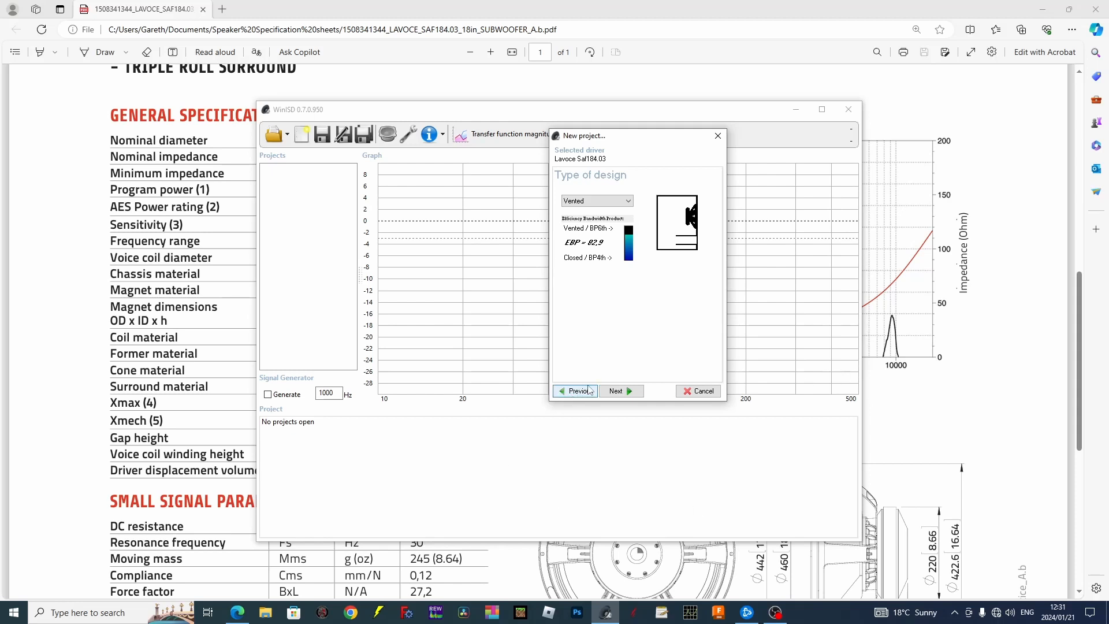
Step: Choose the QB3 Quasi-butterworth alignment and enter Qb3 as the project name
{"action": "left_click", "coordinate": [615, 391]}
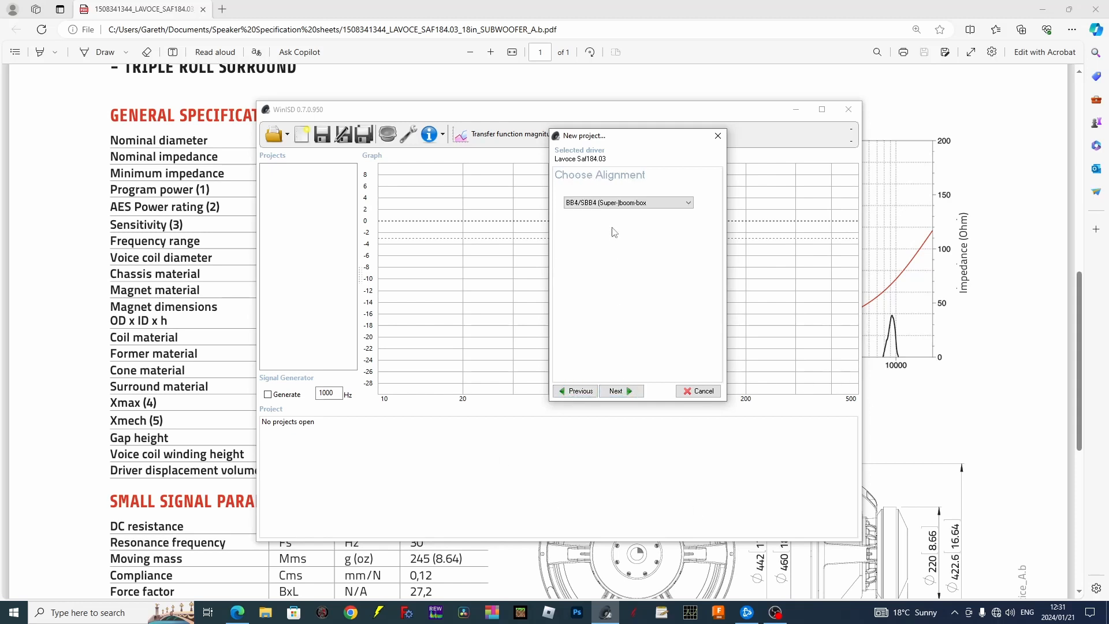
{"action": "left_click", "coordinate": [685, 202]}
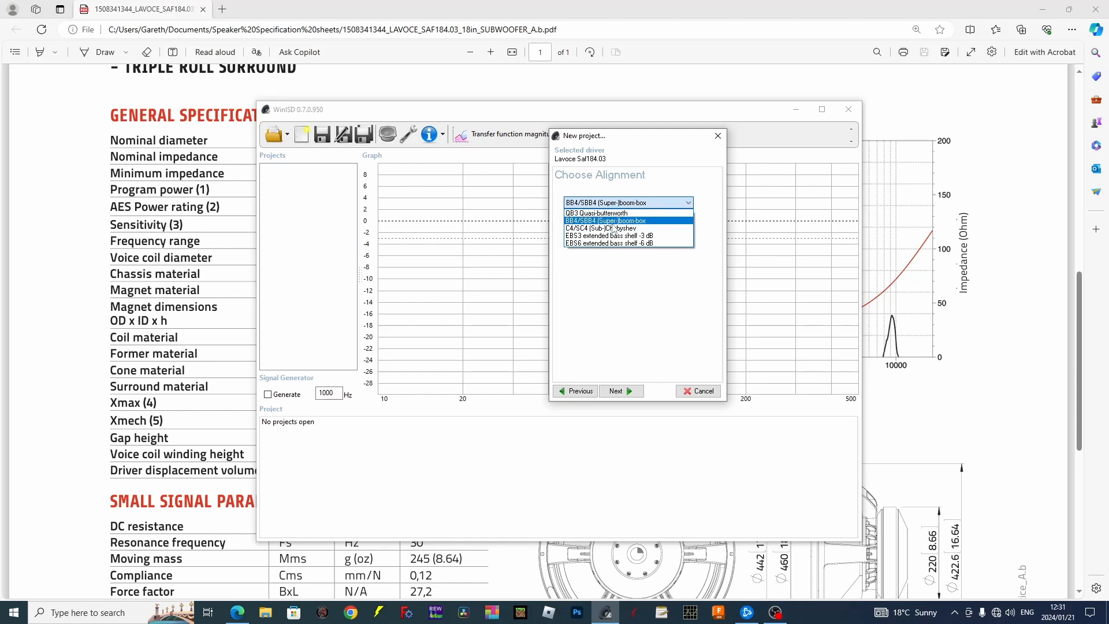
{"action": "left_click", "coordinate": [597, 213]}
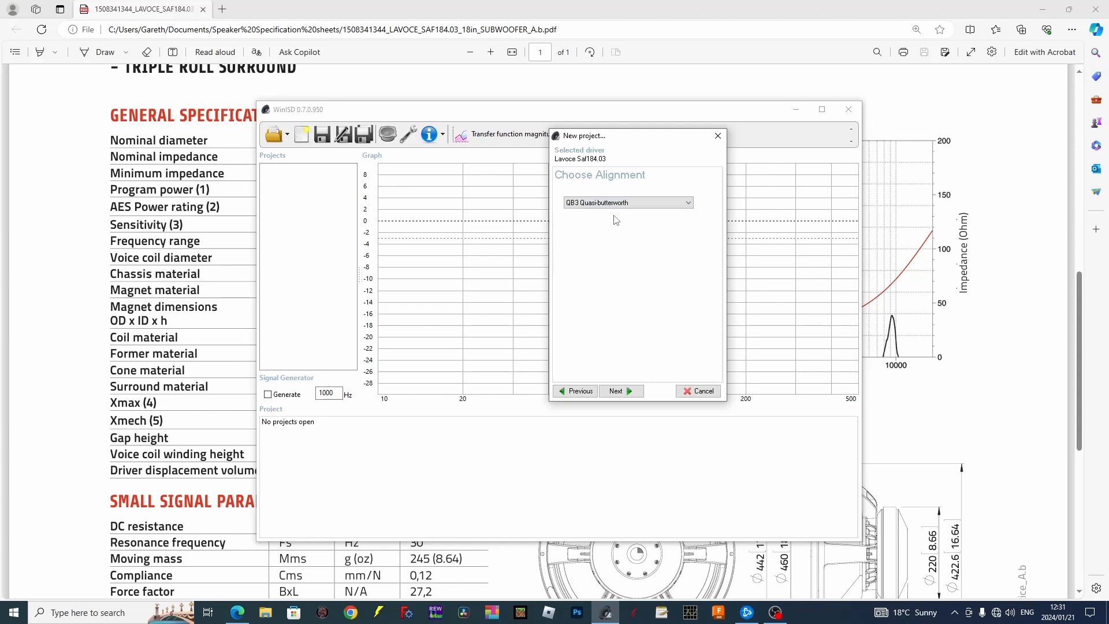
{"action": "mouse_move", "coordinate": [620, 391]}
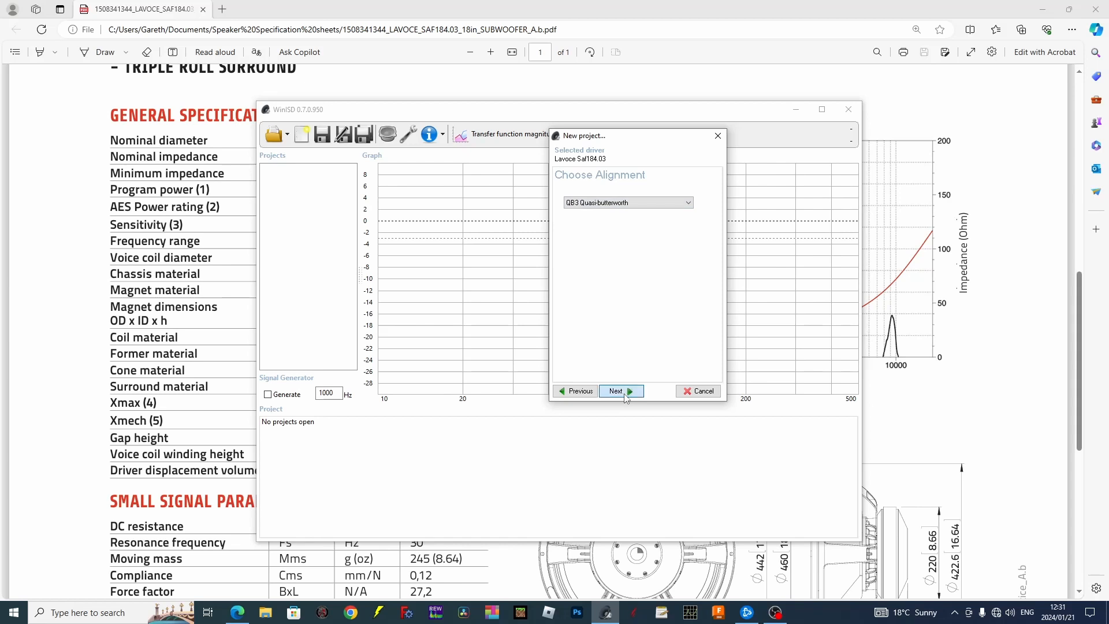
{"action": "left_click", "coordinate": [614, 391]}
{"action": "type", "text": "Q"}
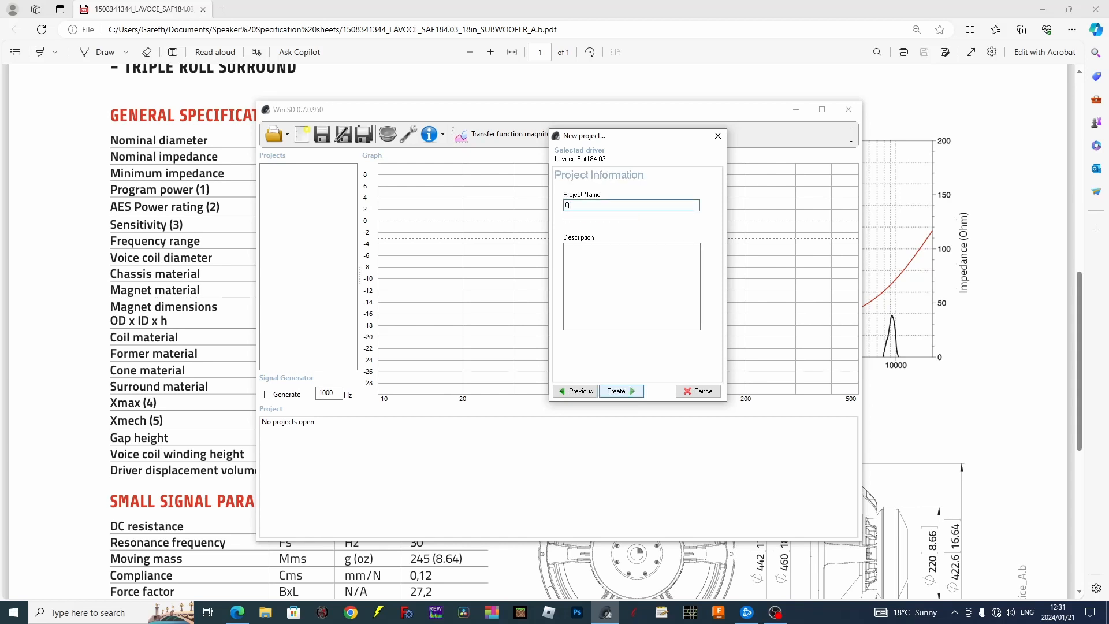
{"action": "type", "text": "b3"}
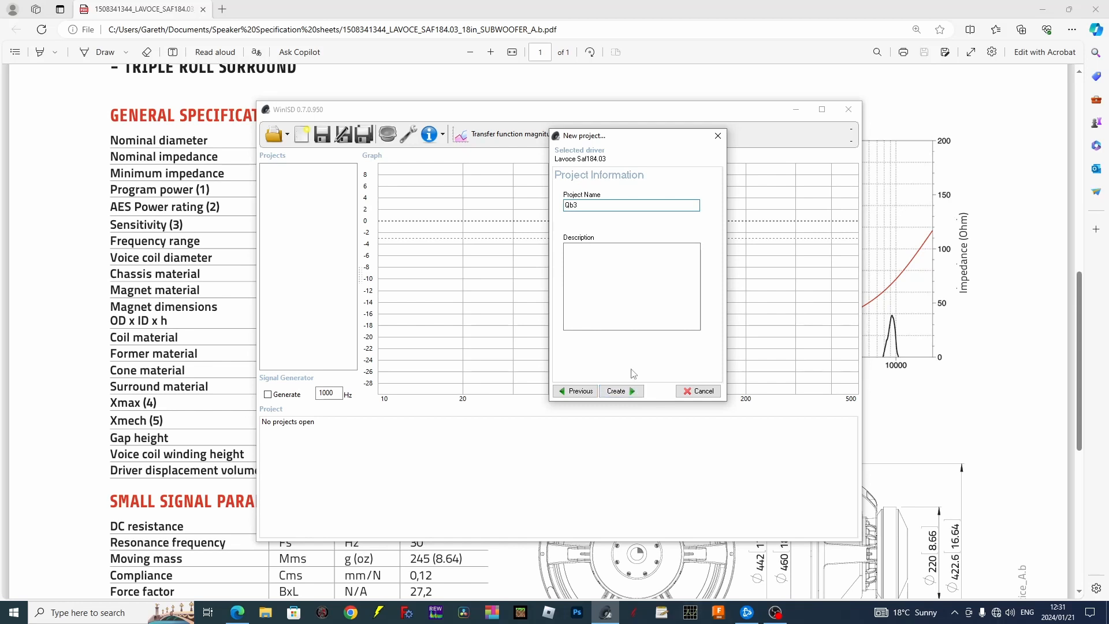
Step: Create the Qb3 project so its vented response curve is plotted
{"action": "left_click", "coordinate": [617, 390]}
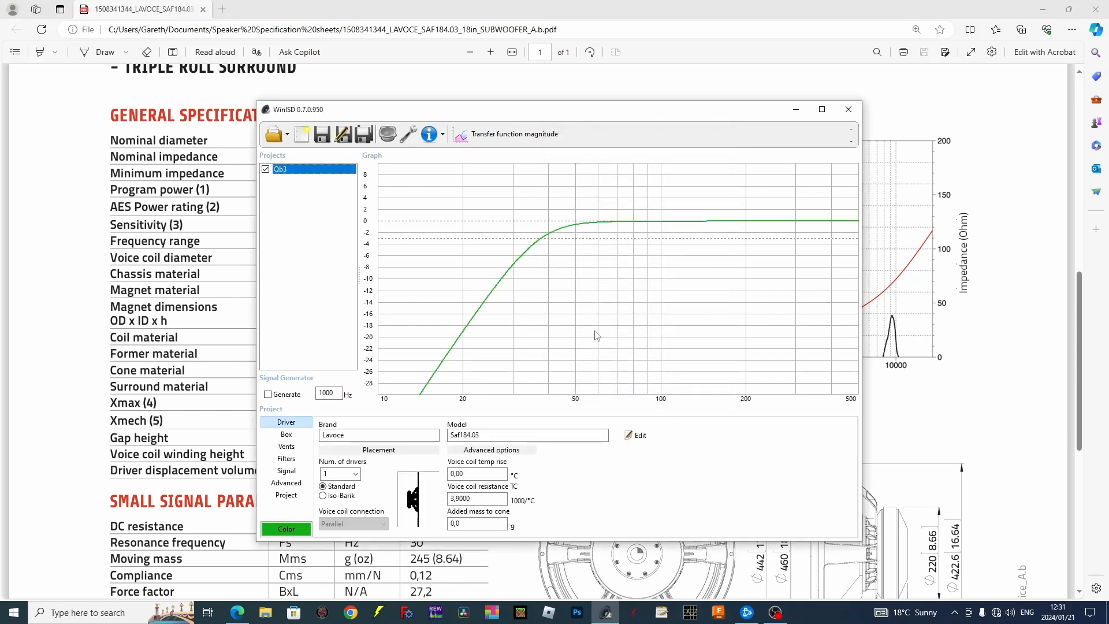
{"action": "mouse_move", "coordinate": [364, 134]}
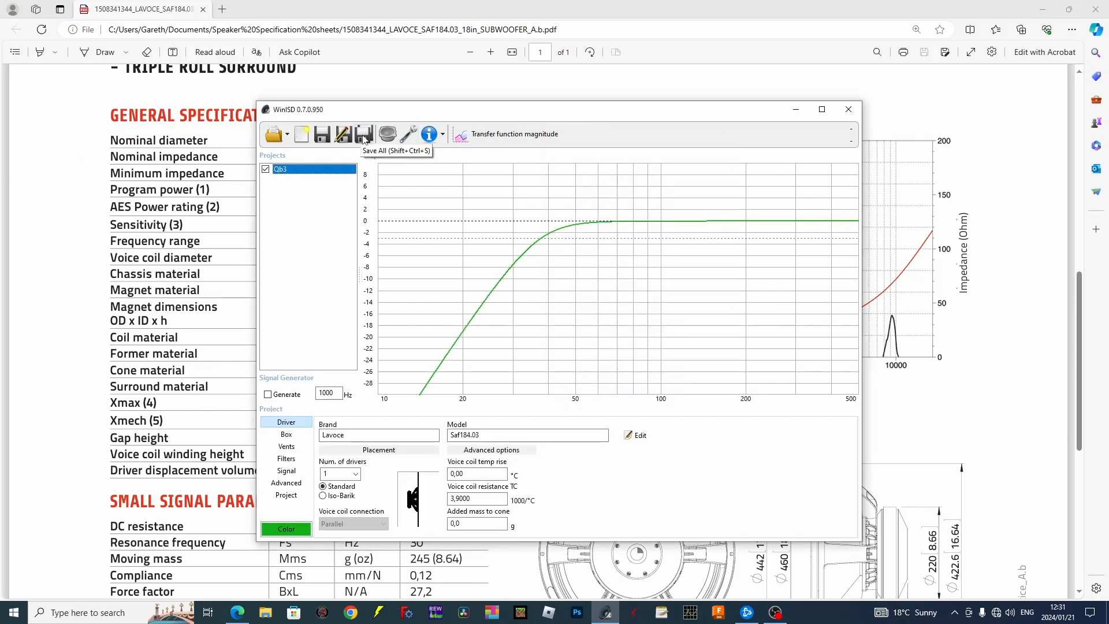
{"action": "mouse_move", "coordinate": [577, 217]}
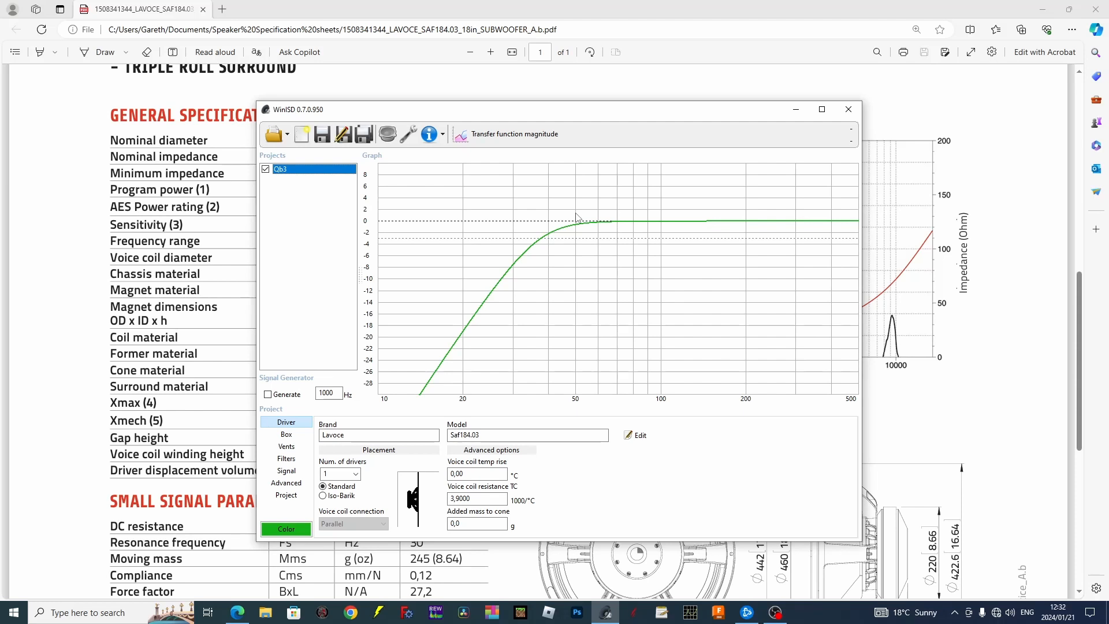
{"action": "mouse_move", "coordinate": [462, 151]}
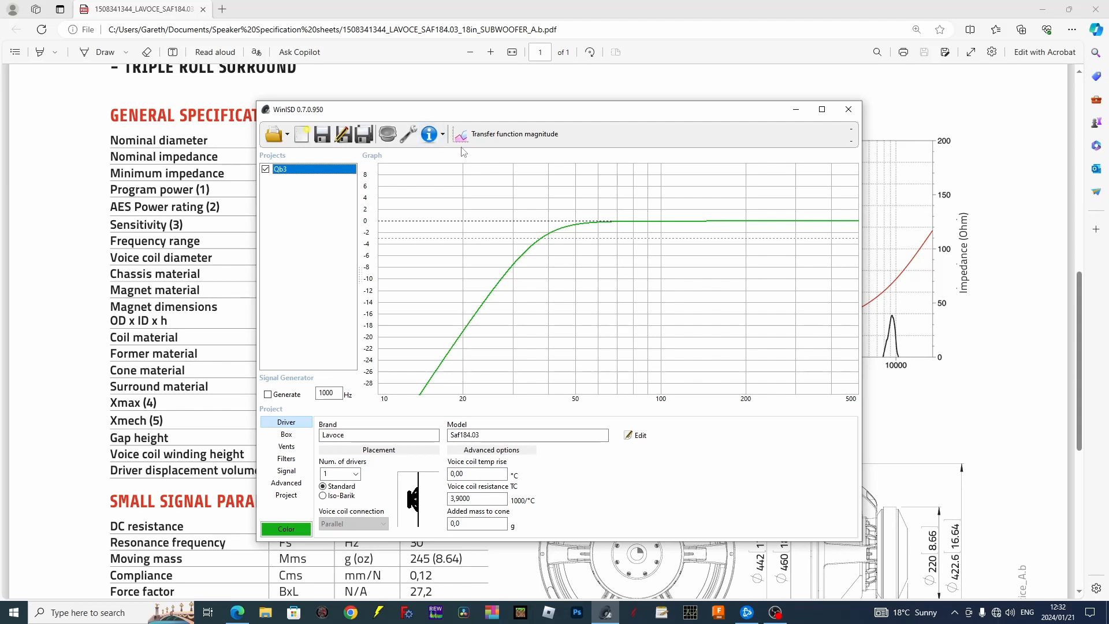
{"action": "mouse_move", "coordinate": [275, 134]}
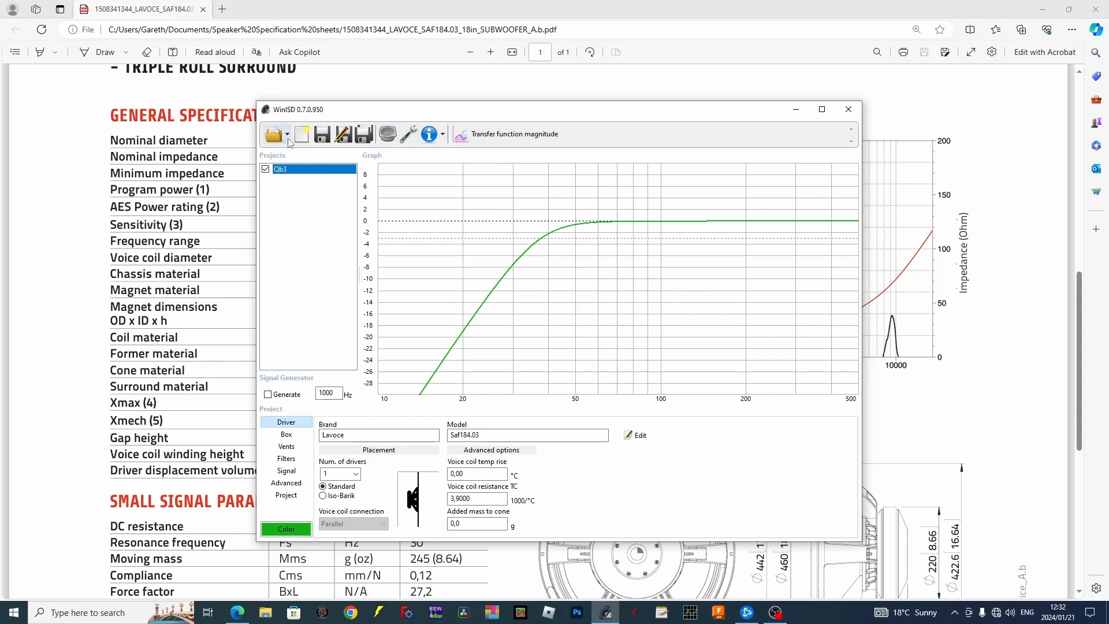
Step: Start a second Saf184.03 project with one driver and a vented design
{"action": "left_click", "coordinate": [300, 134]}
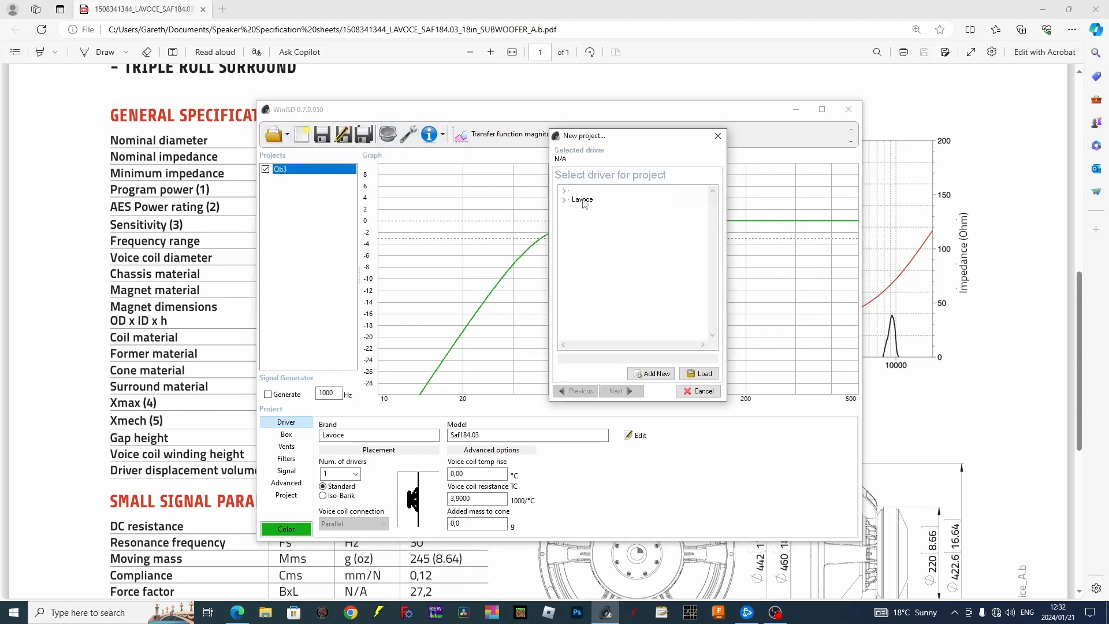
{"action": "left_click", "coordinate": [564, 200]}
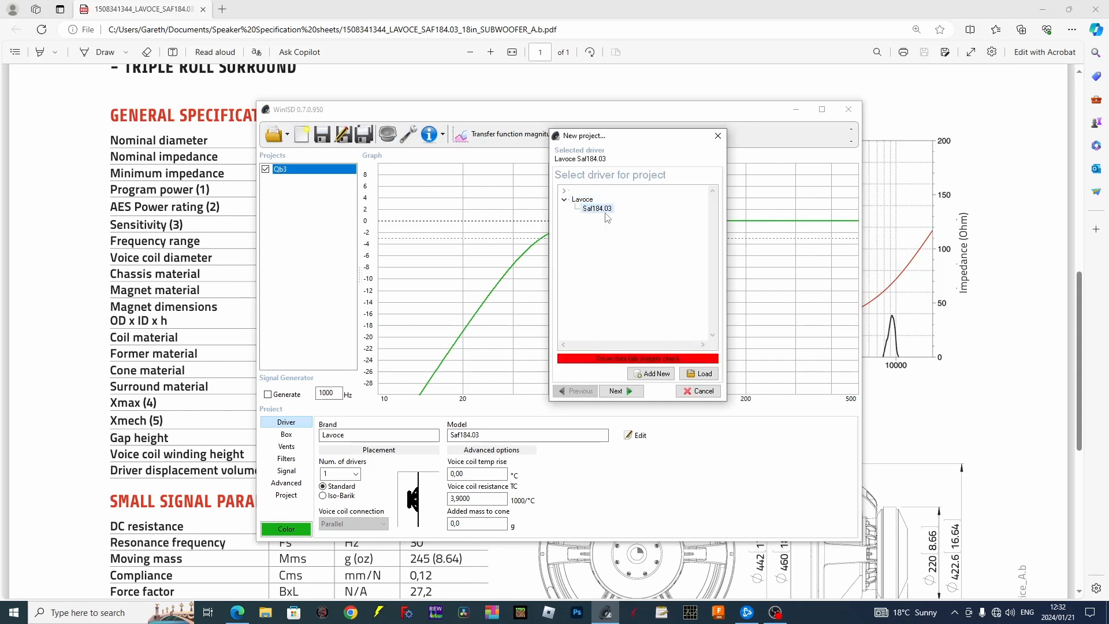
{"action": "left_click", "coordinate": [614, 391]}
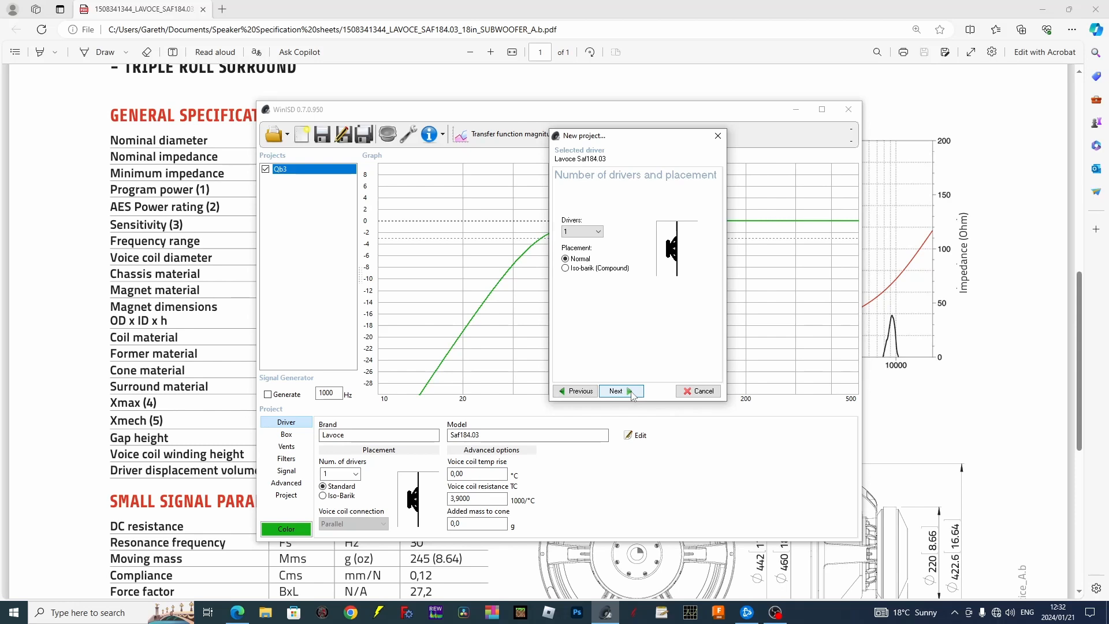
{"action": "left_click", "coordinate": [619, 392]}
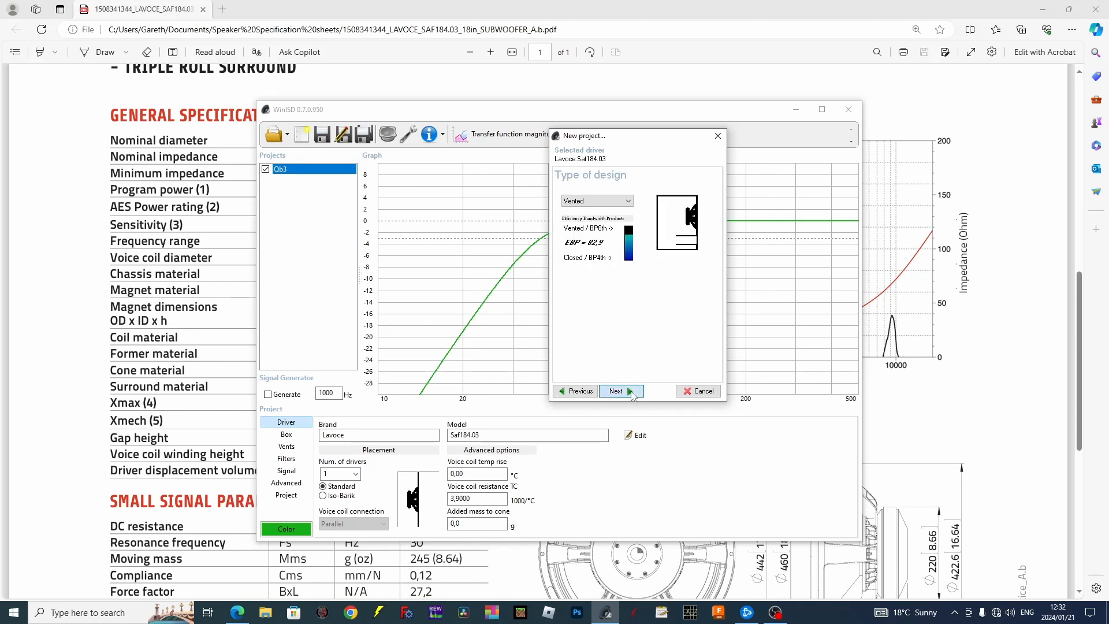
{"action": "left_click", "coordinate": [621, 390]}
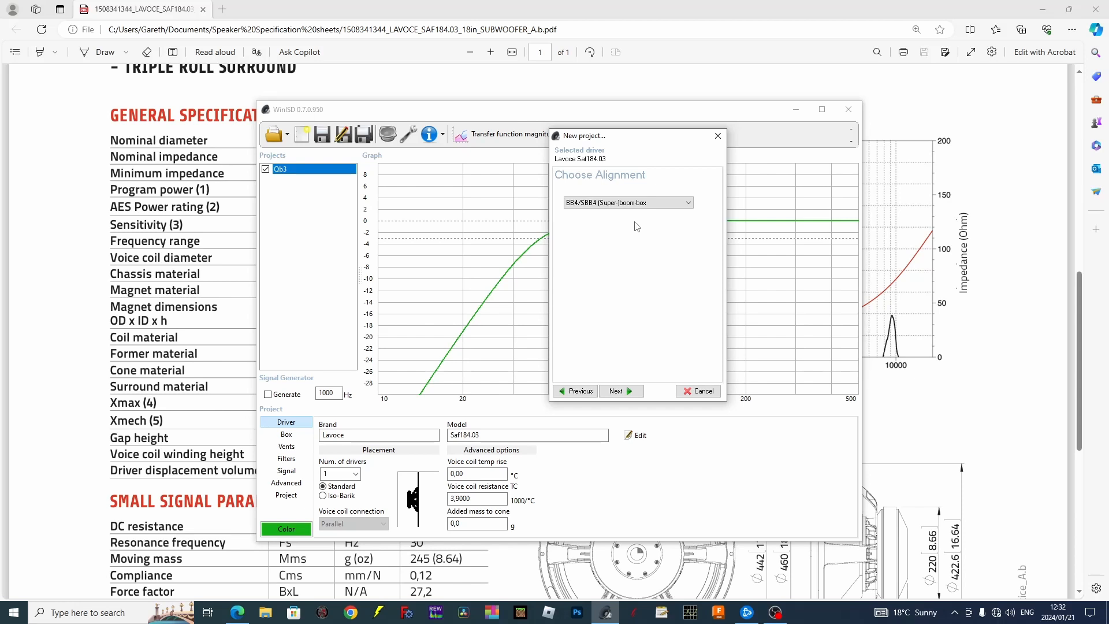
{"action": "mouse_move", "coordinate": [605, 368]}
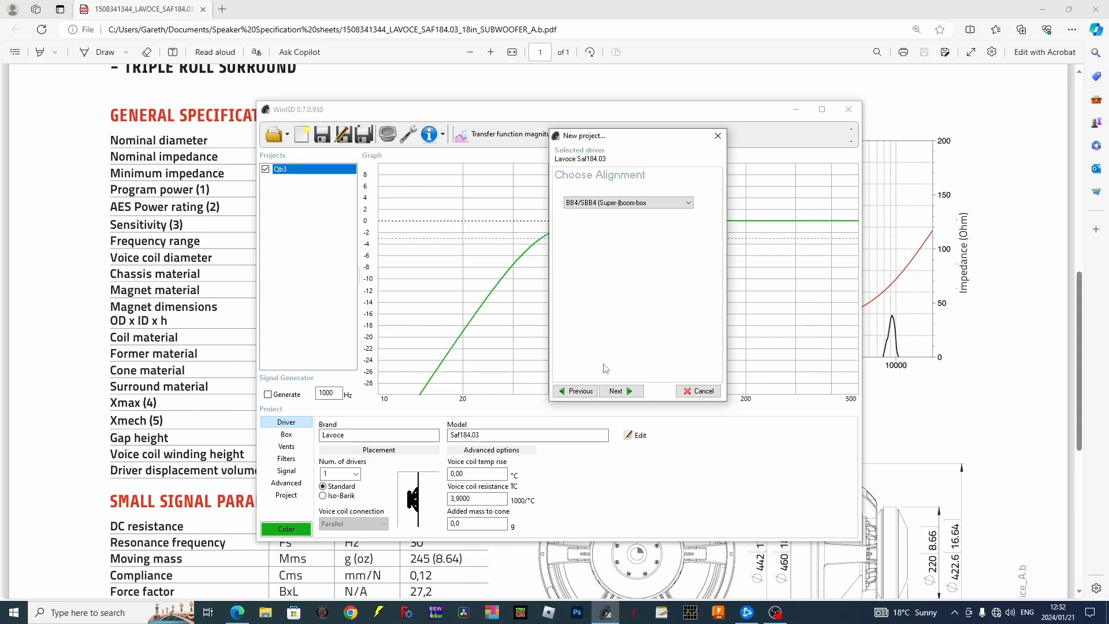
Step: Name the project Boom, create it, and close the wizard
{"action": "left_click", "coordinate": [614, 390]}
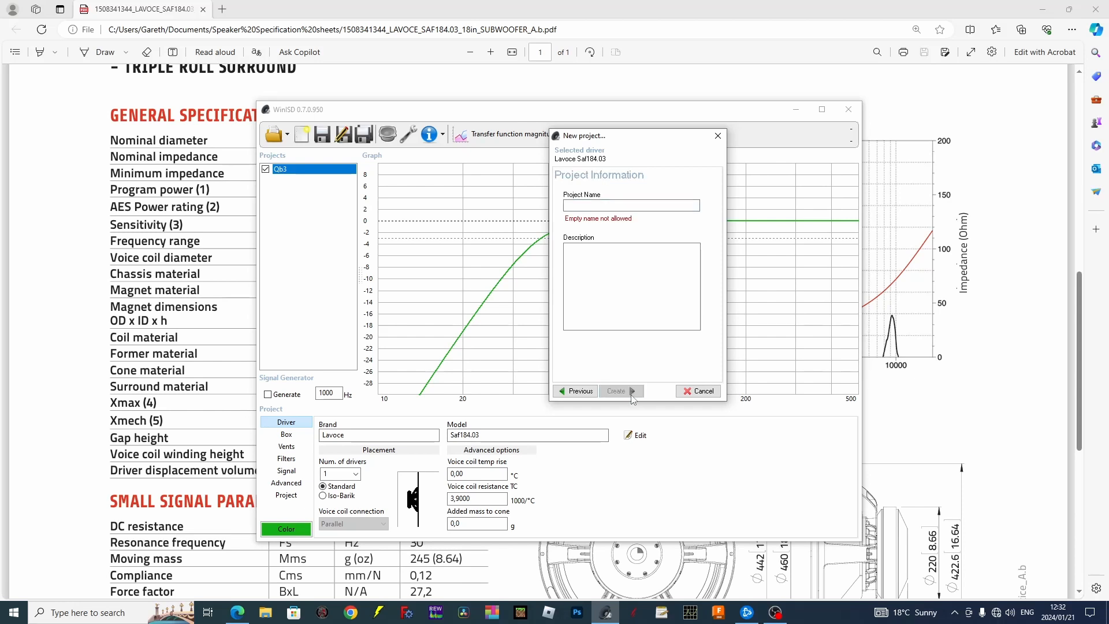
{"action": "type", "text": "Boo"}
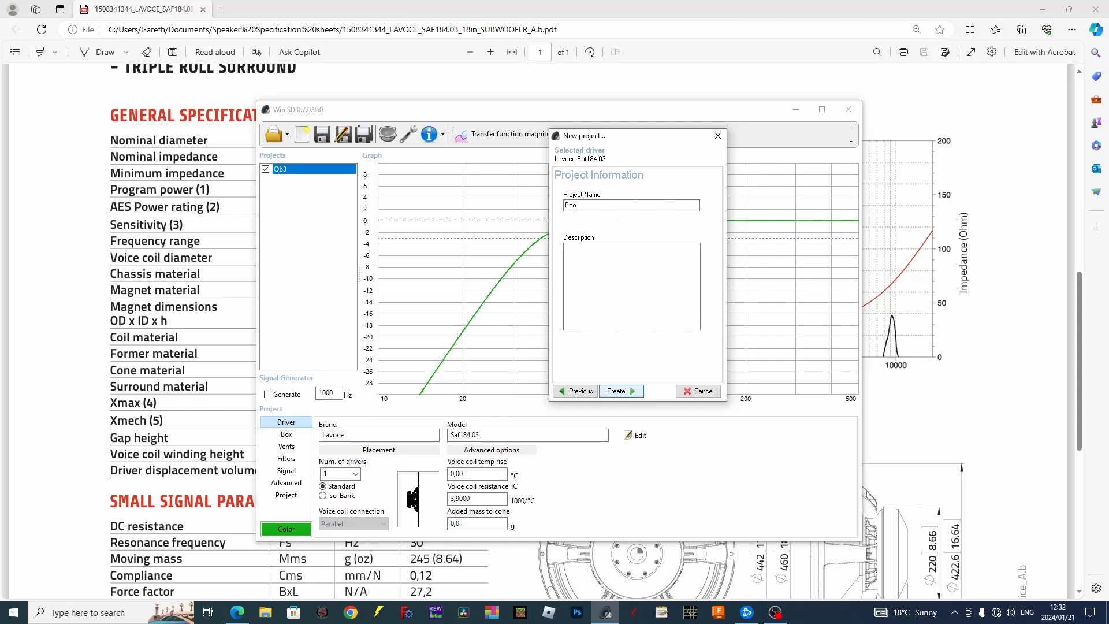
{"action": "left_click", "coordinate": [620, 390]}
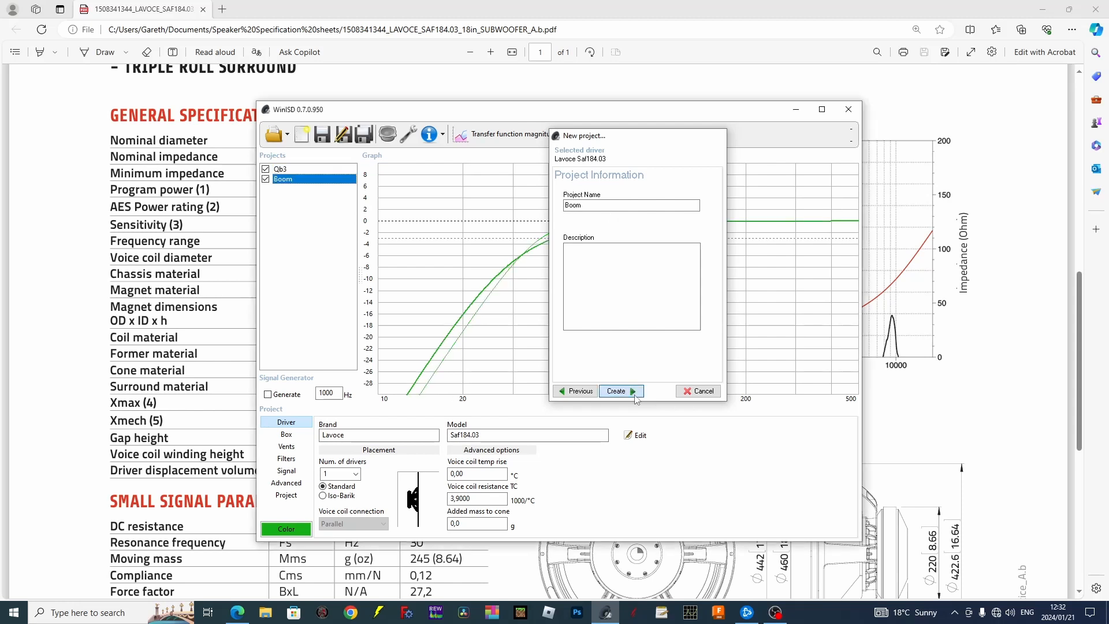
{"action": "left_click", "coordinate": [615, 391]}
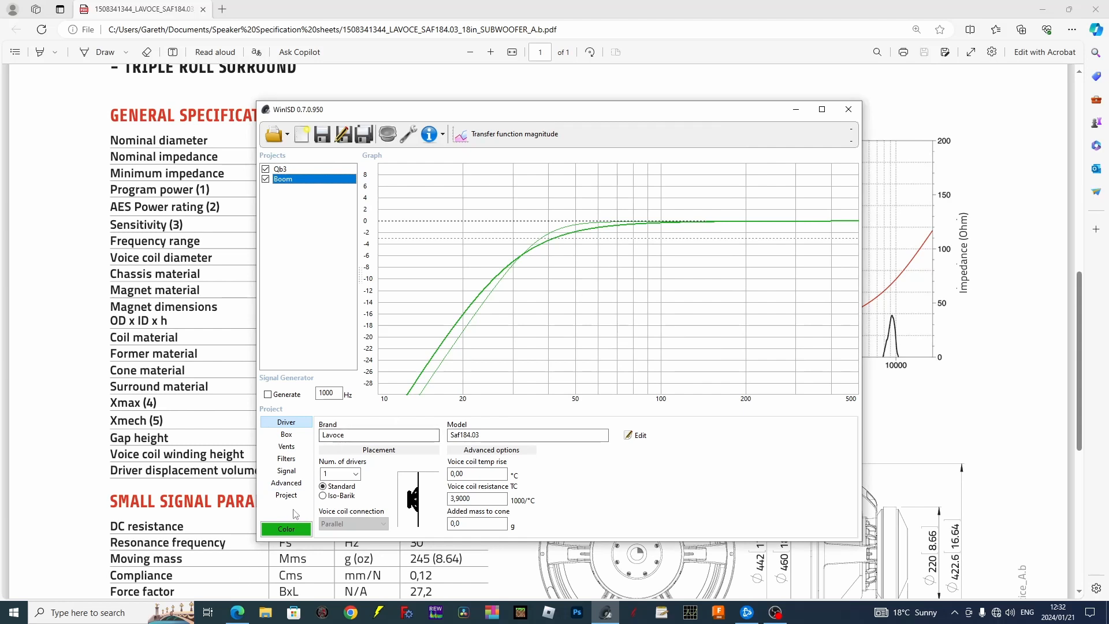
Step: Set the Boom curve colour to red from the basic colours
{"action": "left_click", "coordinate": [285, 528]}
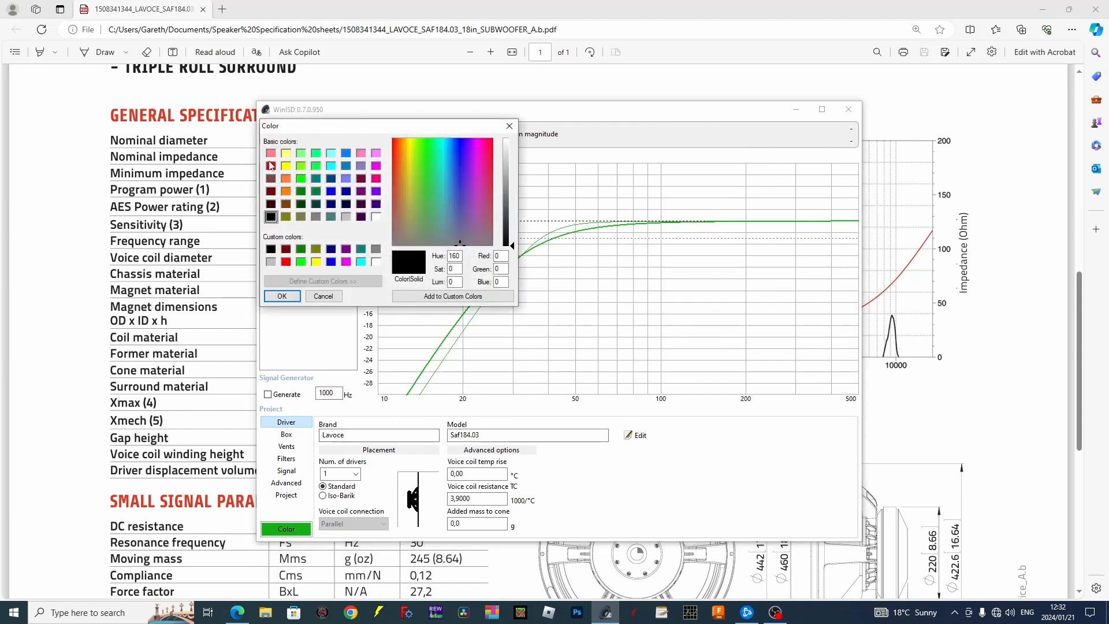
{"action": "left_click", "coordinate": [282, 295]}
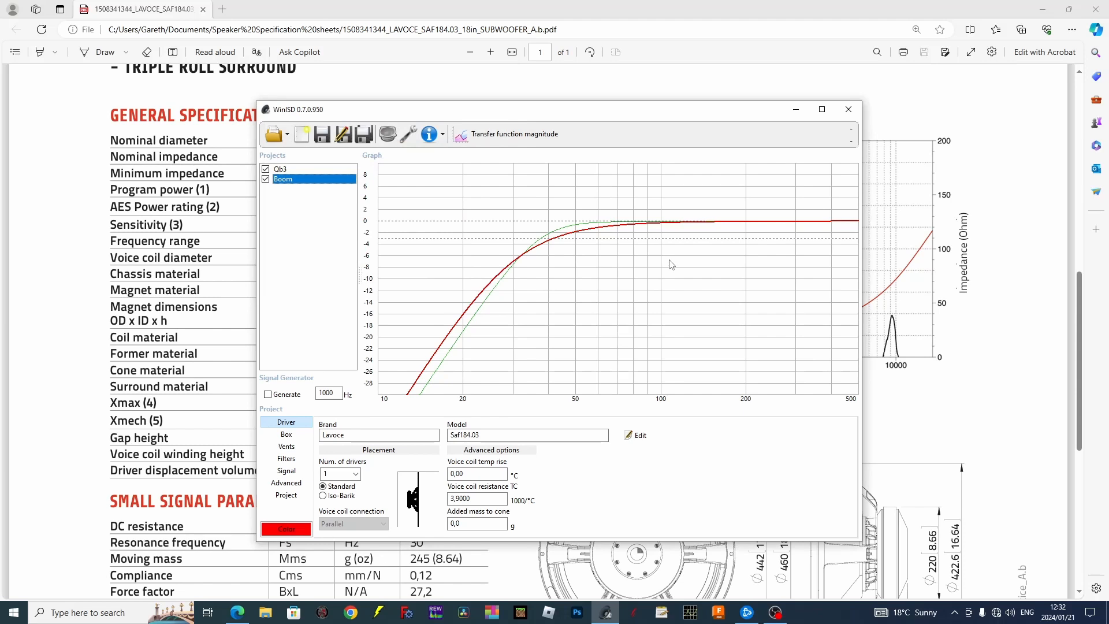
{"action": "mouse_move", "coordinate": [634, 217]}
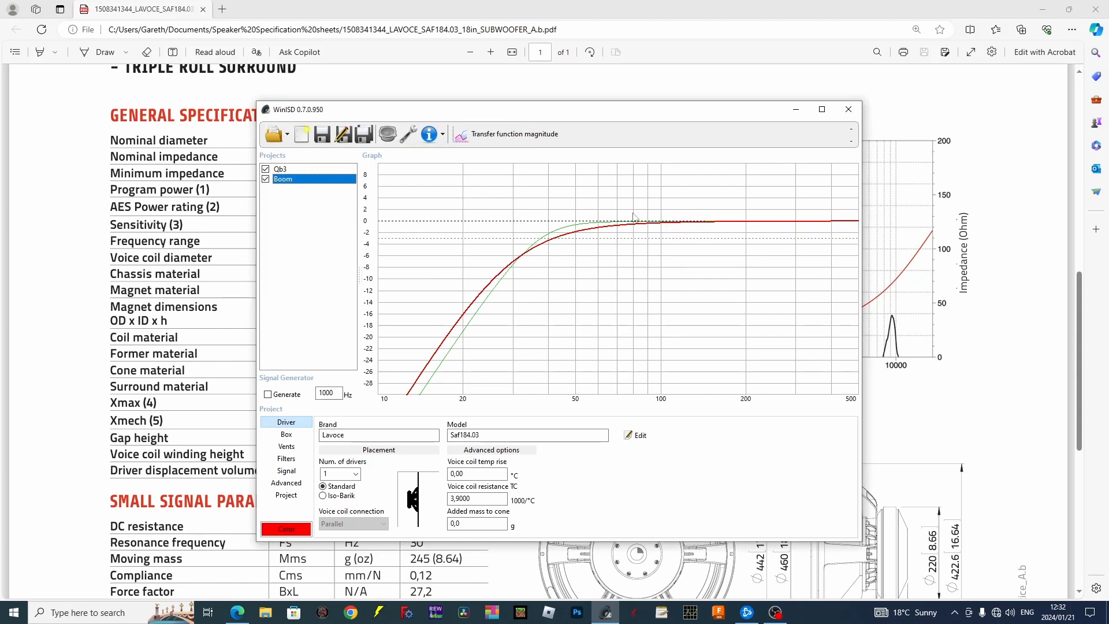
{"action": "mouse_move", "coordinate": [458, 326]}
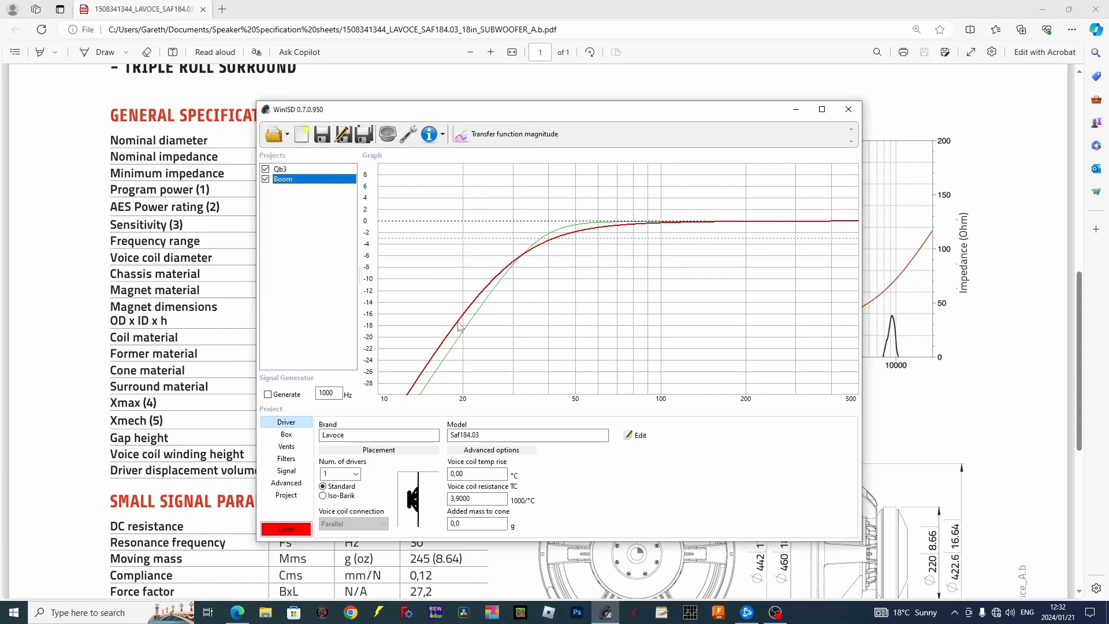
{"action": "mouse_move", "coordinate": [383, 377]}
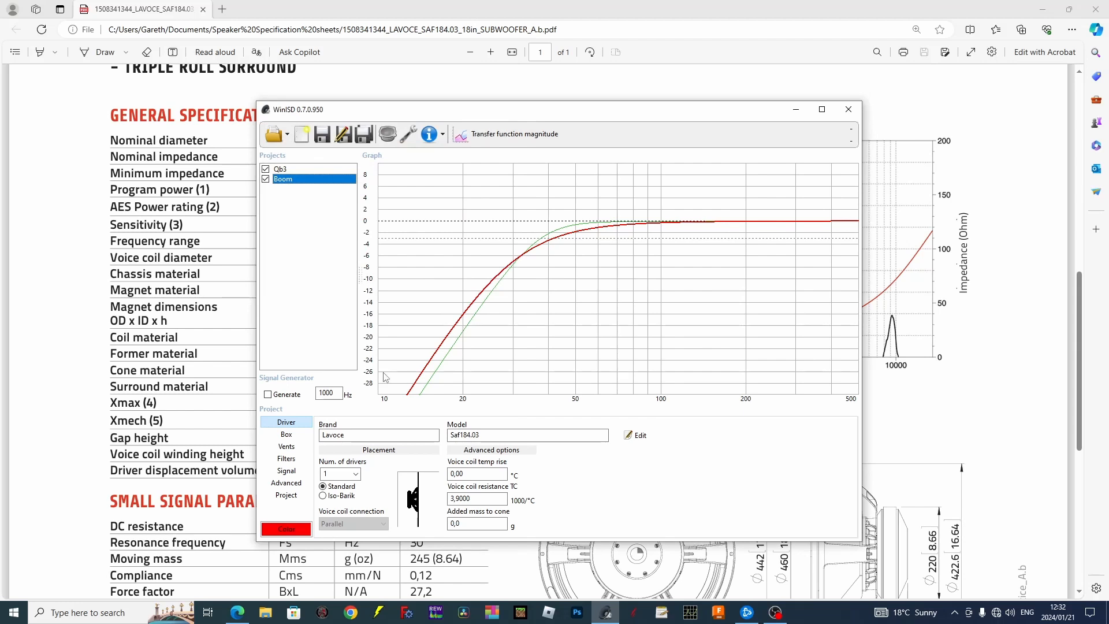
{"action": "mouse_move", "coordinate": [527, 275]}
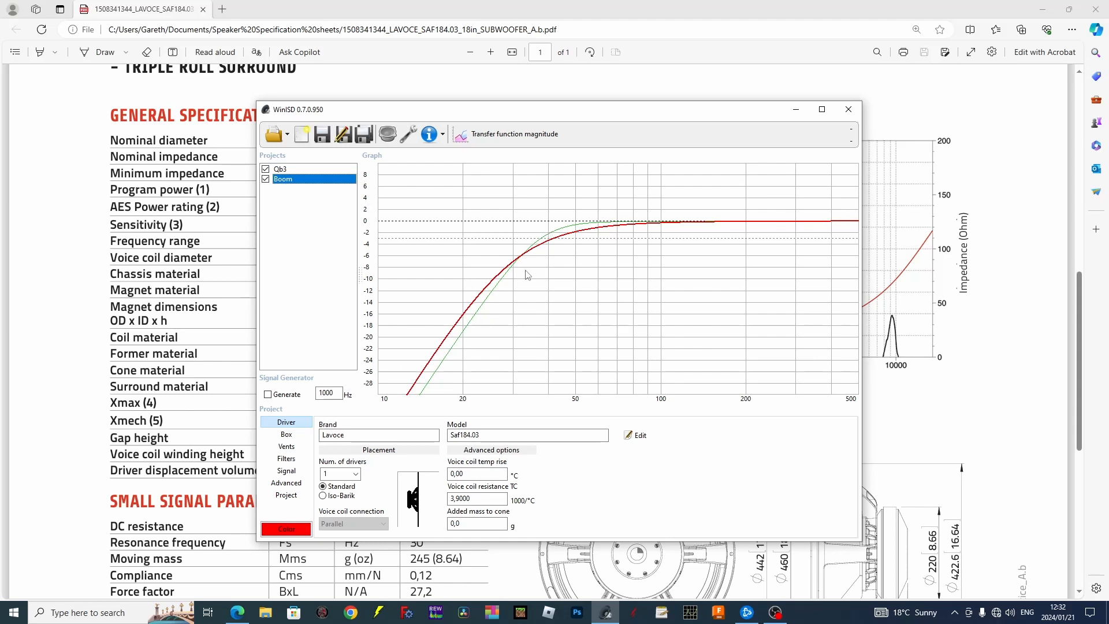
{"action": "mouse_move", "coordinate": [486, 295]}
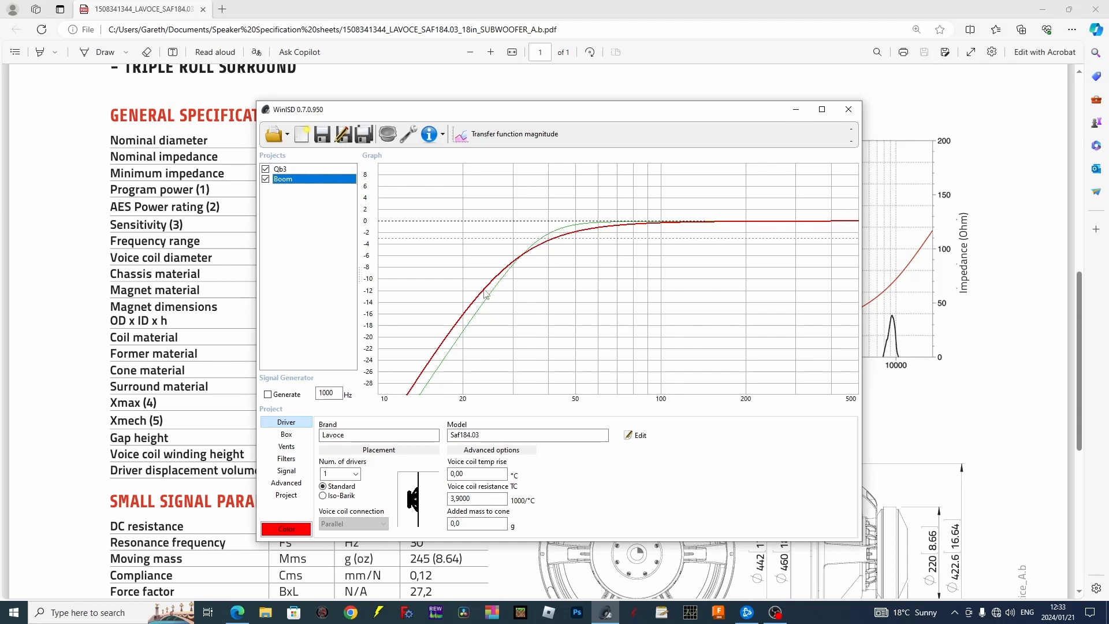
{"action": "mouse_move", "coordinate": [393, 404]}
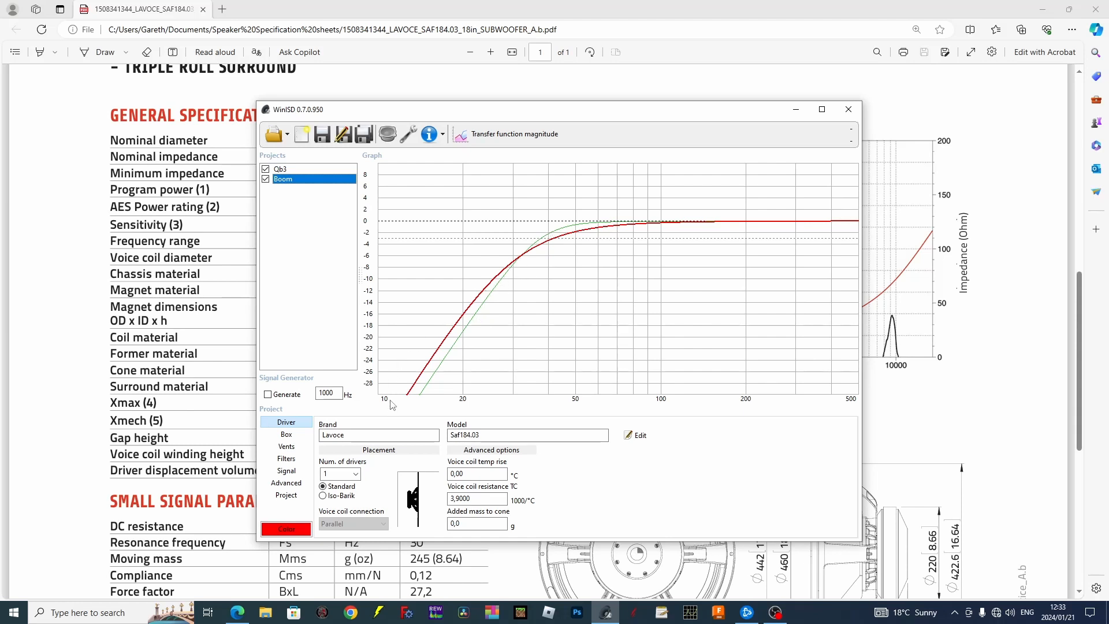
{"action": "mouse_move", "coordinate": [379, 410]}
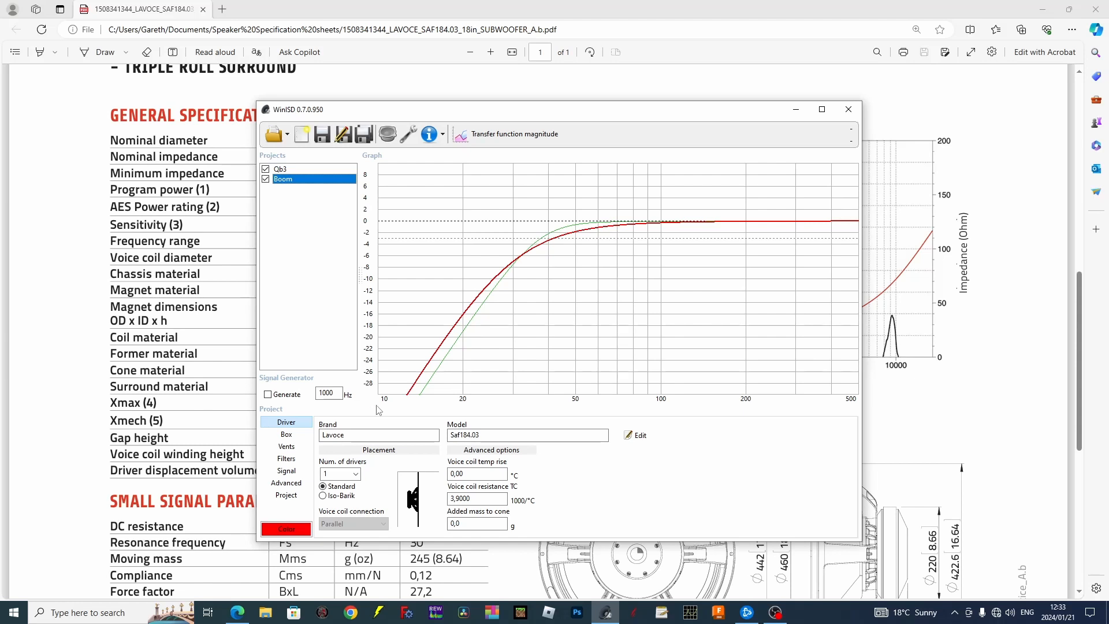
{"action": "mouse_move", "coordinate": [300, 137]}
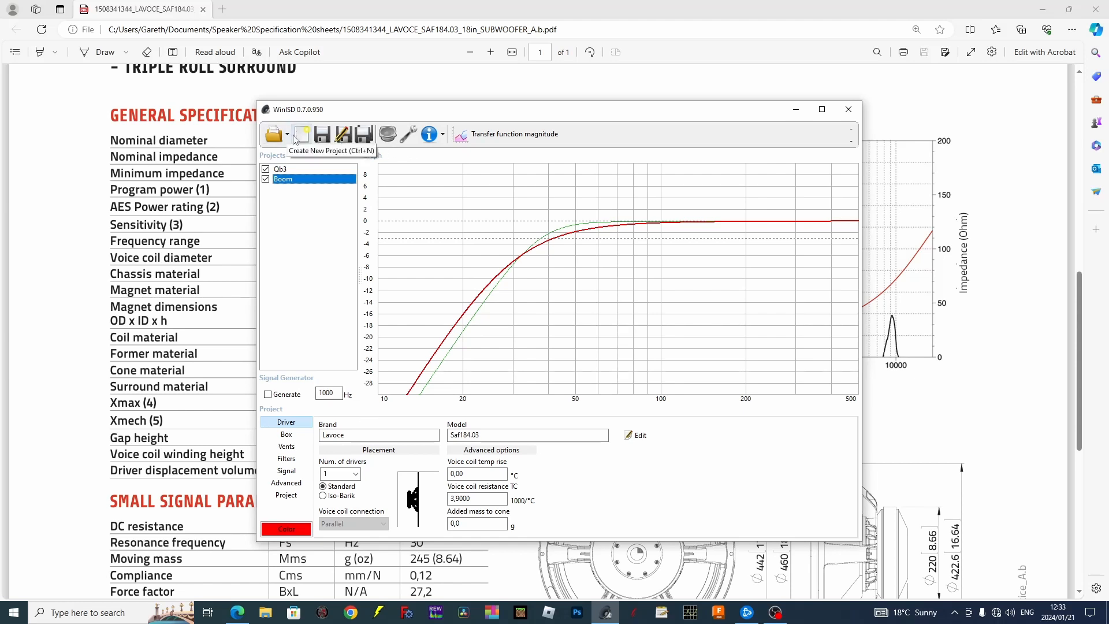
Step: Start a third Saf184.03 vented project with the C4/SC4 (Sub)Chebyshev alignment
{"action": "left_click", "coordinate": [274, 134]}
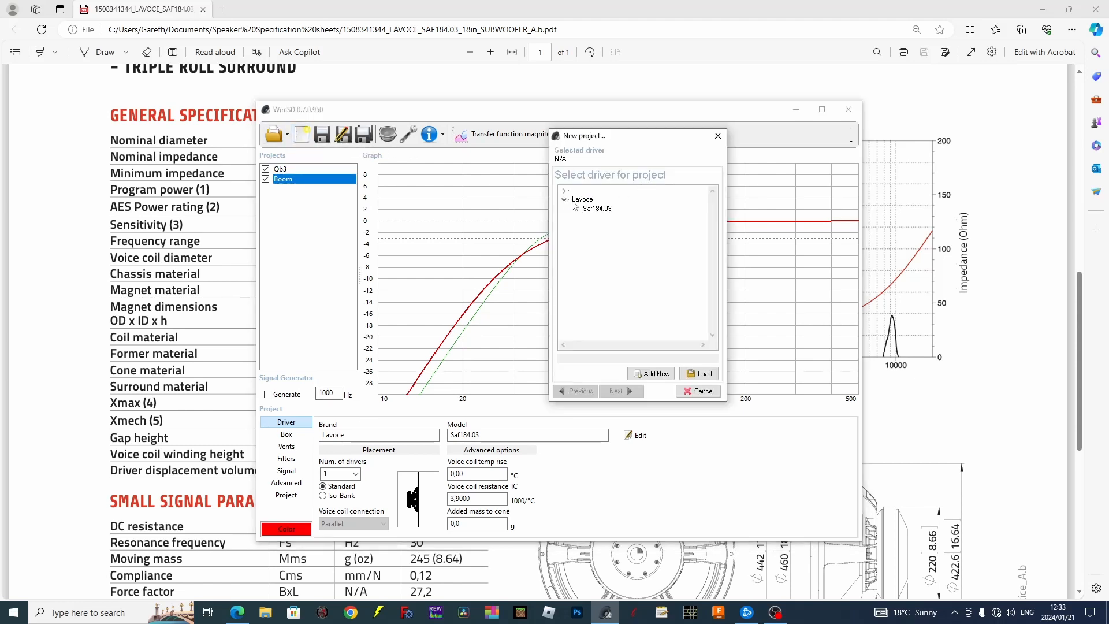
{"action": "left_click", "coordinate": [613, 392]}
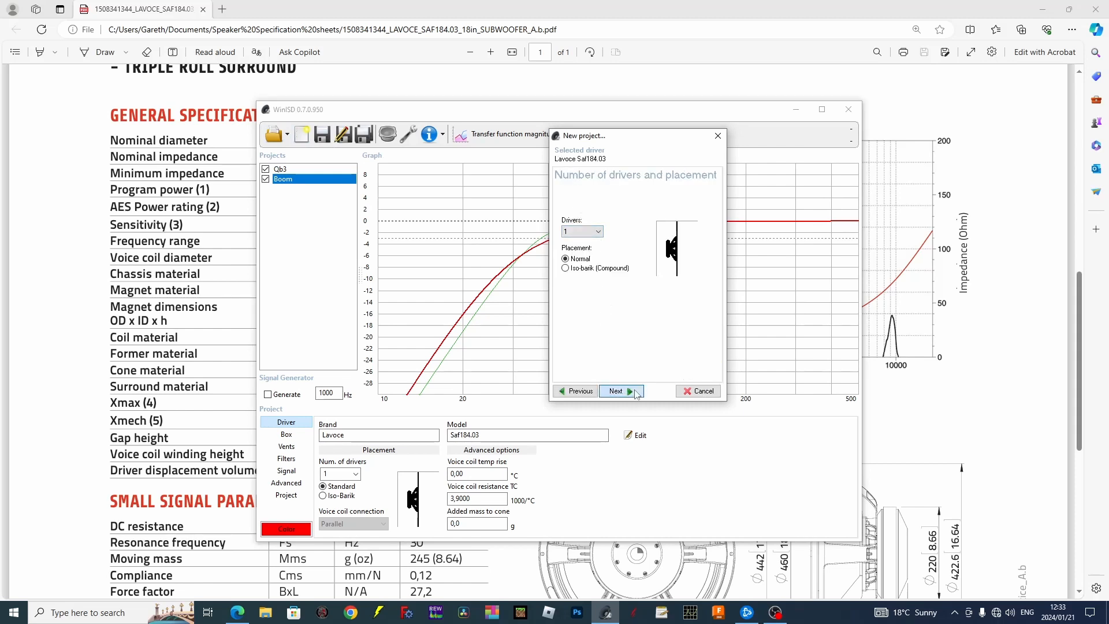
{"action": "left_click", "coordinate": [619, 391]}
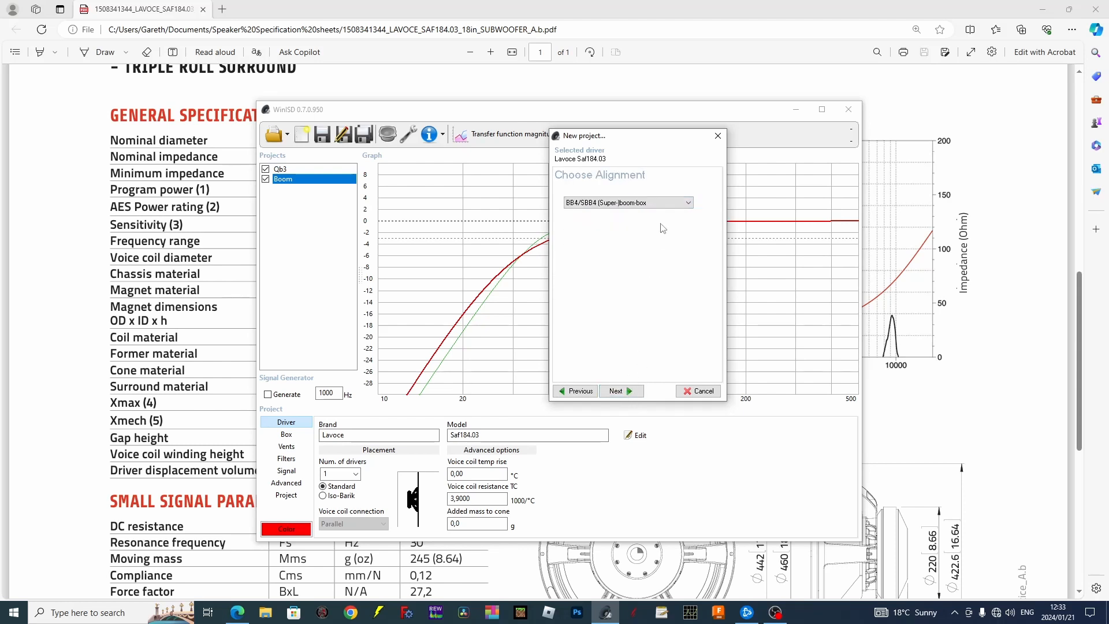
{"action": "left_click", "coordinate": [627, 202]}
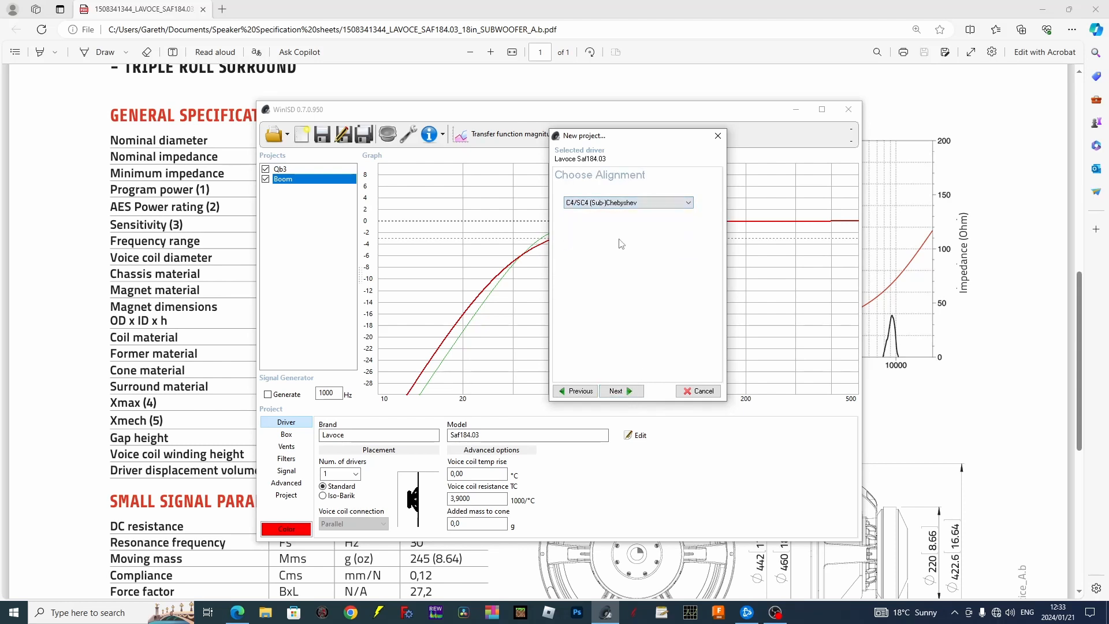
Step: Name the project Sub and create it
{"action": "left_click", "coordinate": [616, 392]}
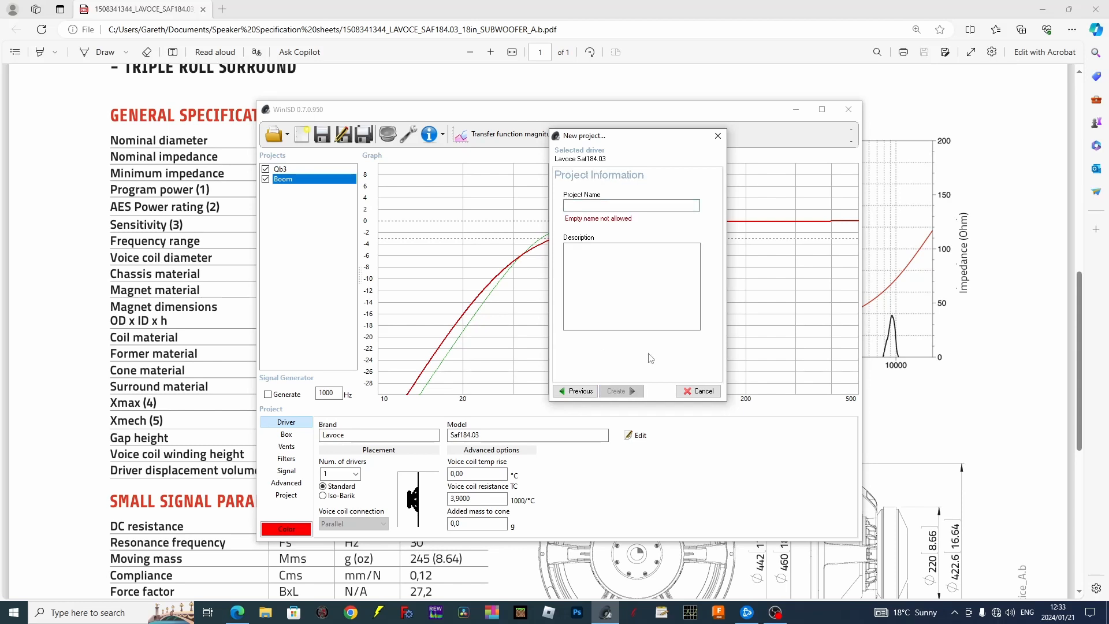
{"action": "type", "text": "Sub"}
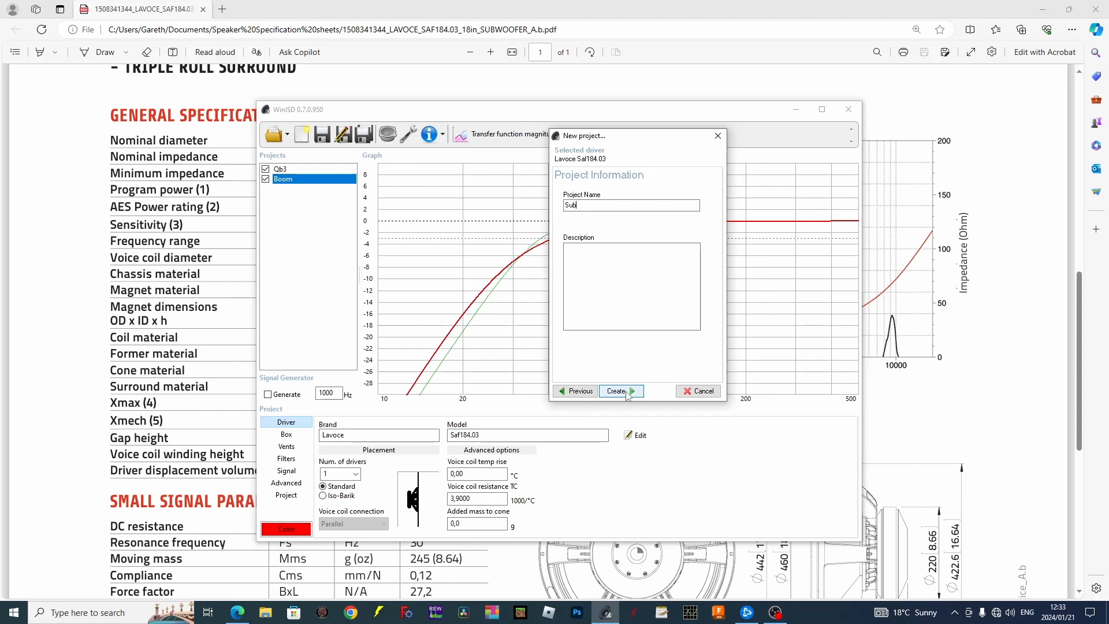
{"action": "left_click", "coordinate": [615, 392]}
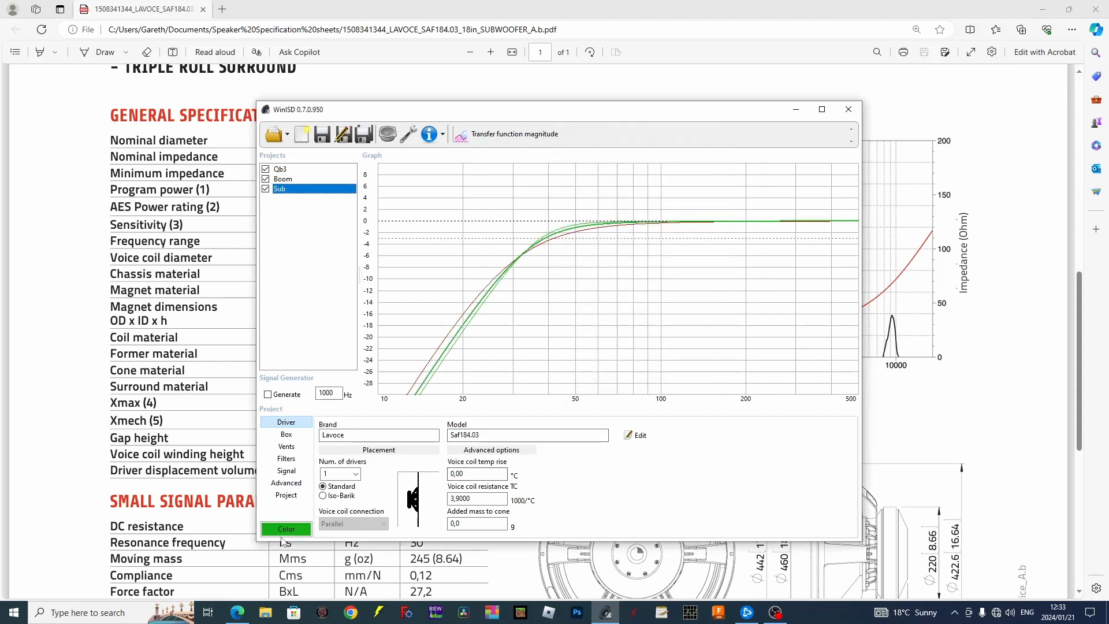
Step: Set the Sub curve colour to blue from the basic colours
{"action": "left_click", "coordinate": [287, 528]}
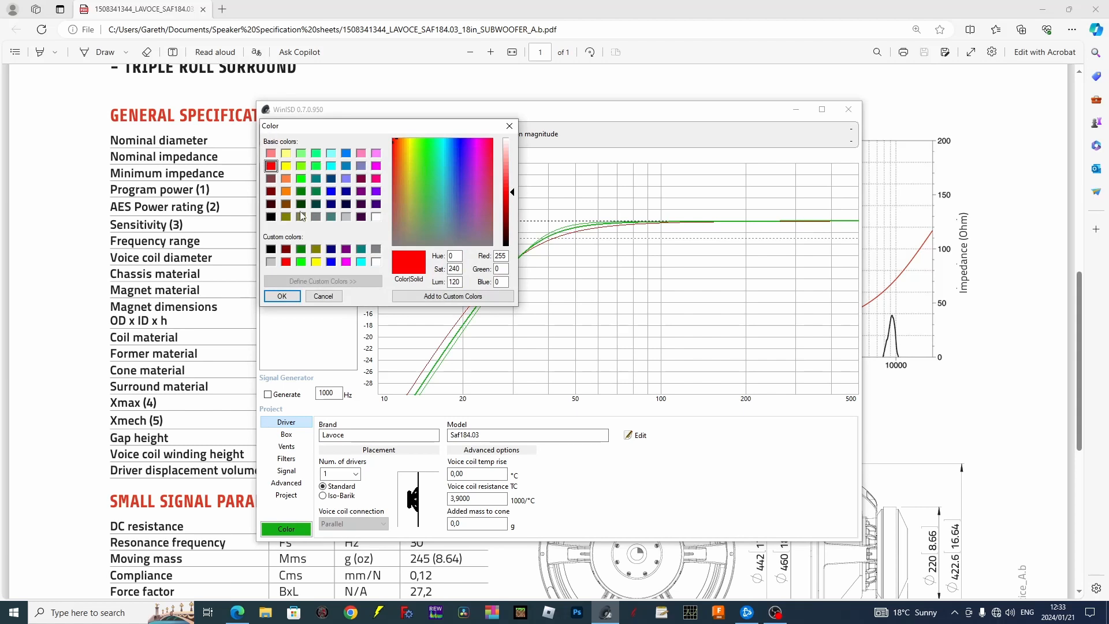
{"action": "left_click", "coordinate": [345, 152]}
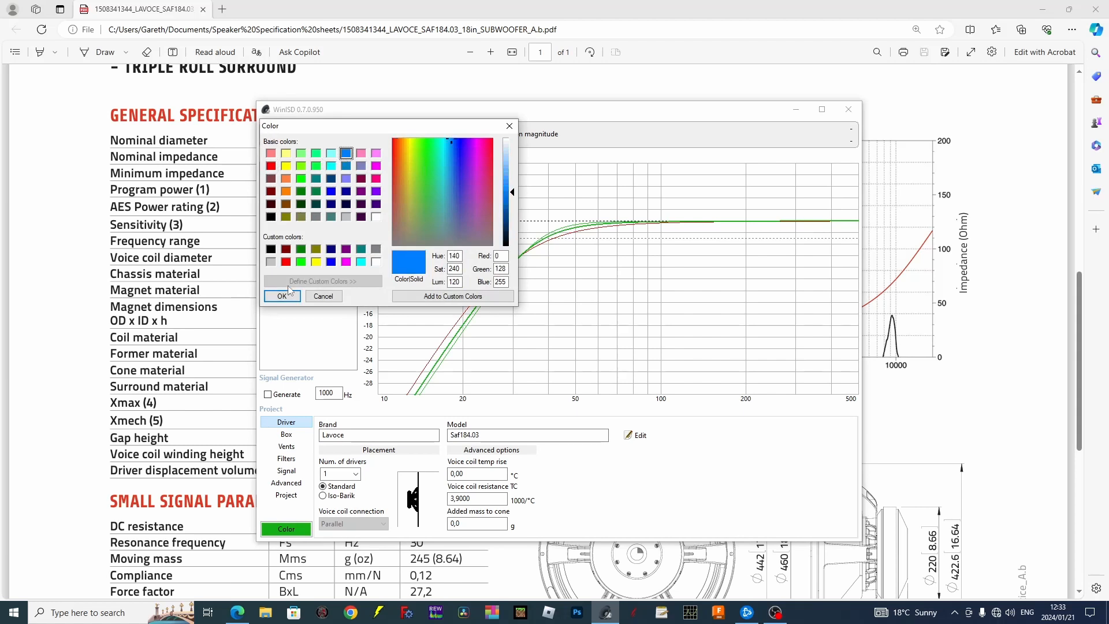
{"action": "left_click", "coordinate": [280, 296]}
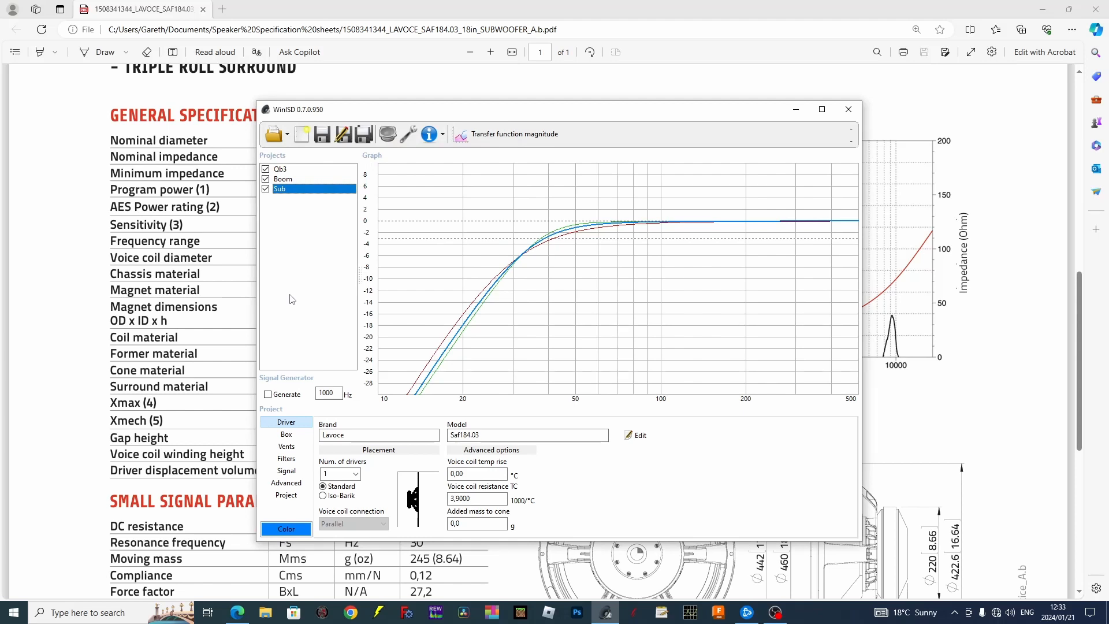
{"action": "mouse_move", "coordinate": [429, 209]}
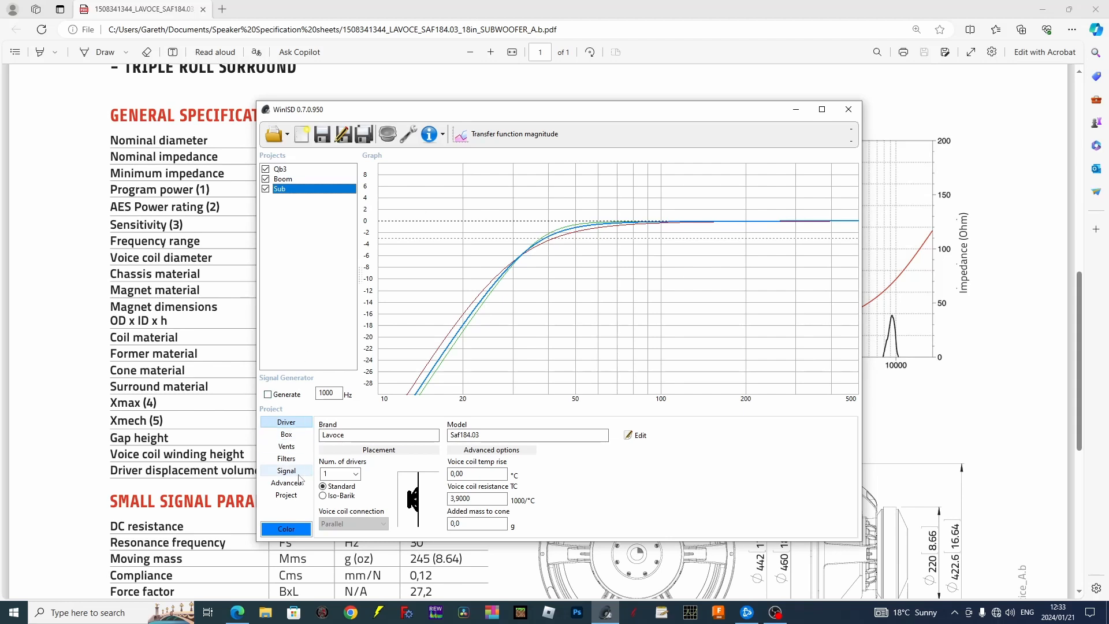
Step: Set the Sub project's system input power to 1500 W in its signal settings
{"action": "left_click", "coordinate": [286, 470]}
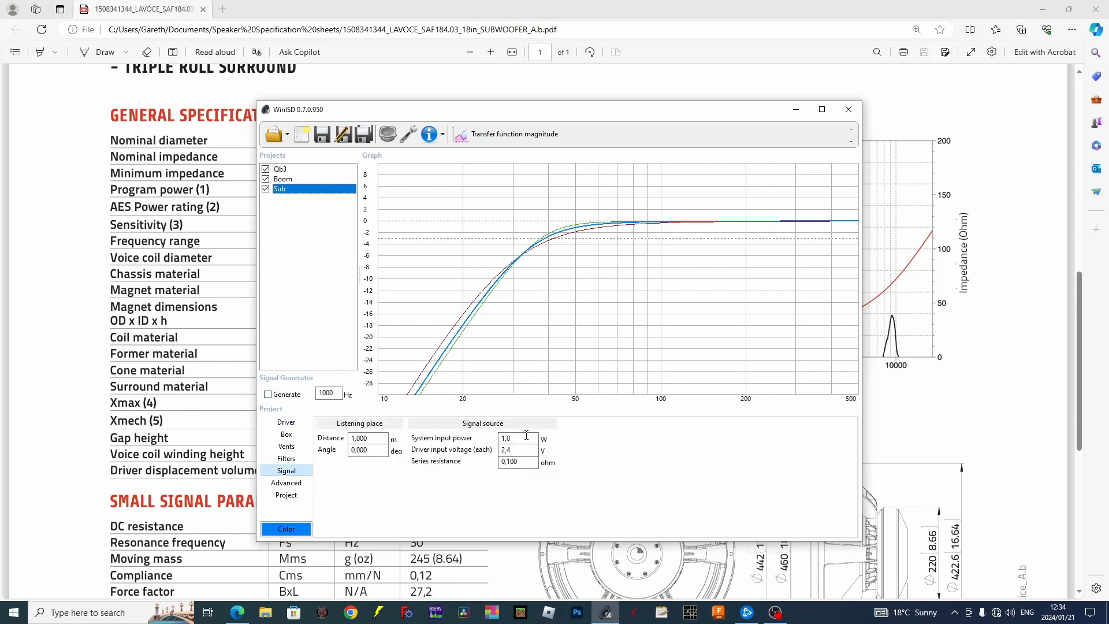
{"action": "triple_click", "coordinate": [517, 438]}
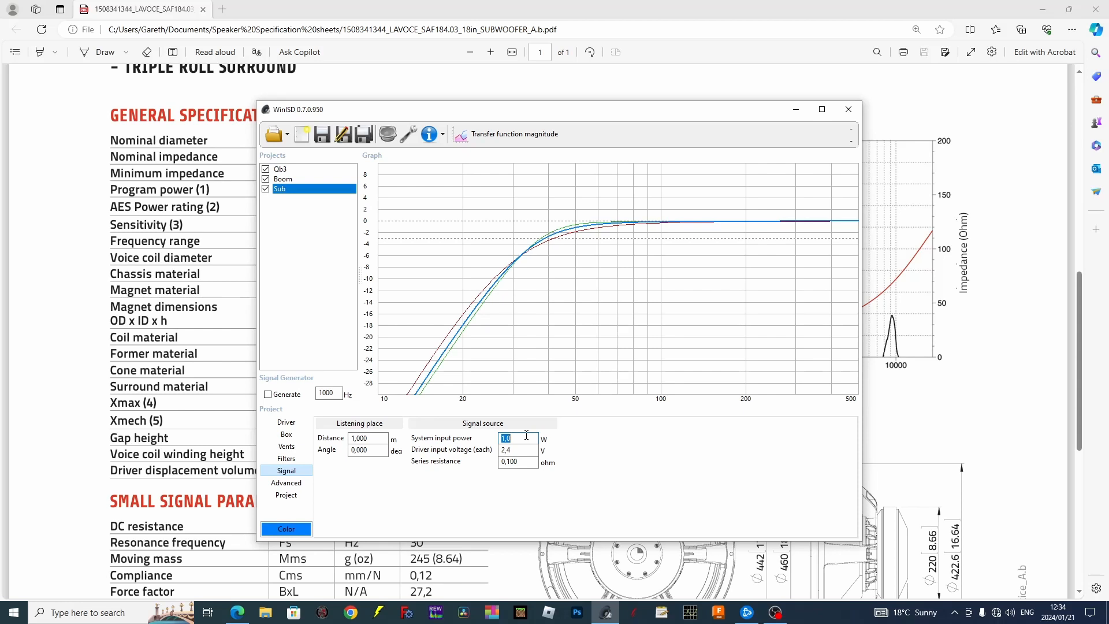
{"action": "type", "text": "1500"}
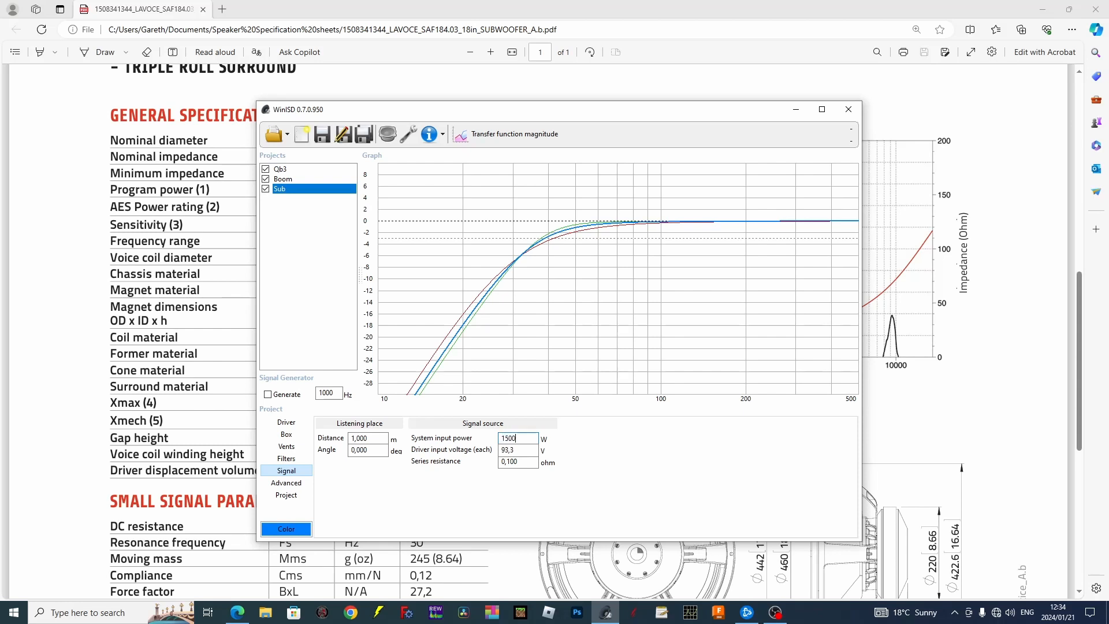
Step: Switch to the Boom project, then Qb3, to compare their signal settings
{"action": "left_click", "coordinate": [283, 178]}
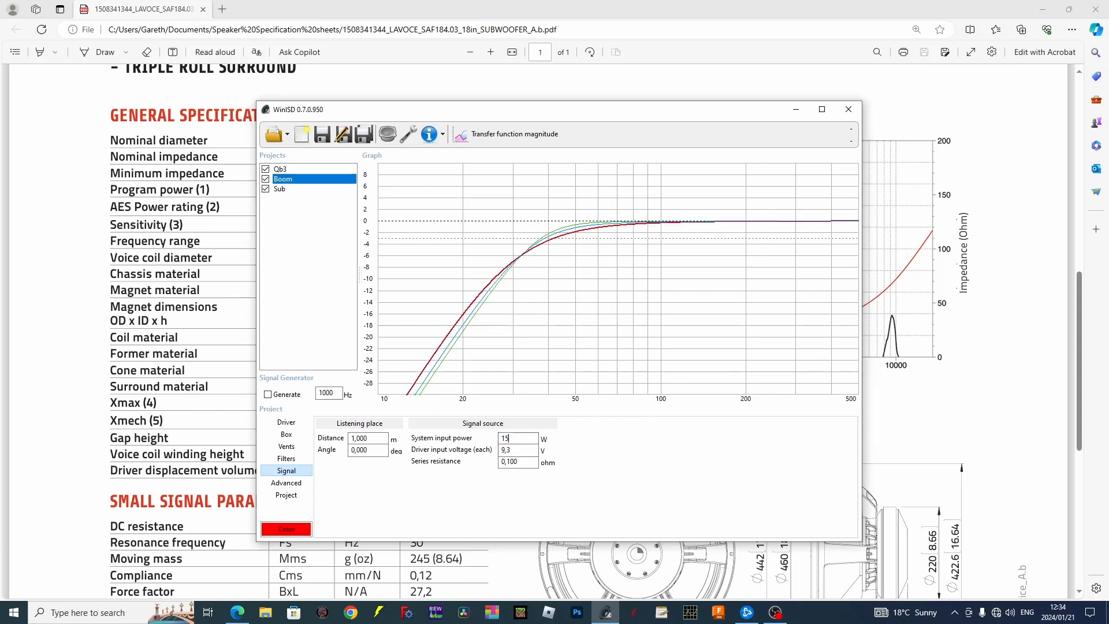
{"action": "left_click", "coordinate": [281, 169]}
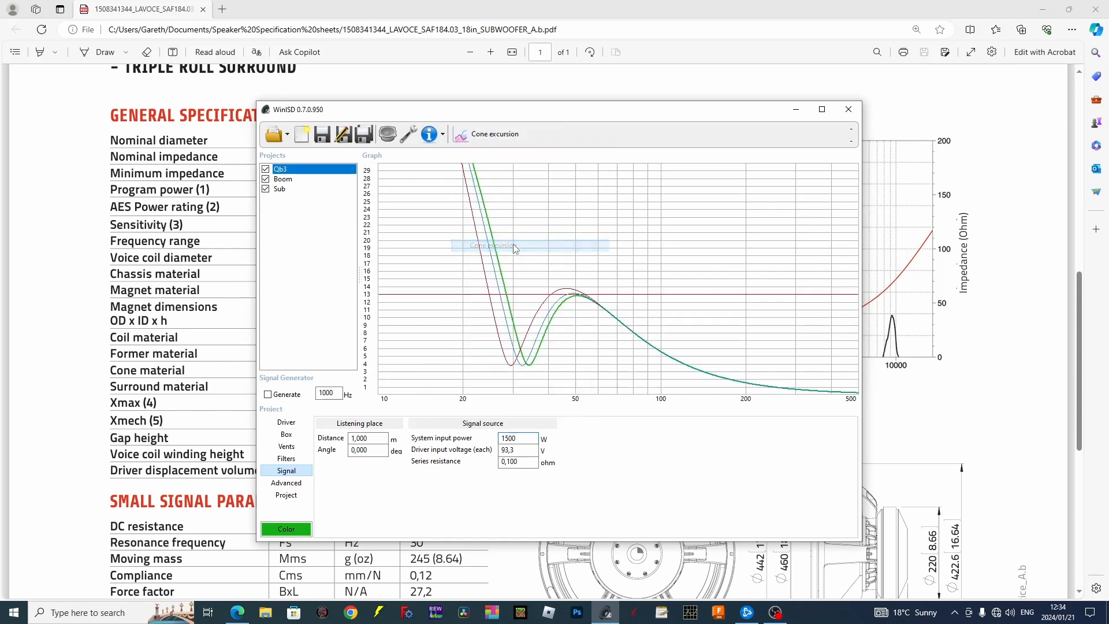
Step: Select Sub, Boom and Qb3 and maximize the window for the cone excursion comparison
{"action": "left_click", "coordinate": [281, 188]}
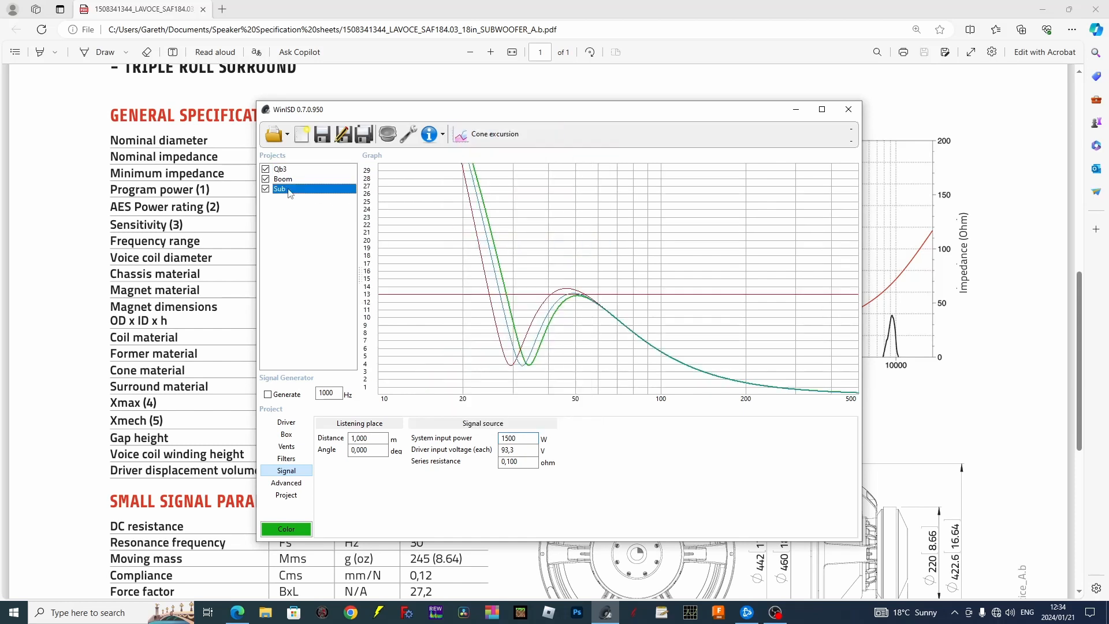
{"action": "left_click", "coordinate": [283, 179]}
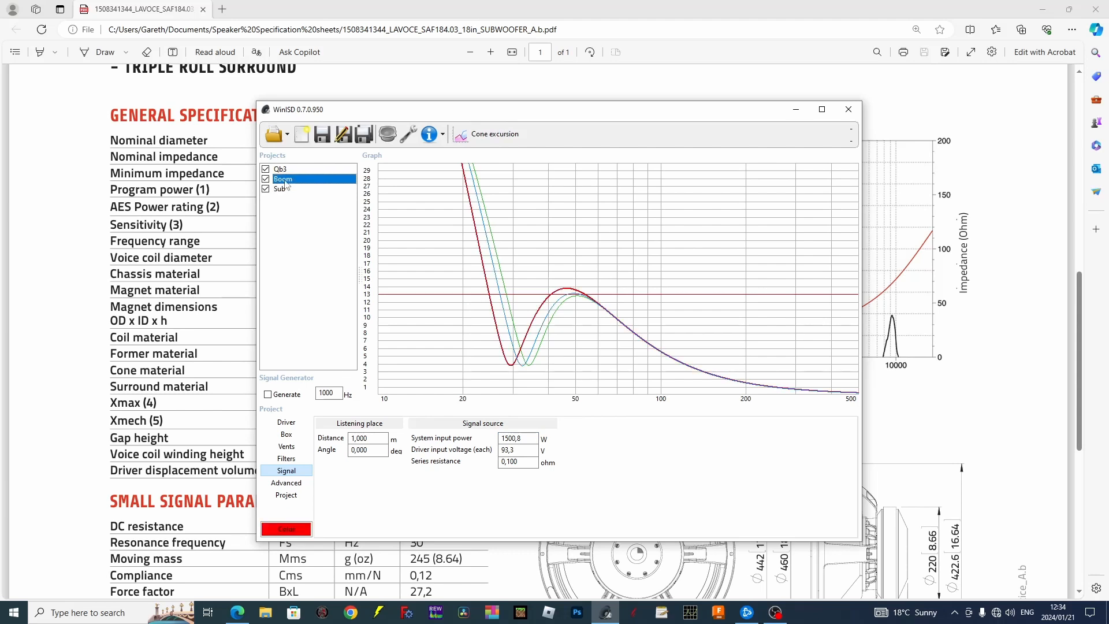
{"action": "left_click", "coordinate": [280, 169]}
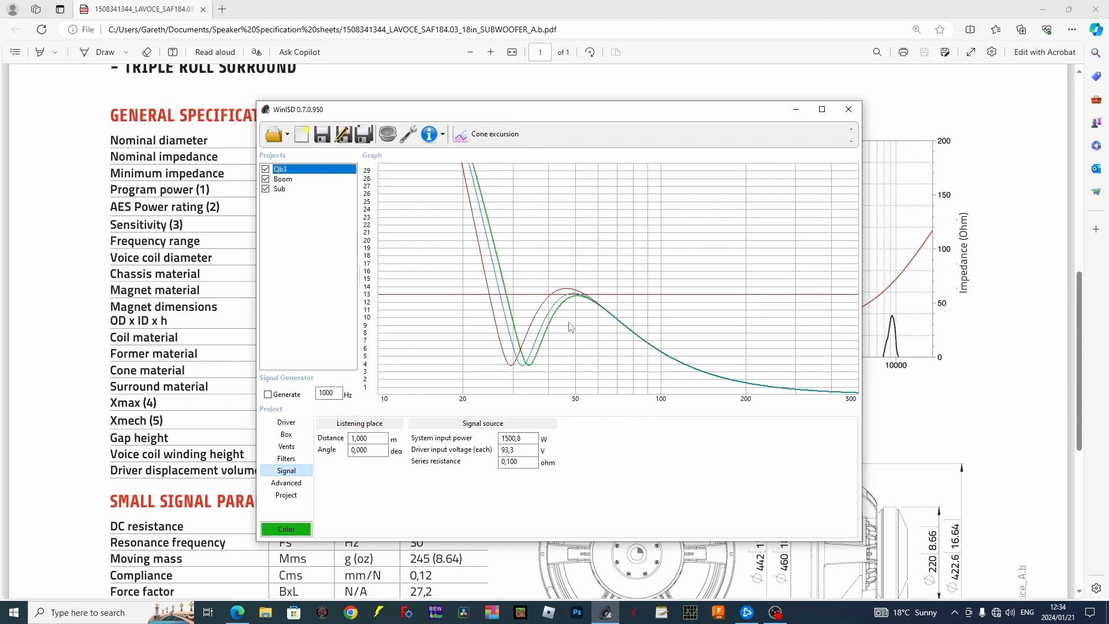
{"action": "mouse_move", "coordinate": [413, 288]}
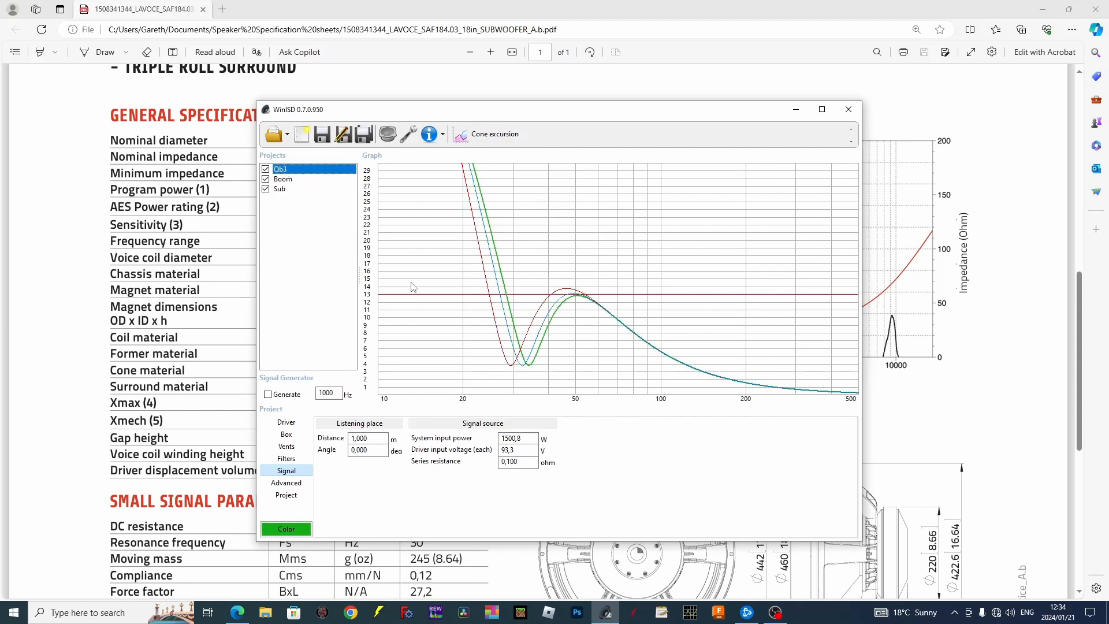
{"action": "left_click", "coordinate": [820, 109]}
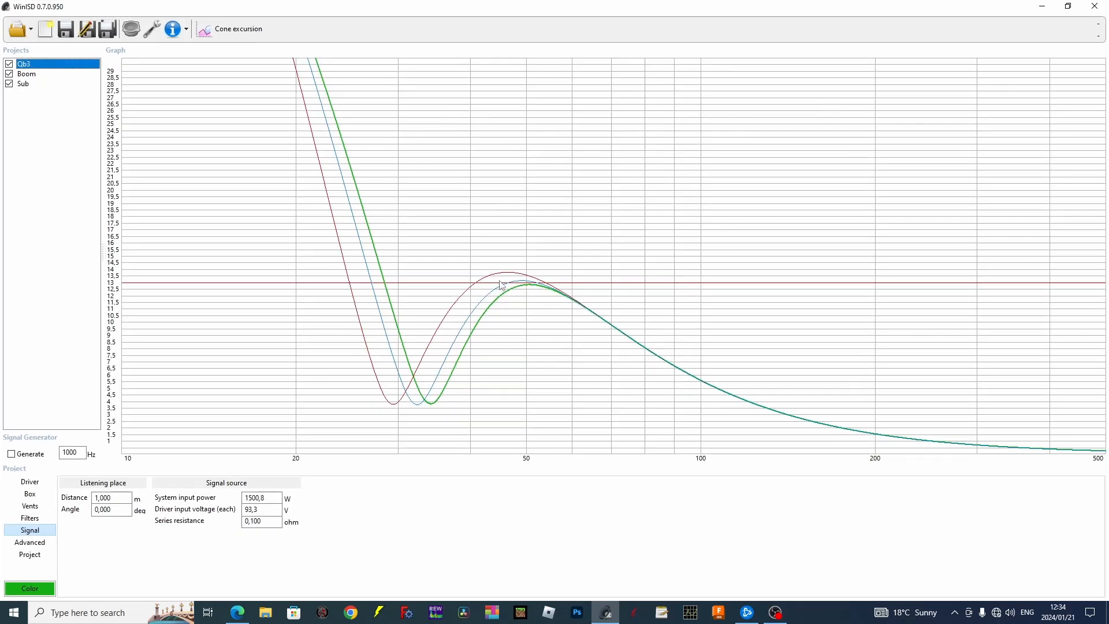
{"action": "mouse_move", "coordinate": [373, 286]}
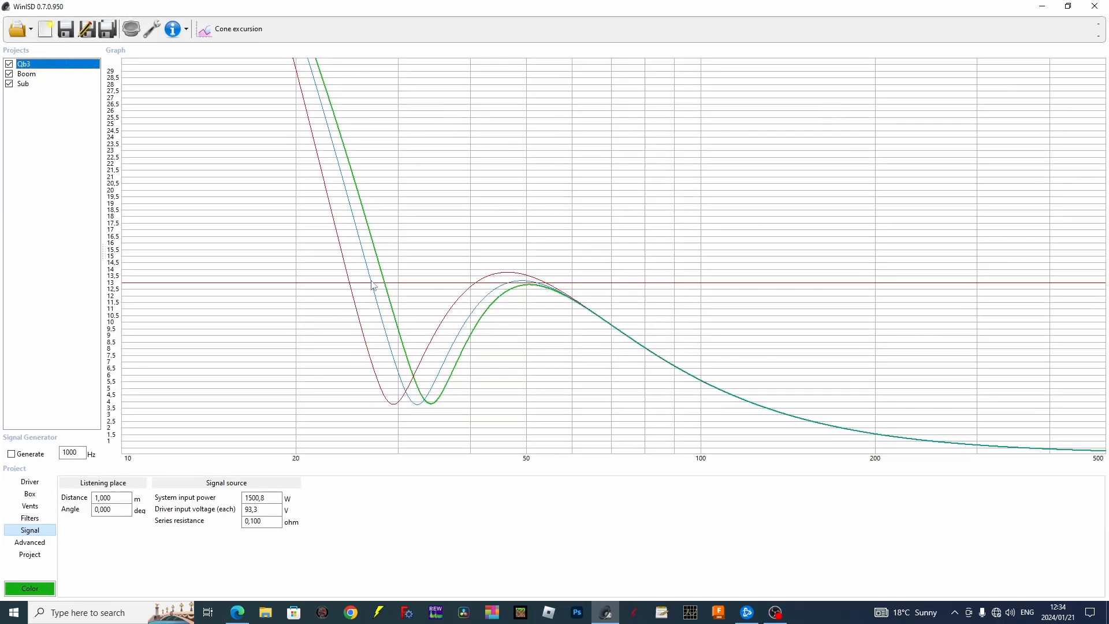
{"action": "mouse_move", "coordinate": [155, 287]}
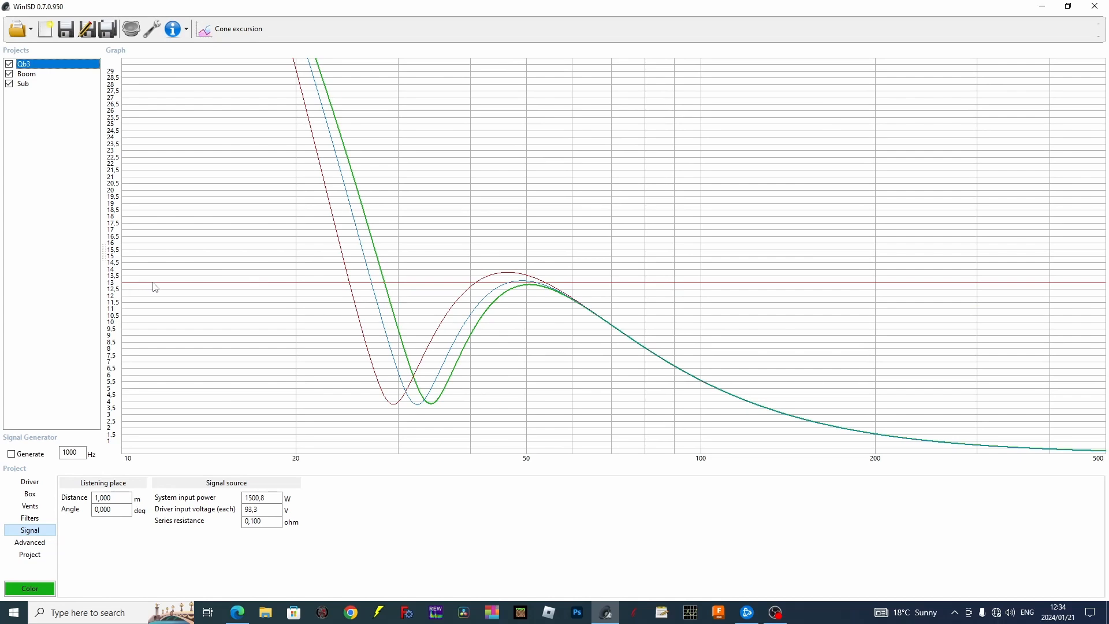
{"action": "mouse_move", "coordinate": [604, 288]}
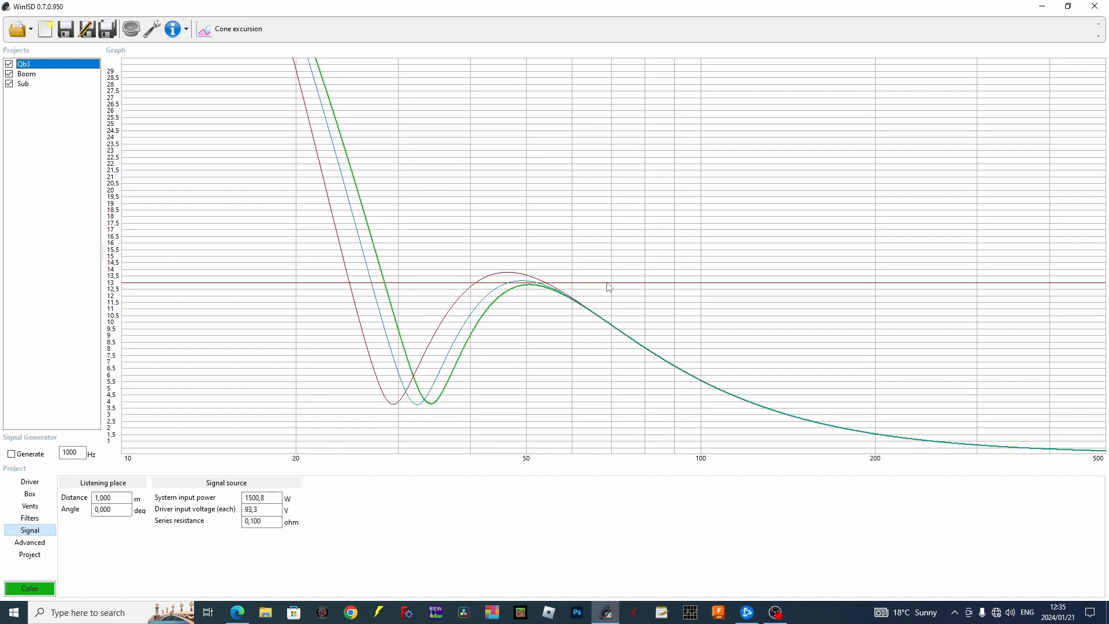
{"action": "mouse_move", "coordinate": [380, 303]}
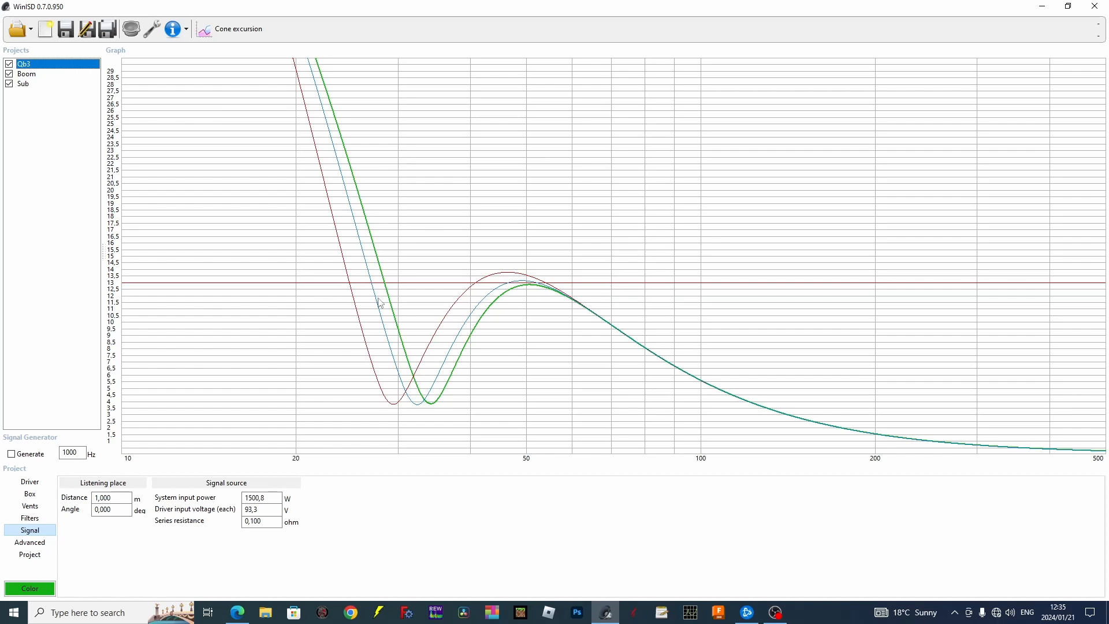
{"action": "mouse_move", "coordinate": [418, 240]}
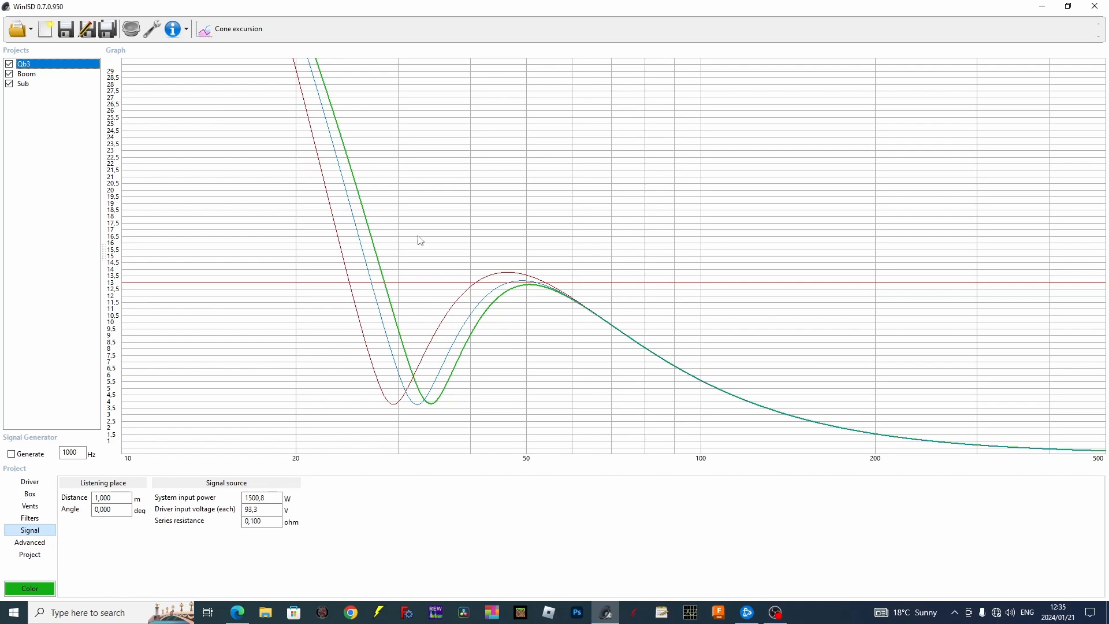
{"action": "mouse_move", "coordinate": [397, 283]}
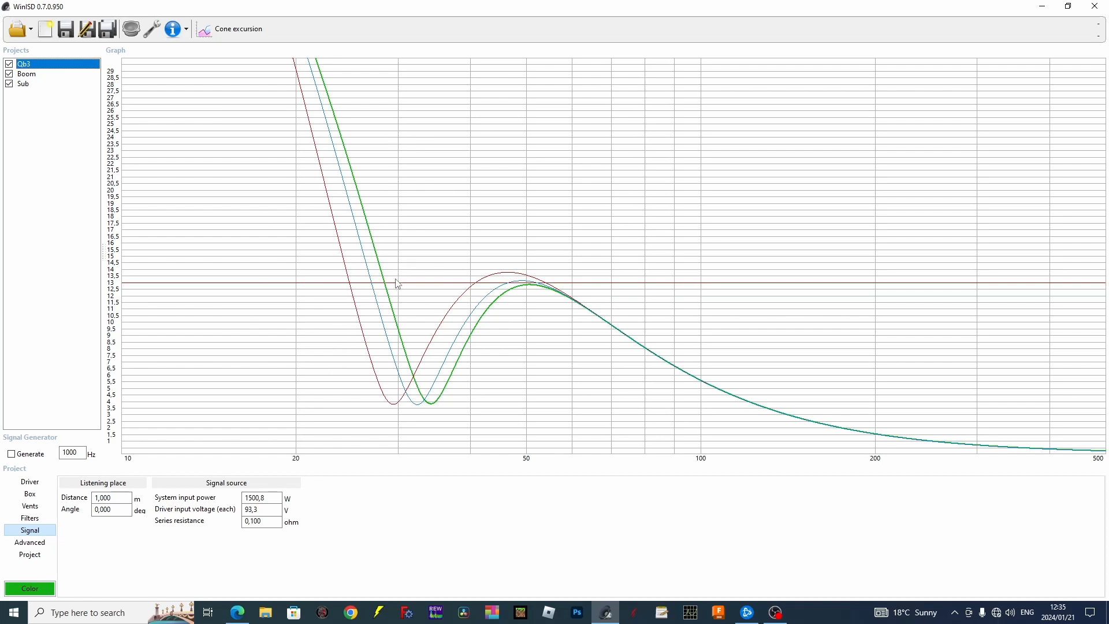
{"action": "left_click", "coordinate": [260, 498]}
{"action": "type", "text": "10"}
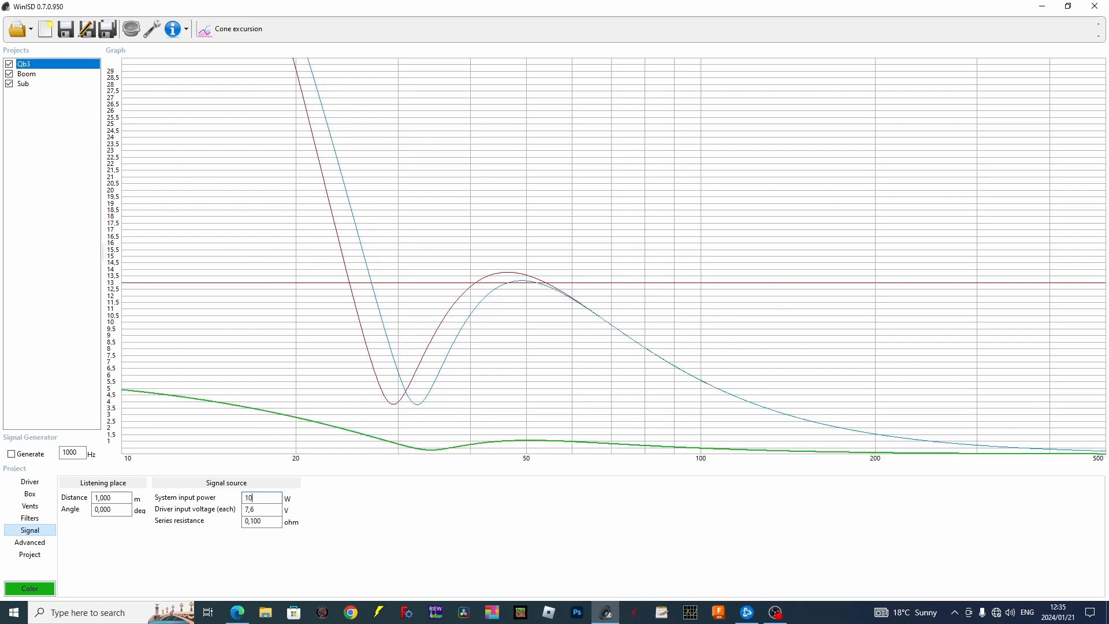
{"action": "mouse_move", "coordinate": [176, 413]}
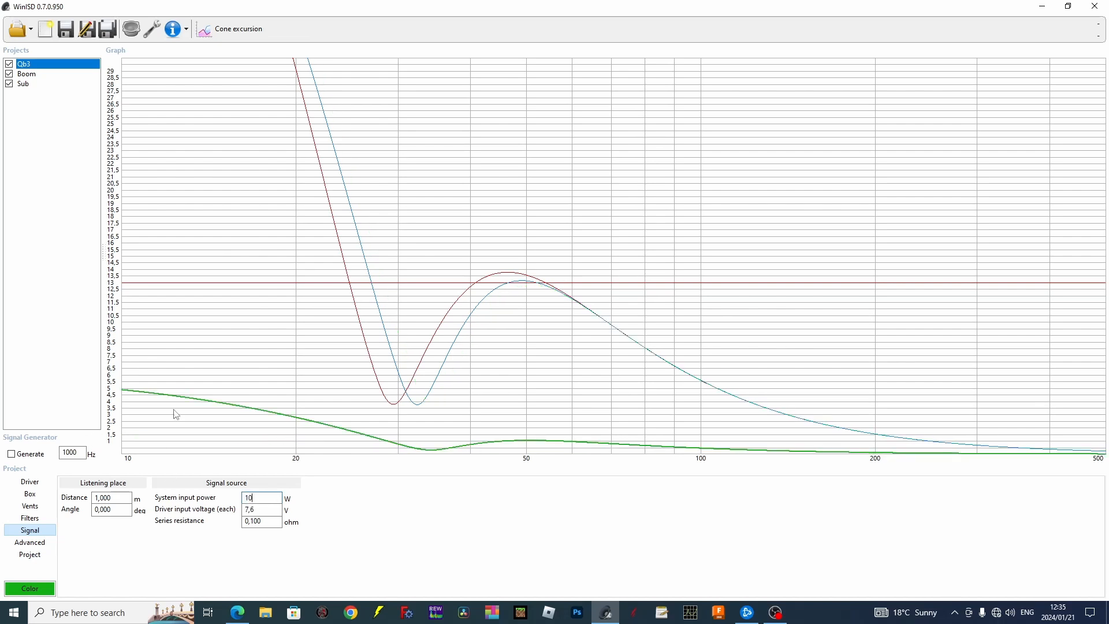
{"action": "triple_click", "coordinate": [260, 498]}
{"action": "type", "text": "500"}
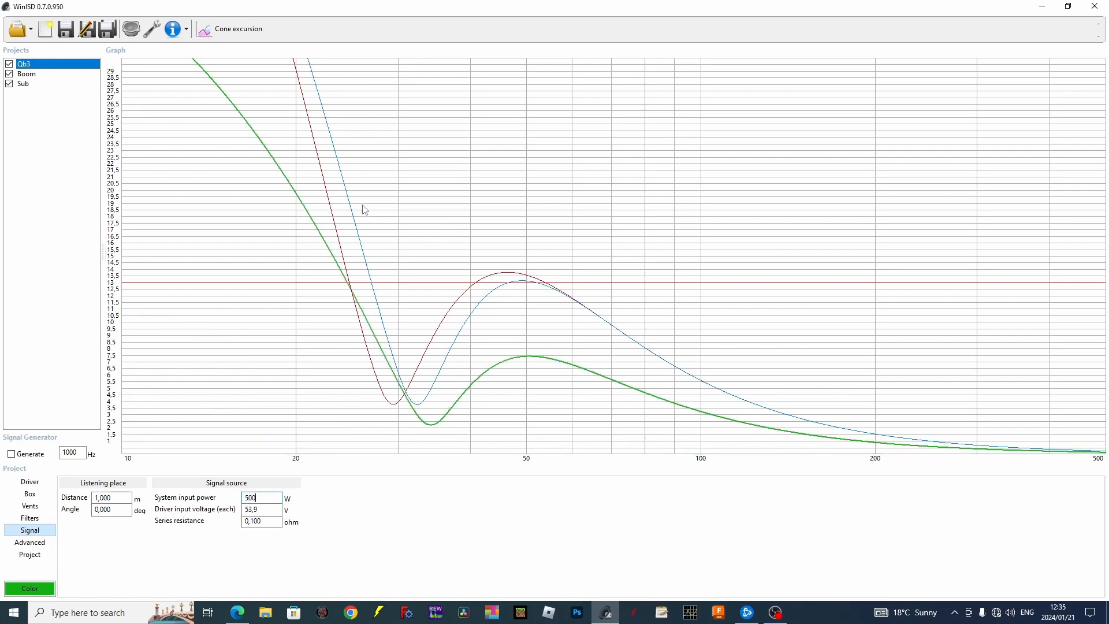
{"action": "mouse_move", "coordinate": [343, 279]}
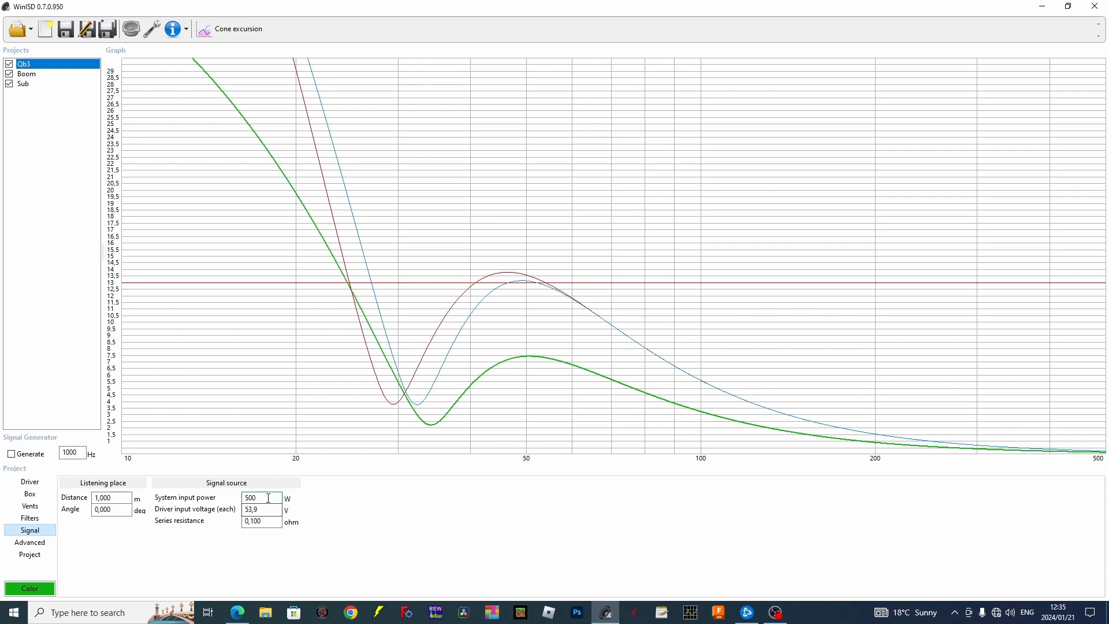
{"action": "triple_click", "coordinate": [260, 498]}
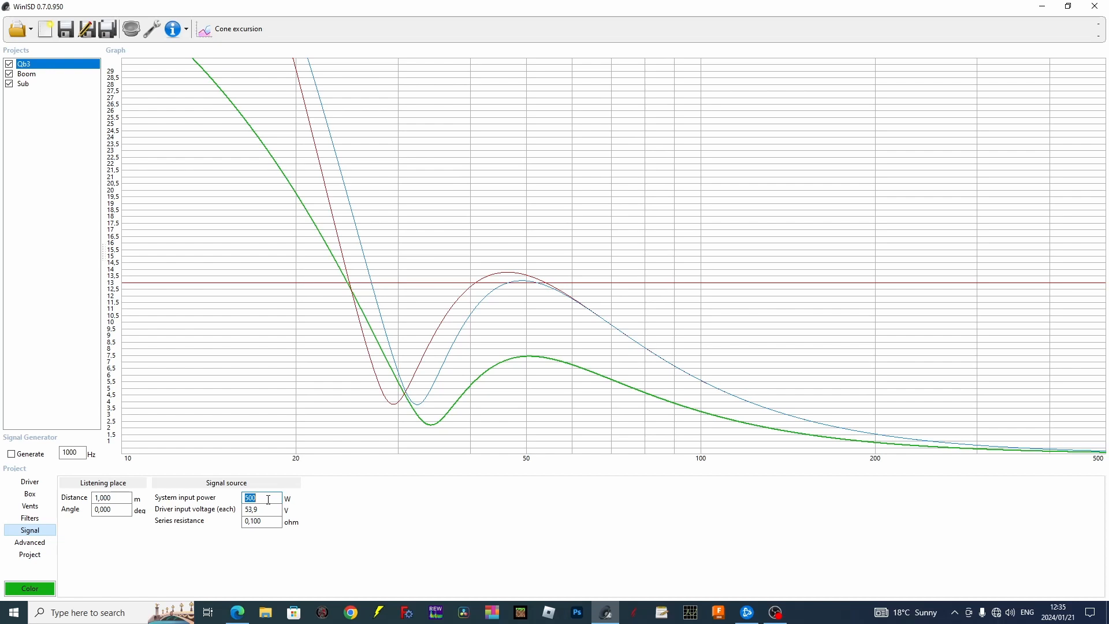
{"action": "type", "text": "1500"}
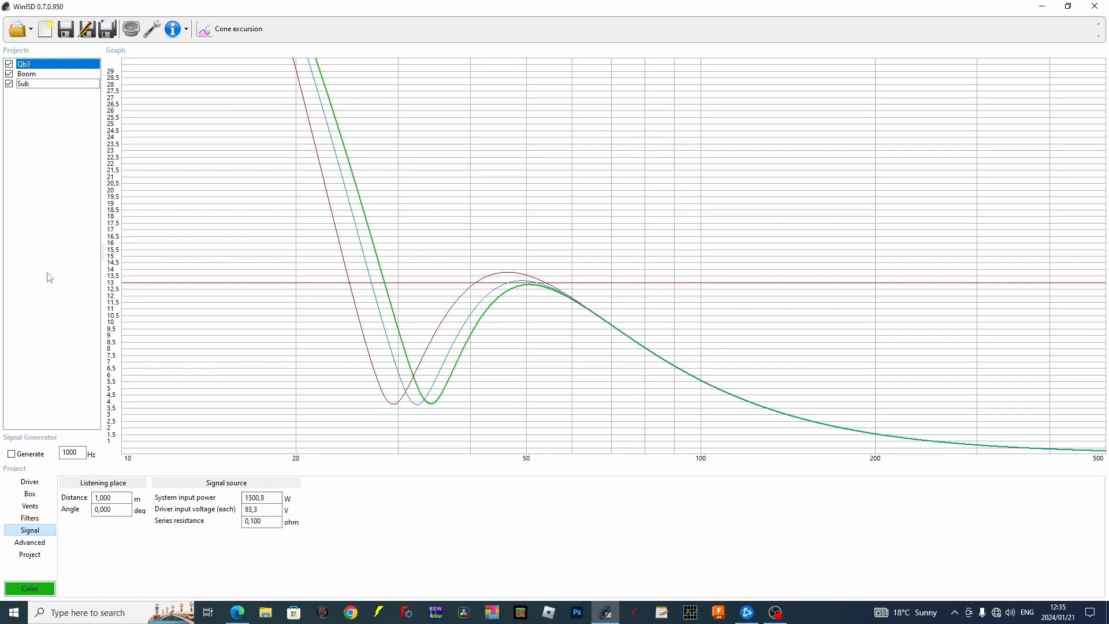
{"action": "mouse_move", "coordinate": [638, 593]}
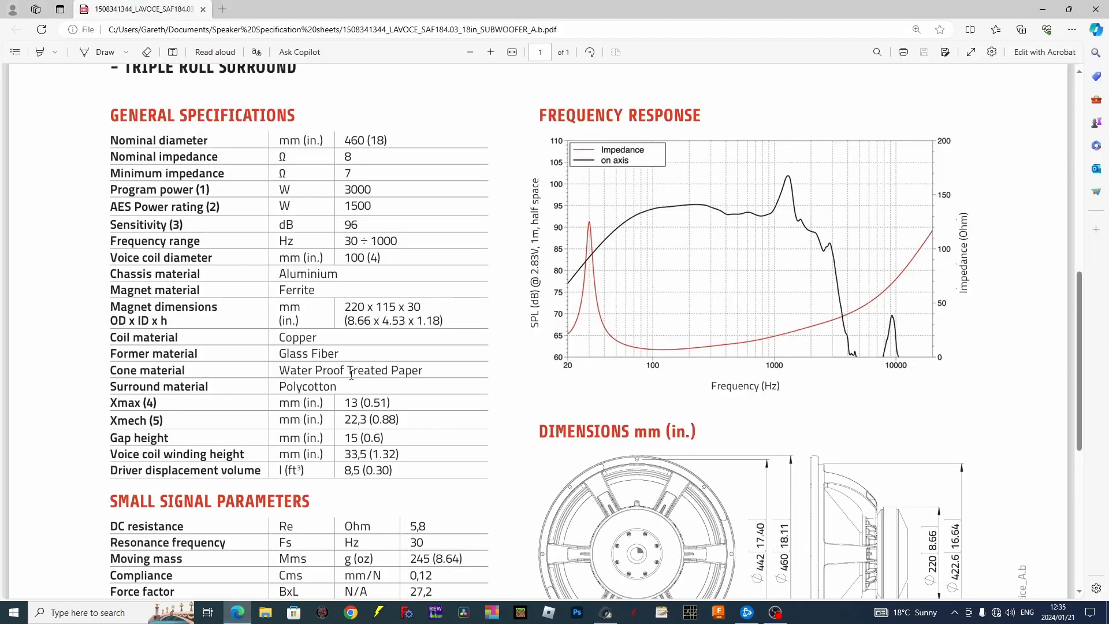
Step: Scroll the SAF184.03 datasheet to its small signal parameters, then return to WinISD
{"action": "scroll", "scroll_direction": "down", "scroll_amount": 3}
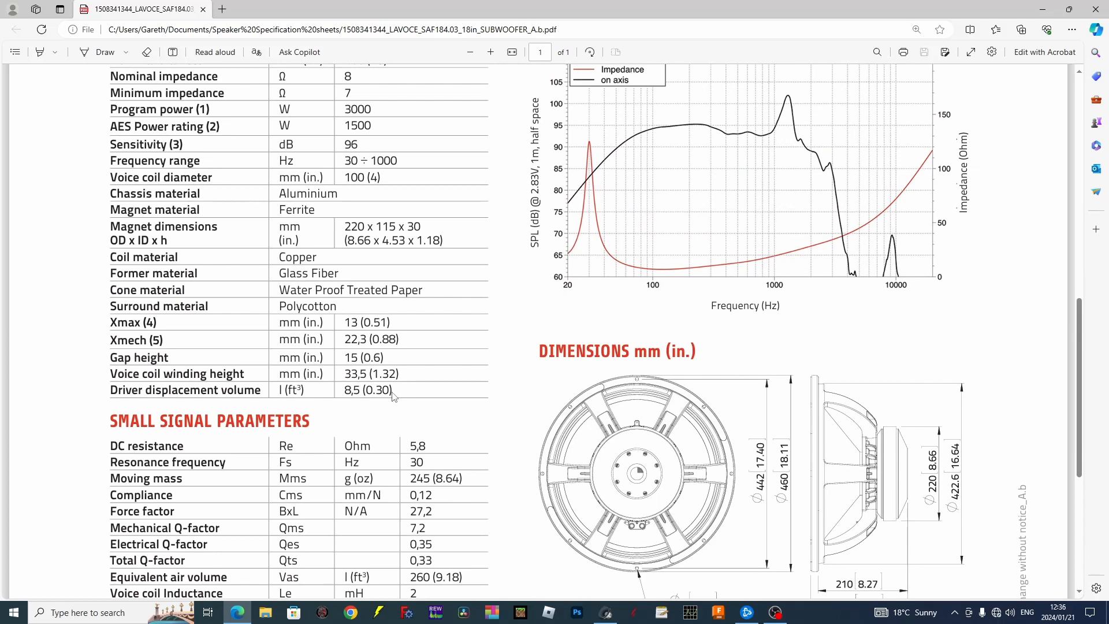
{"action": "scroll", "scroll_direction": "down", "scroll_amount": 3}
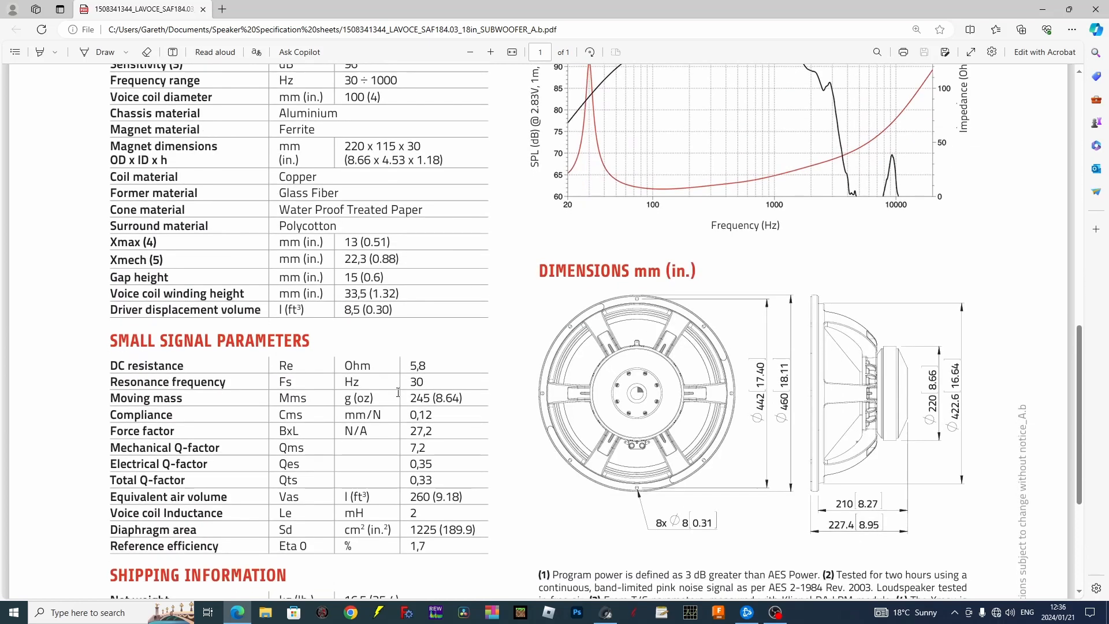
{"action": "mouse_move", "coordinate": [603, 612]}
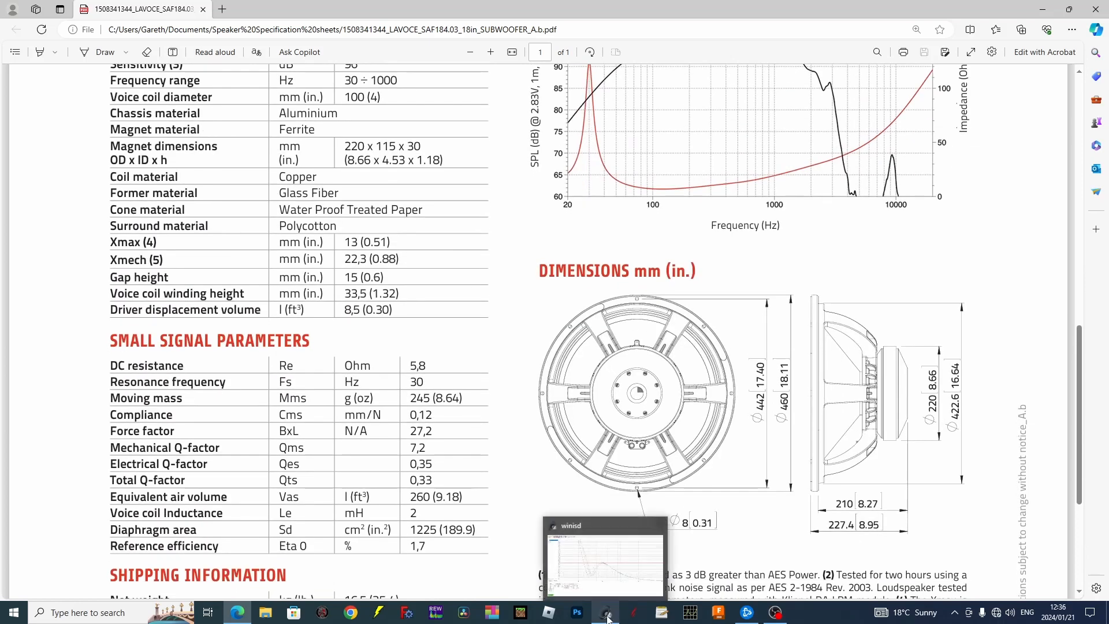
{"action": "left_click", "coordinate": [604, 615]}
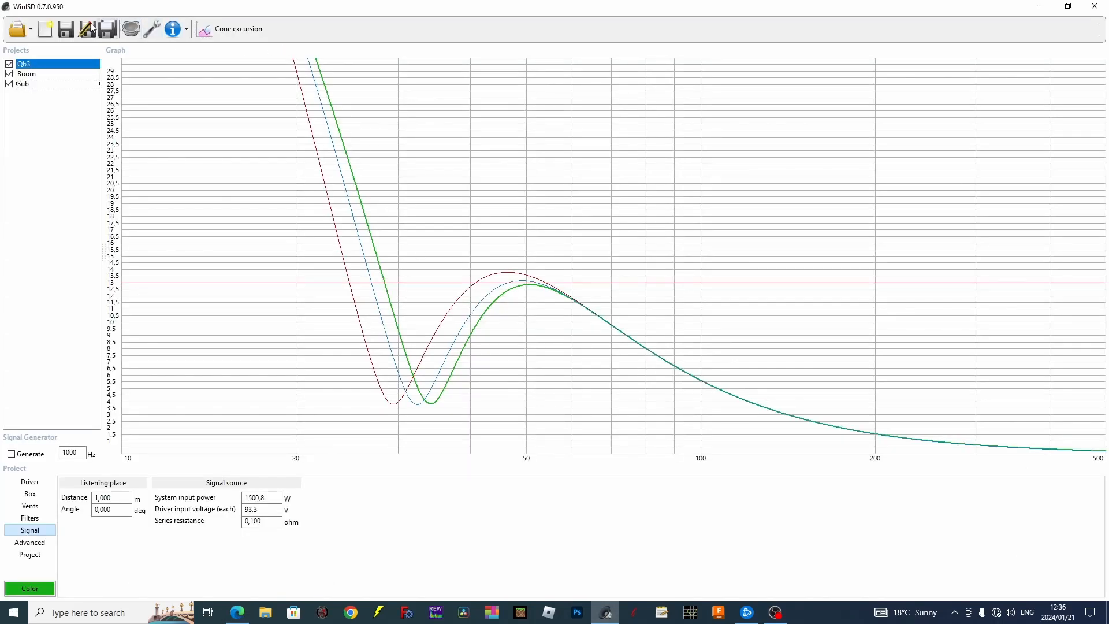
Step: Start a new project with the Lavoce SAF184.03 driver as a 6th order bandpass design
{"action": "left_click", "coordinate": [45, 29]}
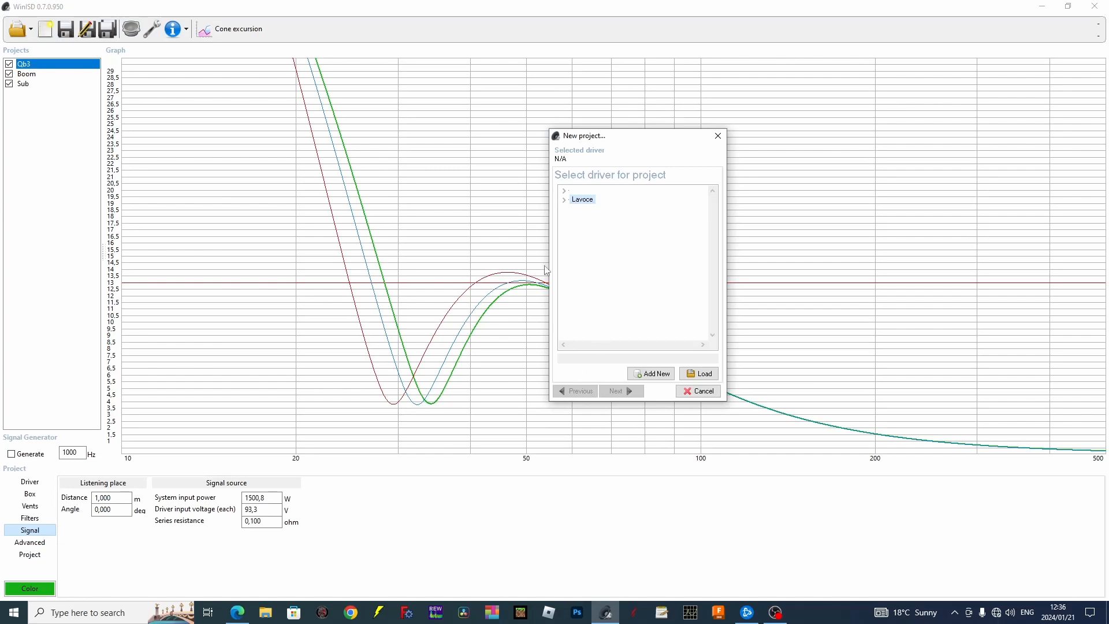
{"action": "left_click", "coordinate": [564, 198]}
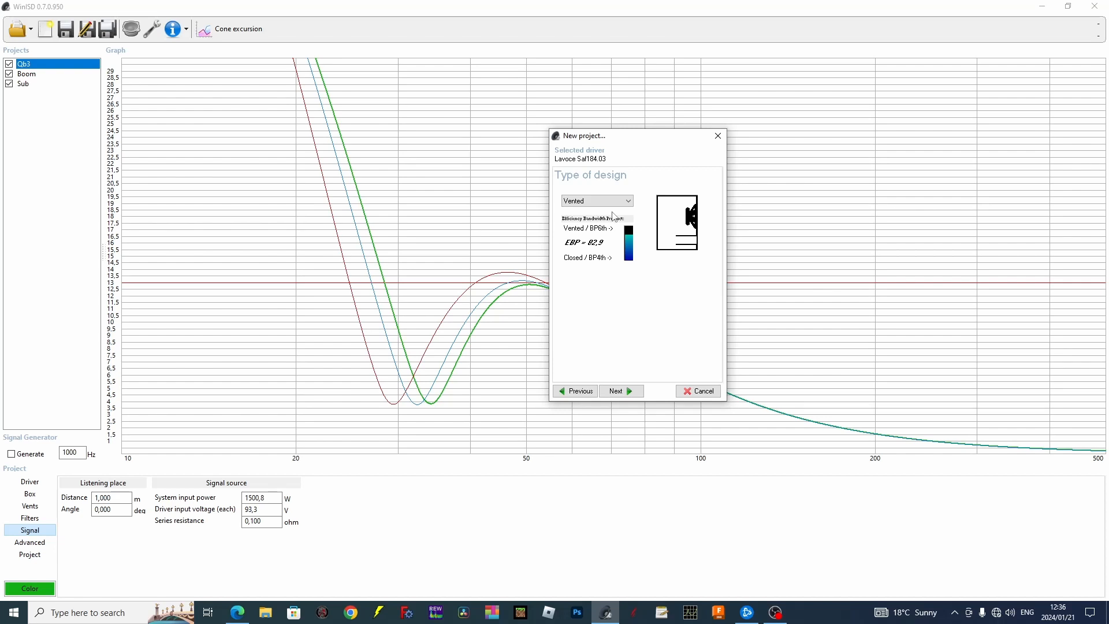
{"action": "mouse_move", "coordinate": [633, 244]}
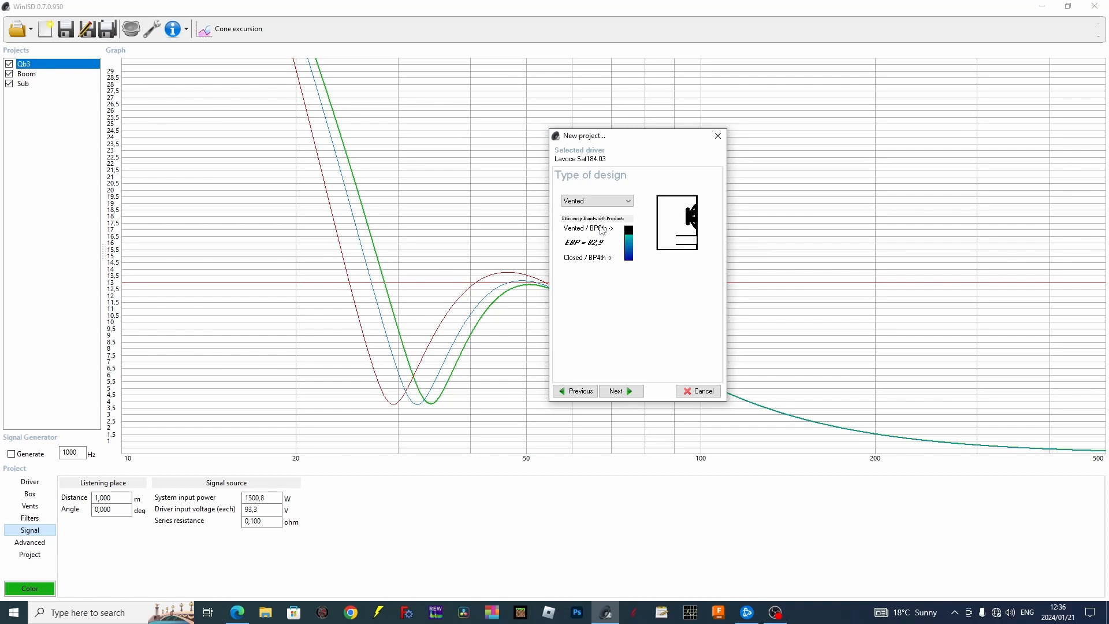
{"action": "mouse_move", "coordinate": [617, 232]}
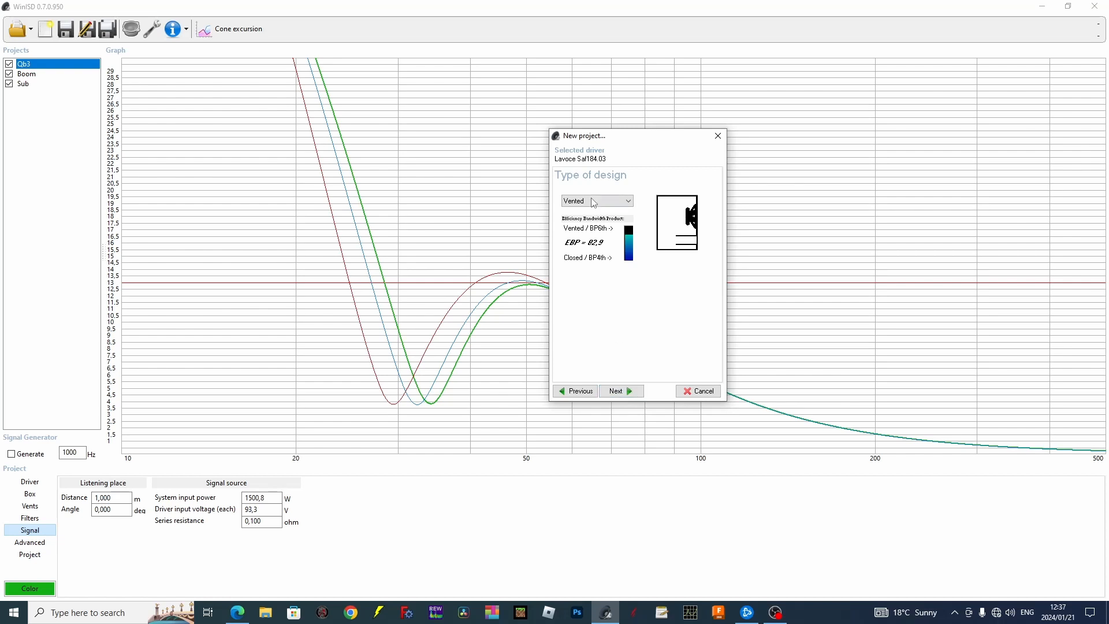
{"action": "left_click", "coordinate": [596, 200]}
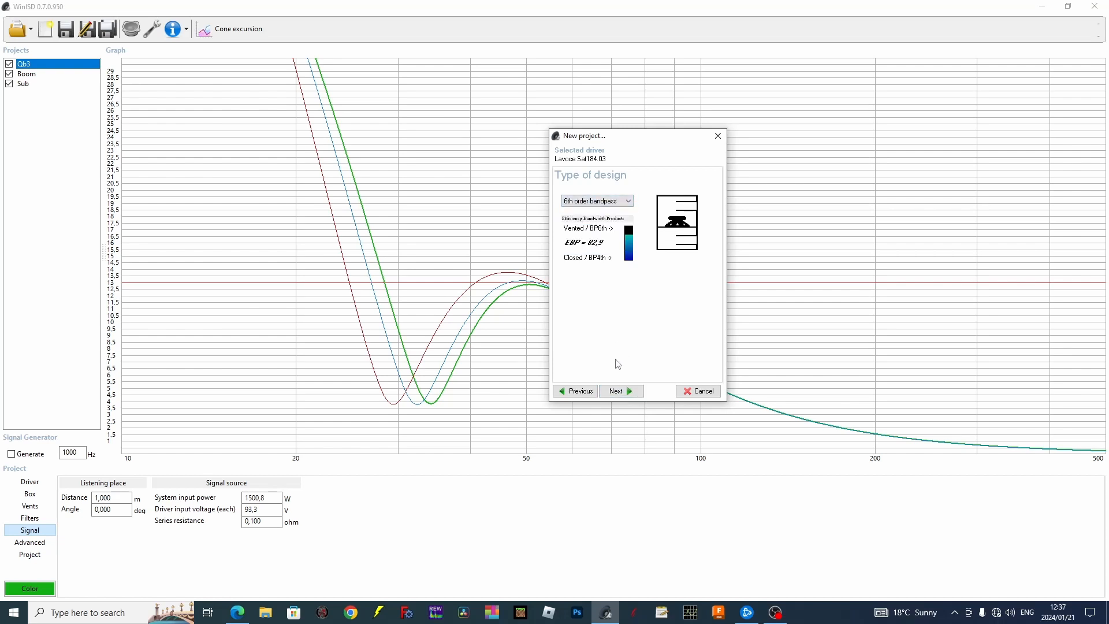
{"action": "mouse_move", "coordinate": [620, 391]}
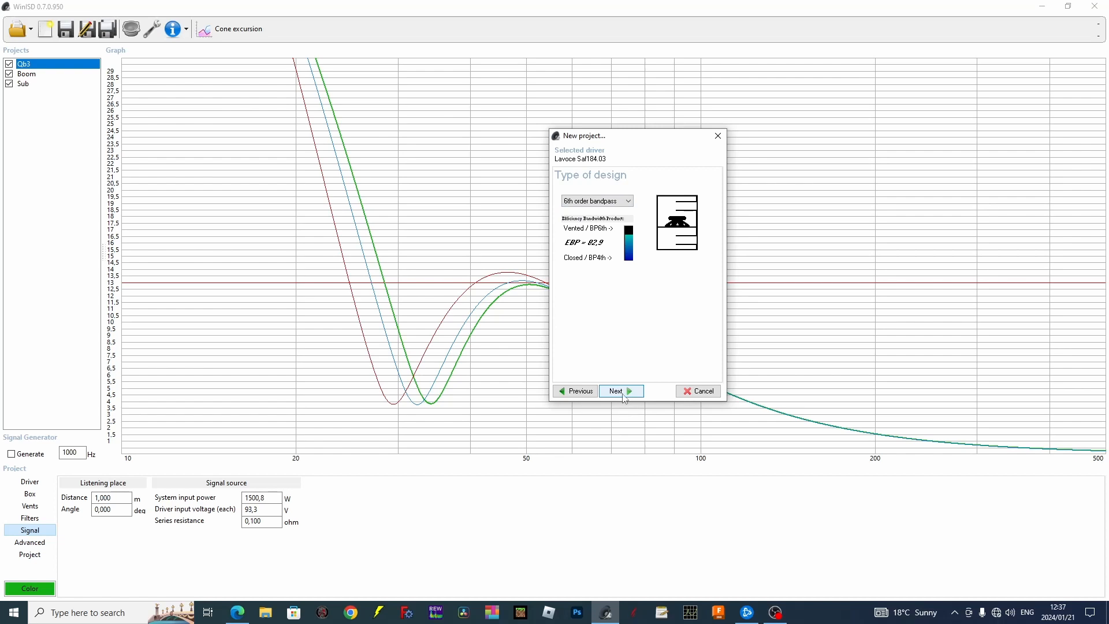
Step: Advance past the alignment step and name the project '6h'
{"action": "left_click", "coordinate": [620, 392]}
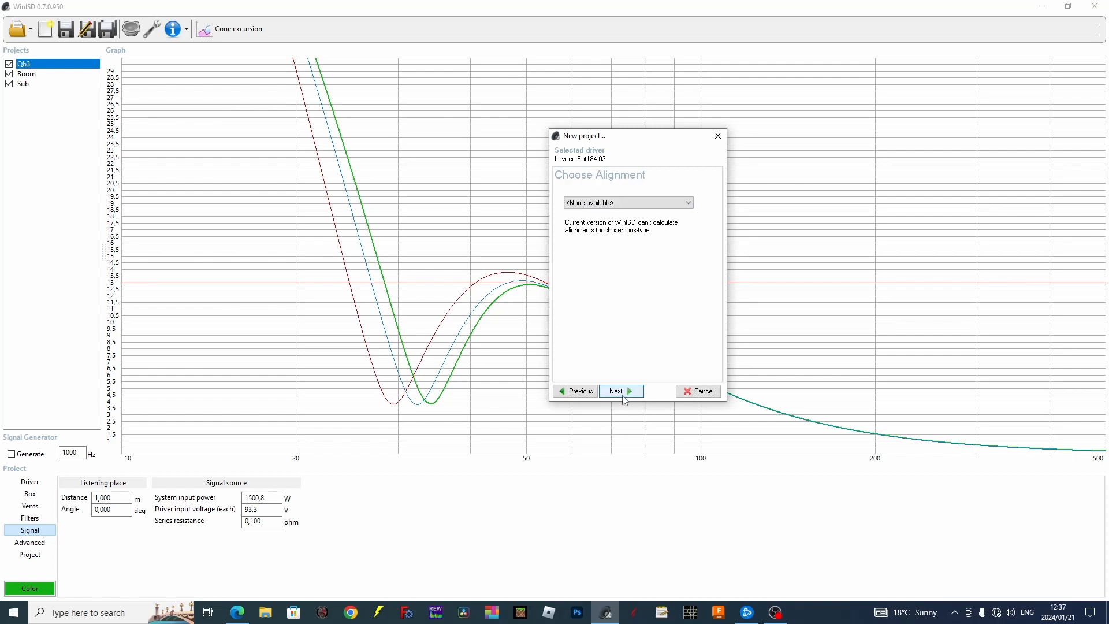
{"action": "left_click", "coordinate": [619, 392]}
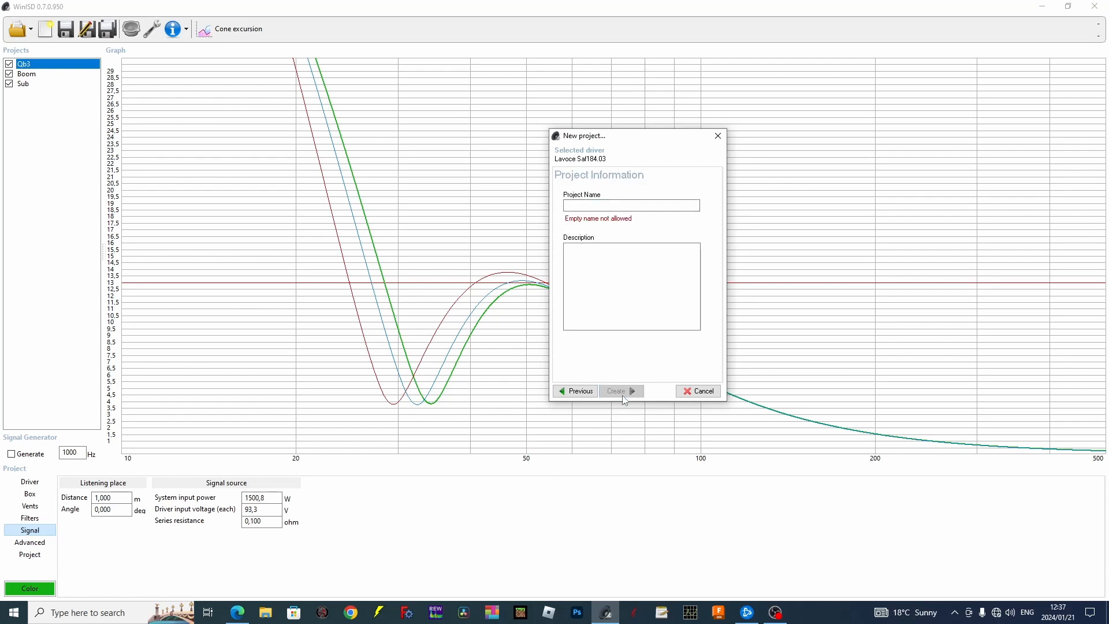
{"action": "type", "text": "6h"}
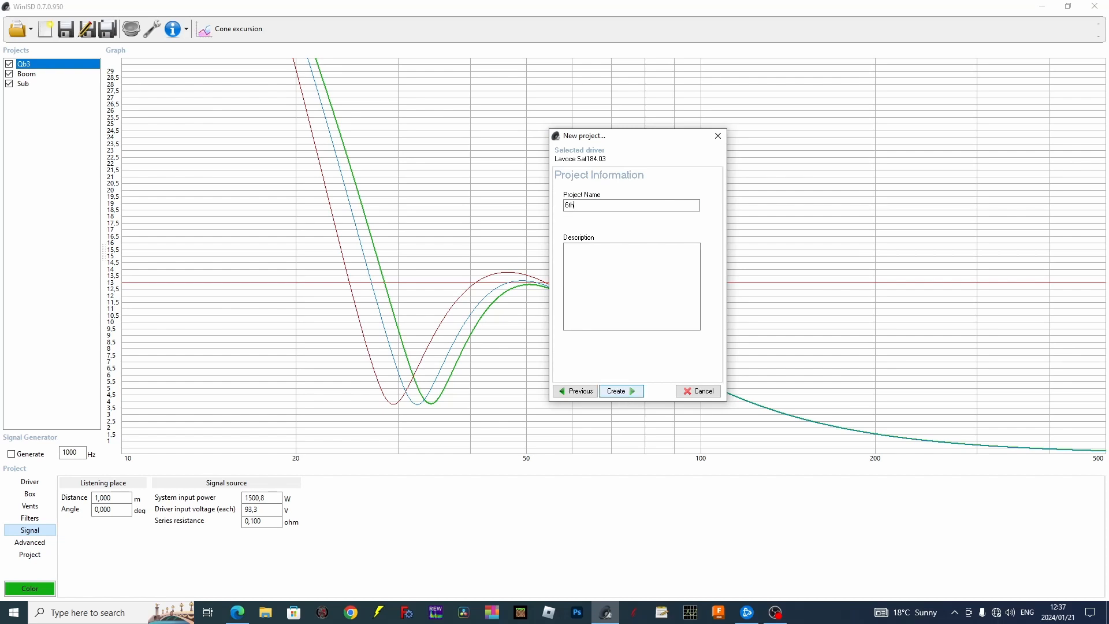
Step: Create the bandpass project and set rear and front chamber volumes to 130 litres
{"action": "left_click", "coordinate": [620, 391]}
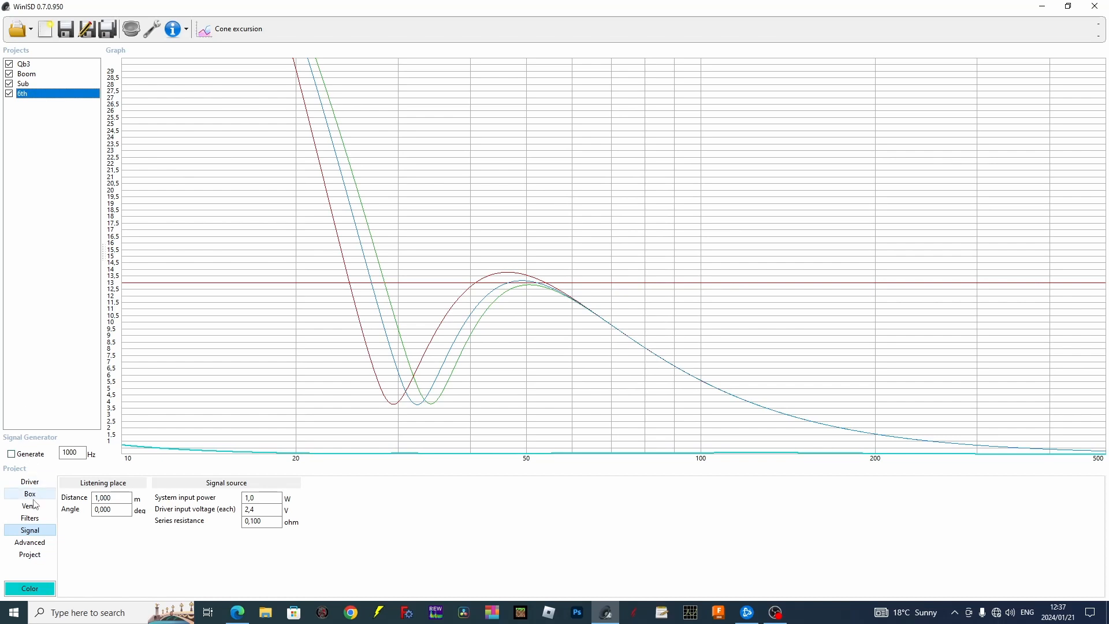
{"action": "left_click", "coordinate": [31, 493]}
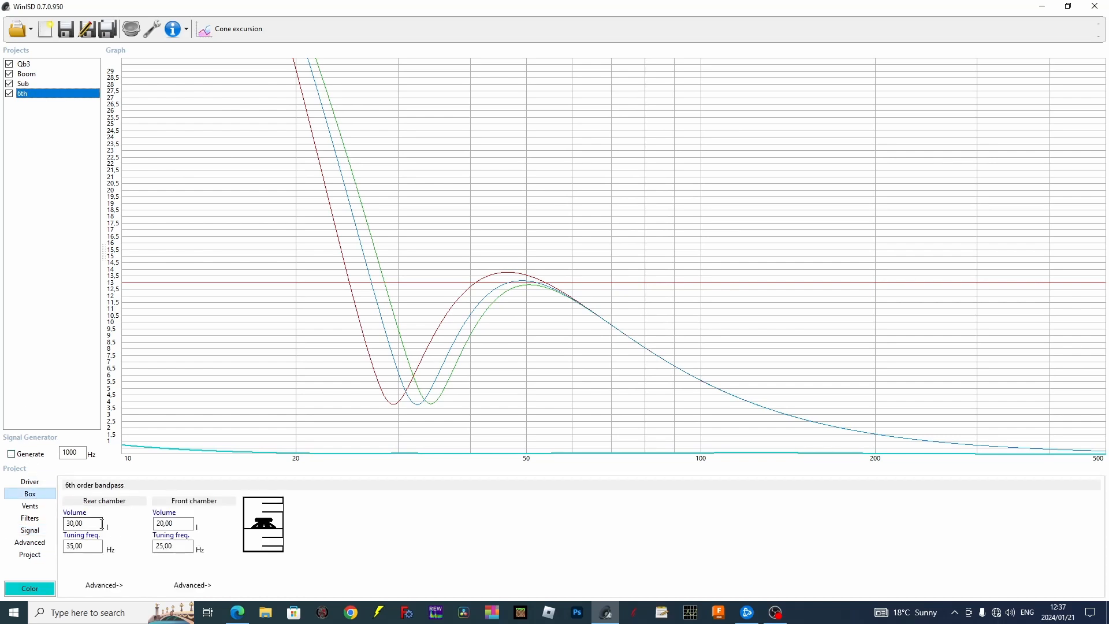
{"action": "triple_click", "coordinate": [82, 522]}
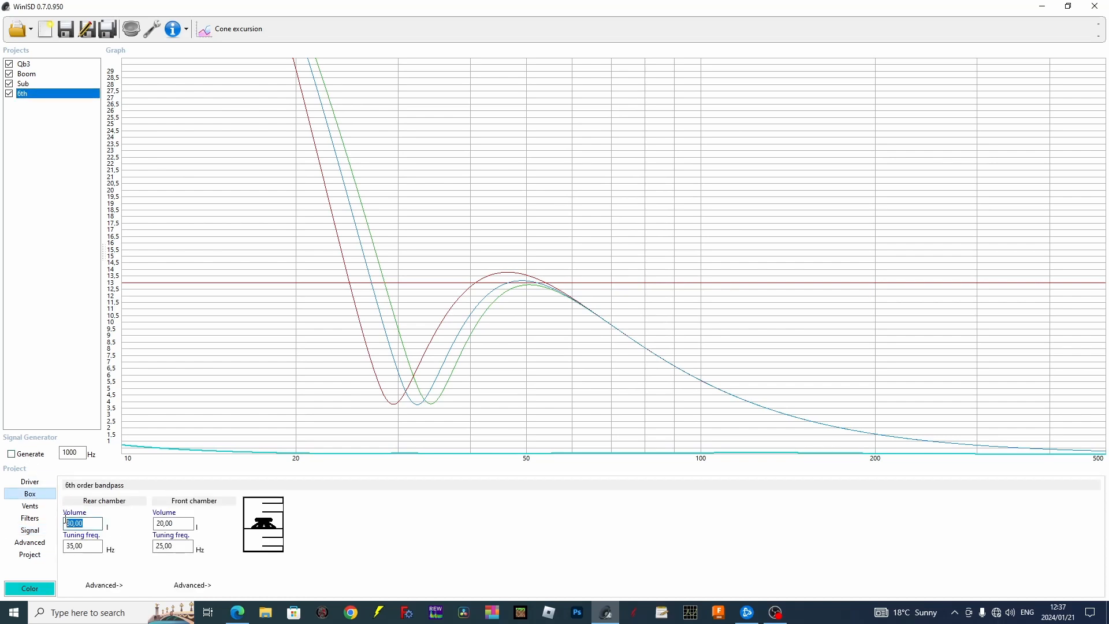
{"action": "mouse_move", "coordinate": [30, 517]}
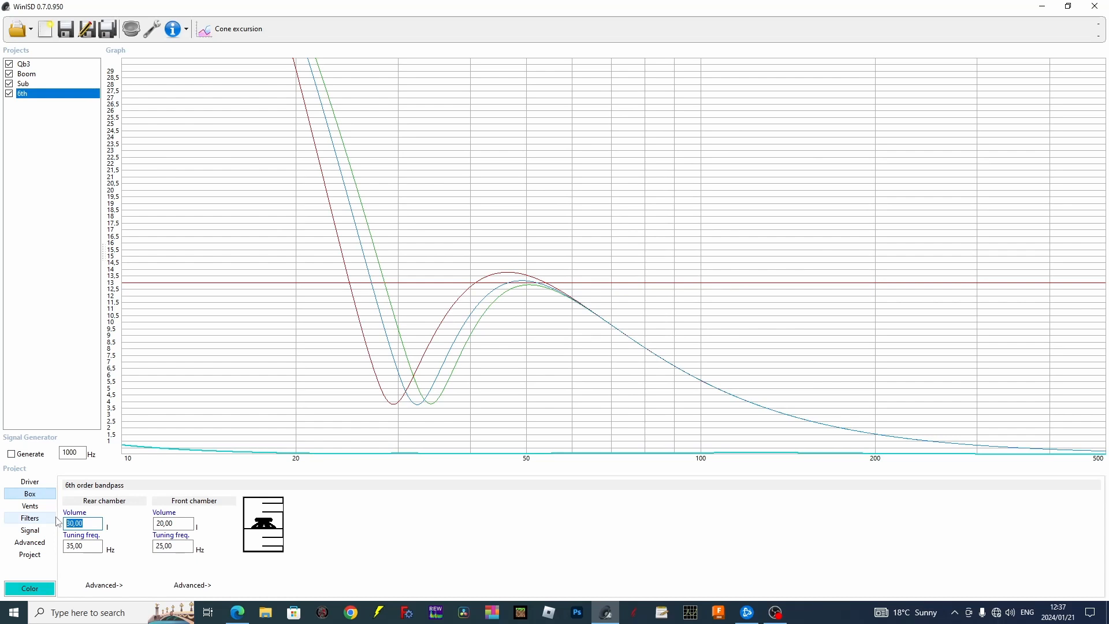
{"action": "type", "text": "130"}
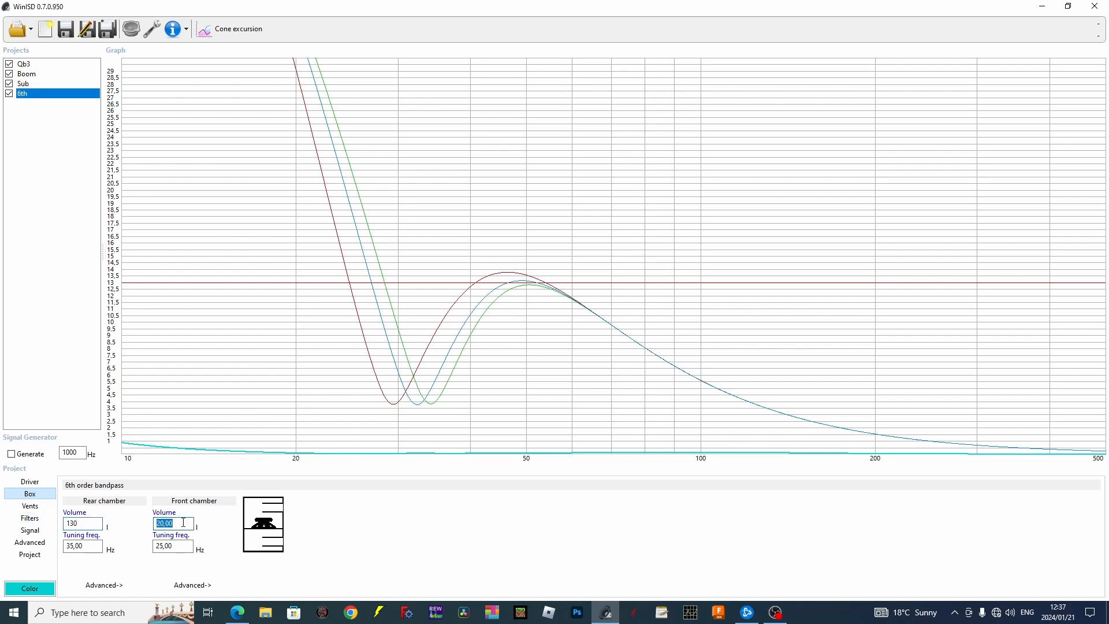
{"action": "type", "text": "130"}
{"action": "left_click", "coordinate": [172, 545]}
{"action": "type", "text": "70"}
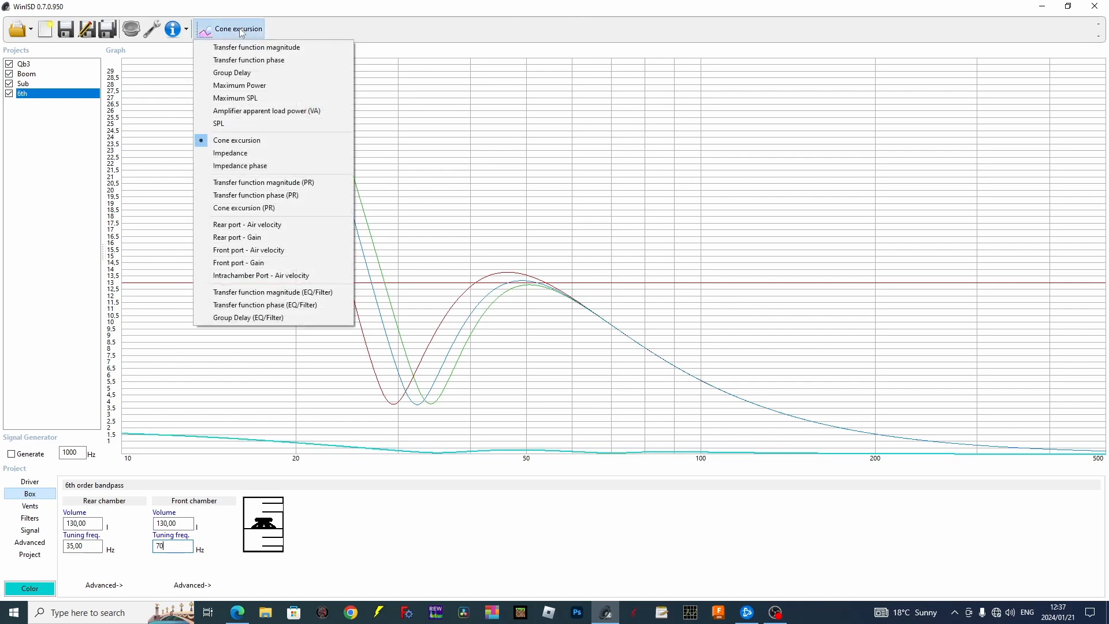
Step: Plot maximum SPL and retune the rear chamber to 45 Hz
{"action": "left_click", "coordinate": [257, 46]}
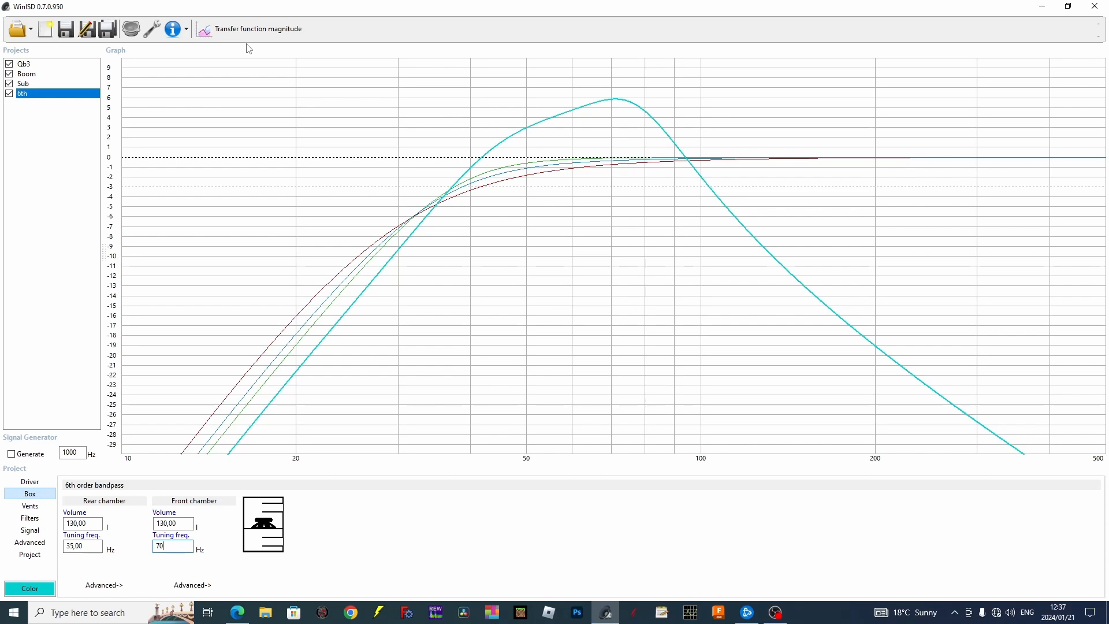
{"action": "mouse_move", "coordinate": [663, 99]}
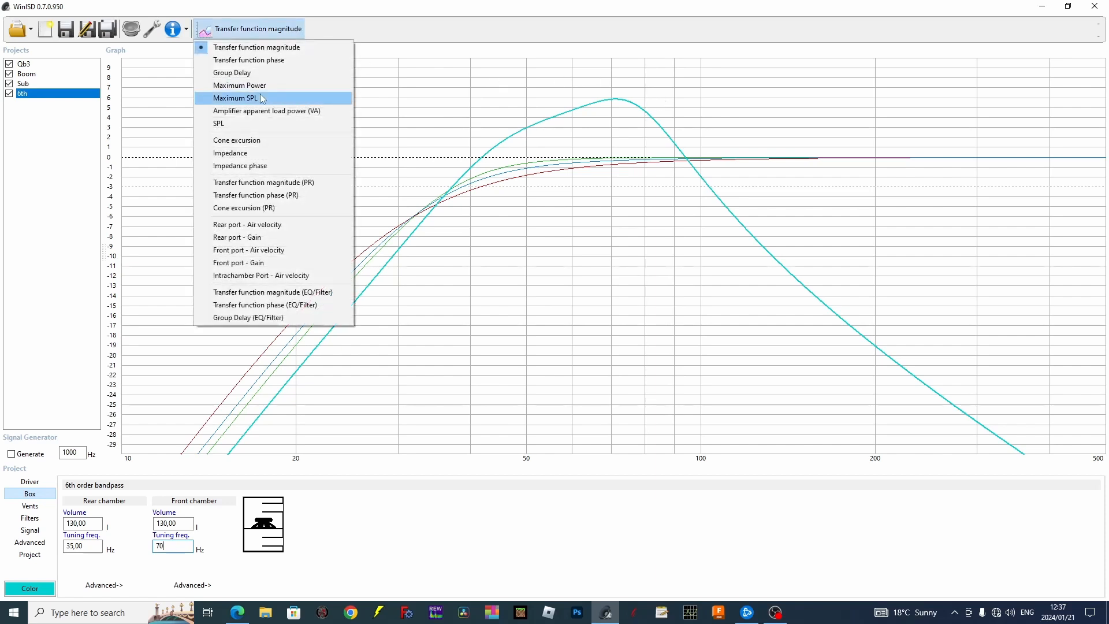
{"action": "left_click", "coordinate": [238, 97]}
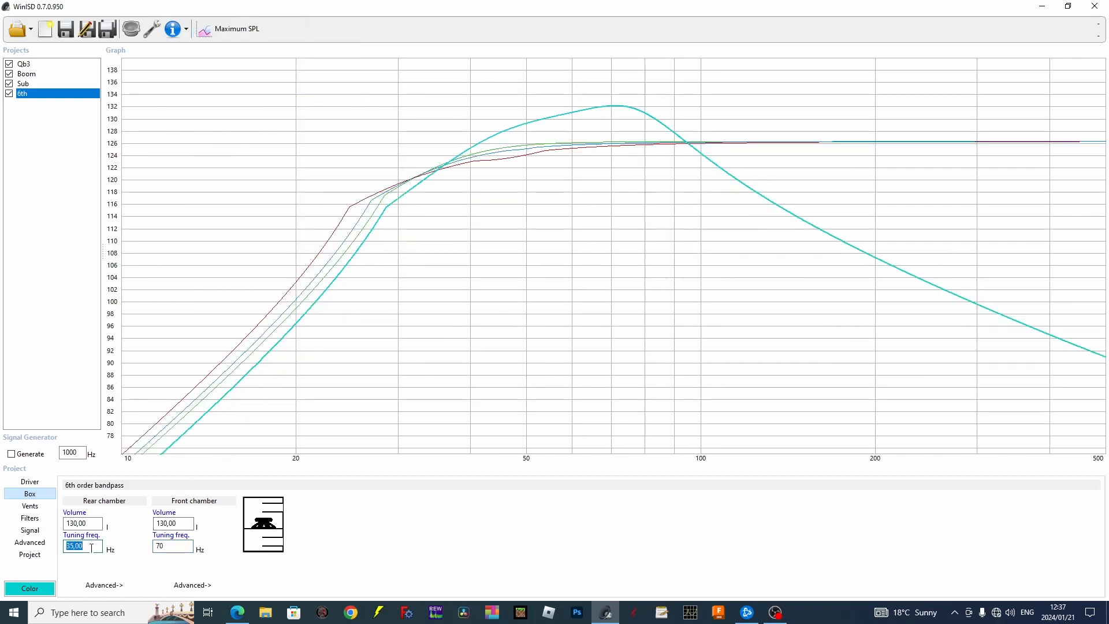
{"action": "type", "text": "45"}
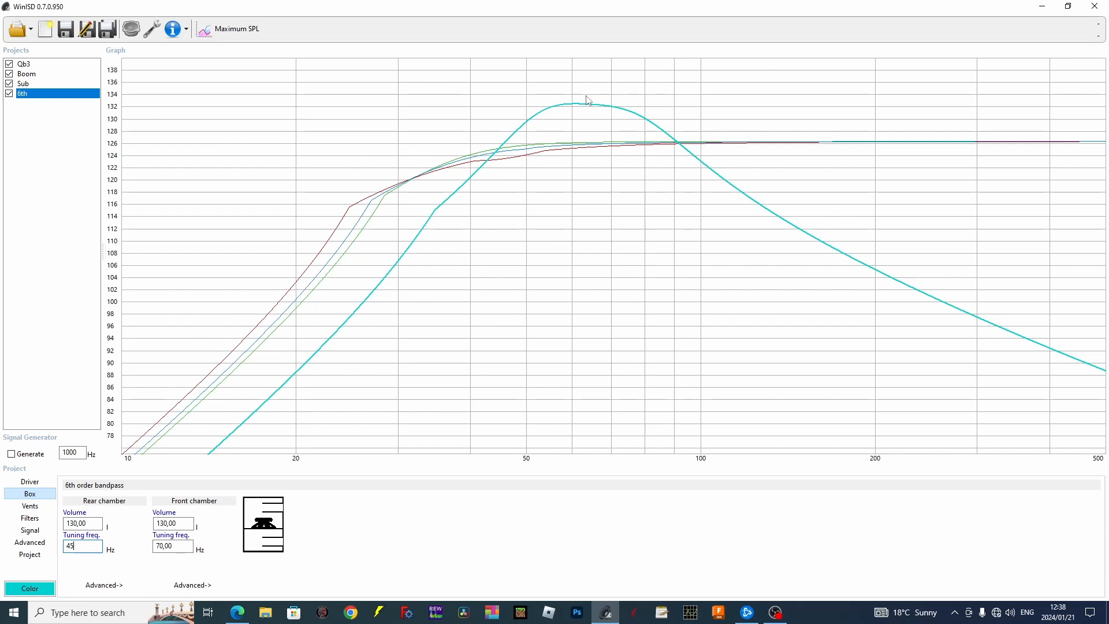
{"action": "mouse_move", "coordinate": [535, 163]}
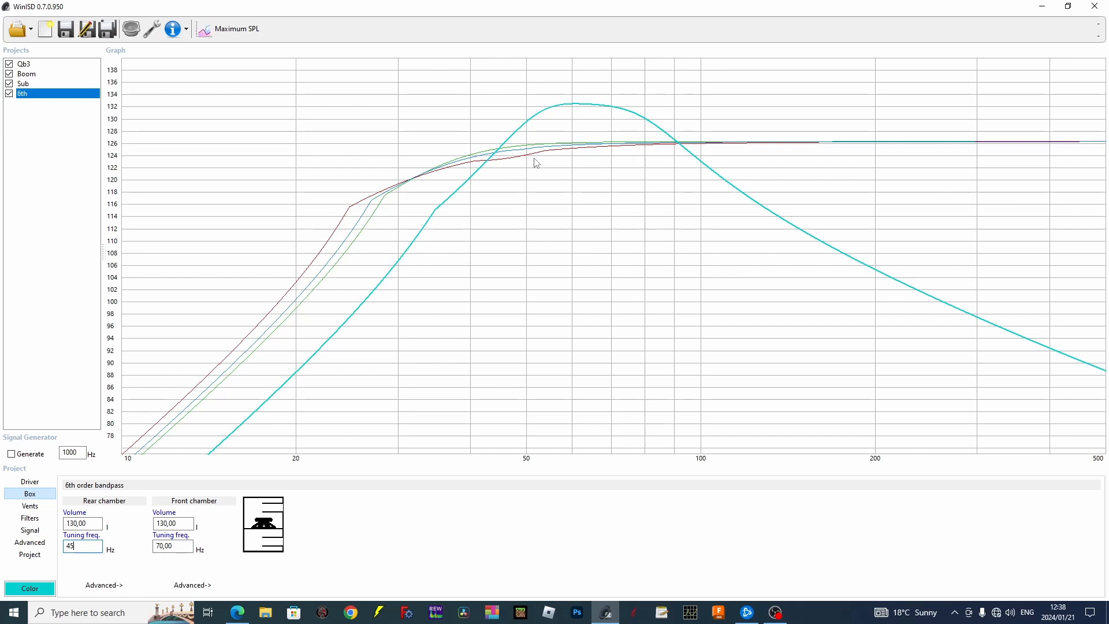
{"action": "mouse_move", "coordinate": [5, 110]}
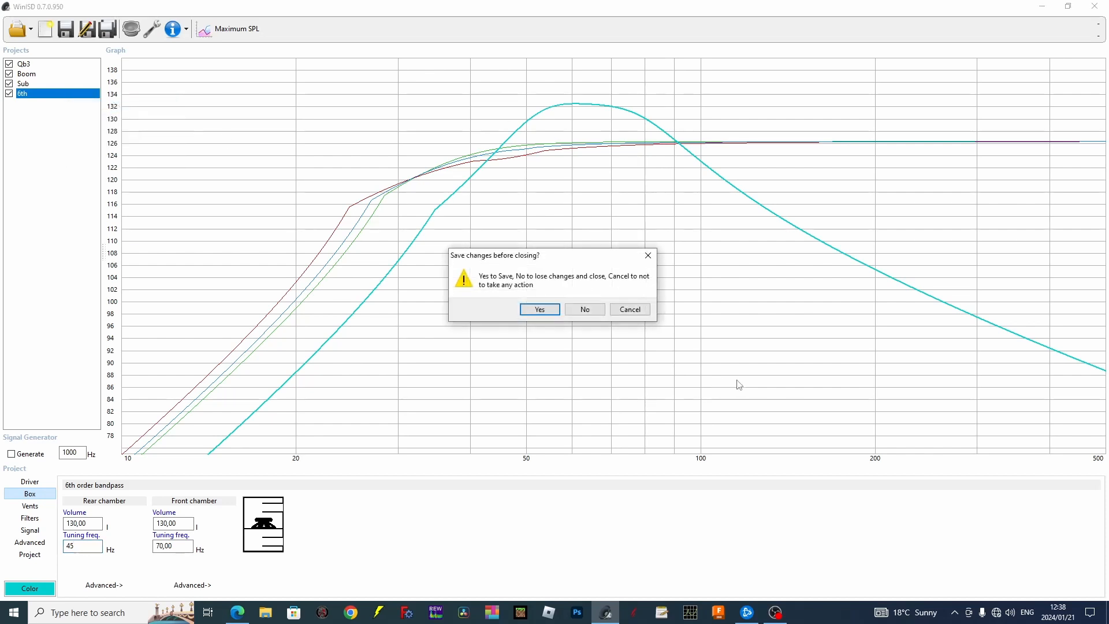
Step: Discard the 6th bandpass project without saving
{"action": "left_click", "coordinate": [584, 310]}
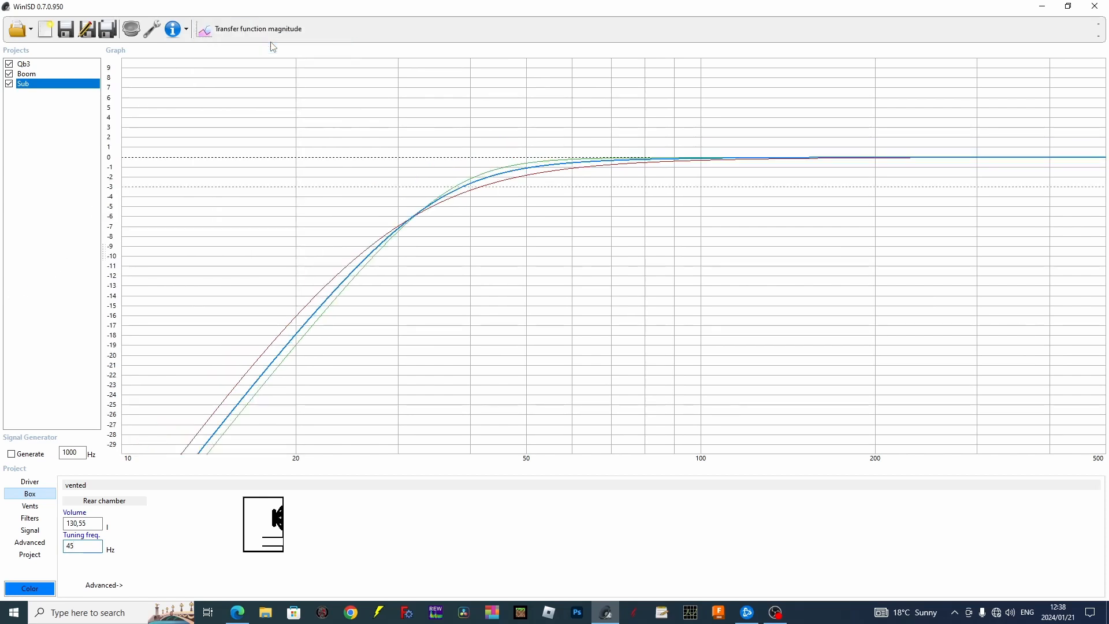
{"action": "left_click", "coordinate": [81, 545]}
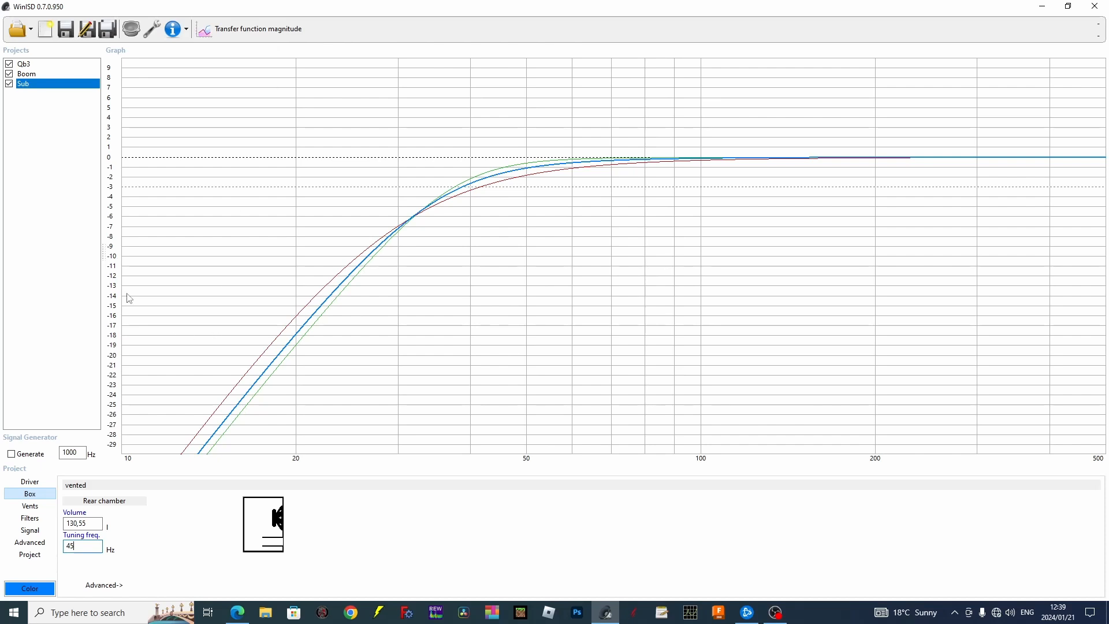
{"action": "mouse_move", "coordinate": [45, 574]}
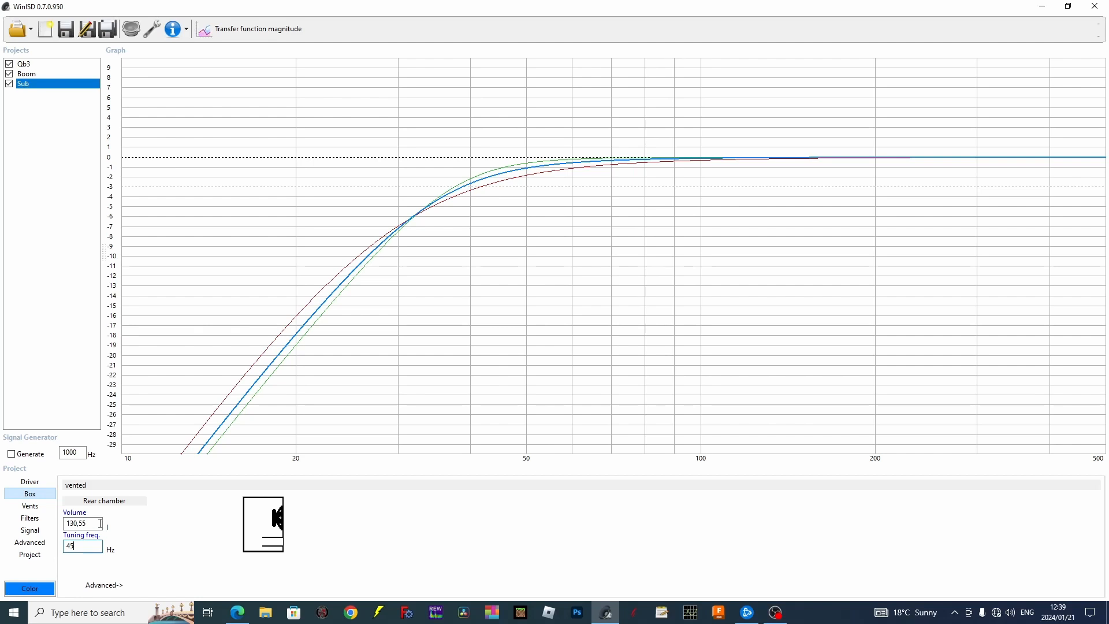
Step: Review the Boom and Qb3 designs, then return to the Sub project
{"action": "left_click", "coordinate": [27, 74]}
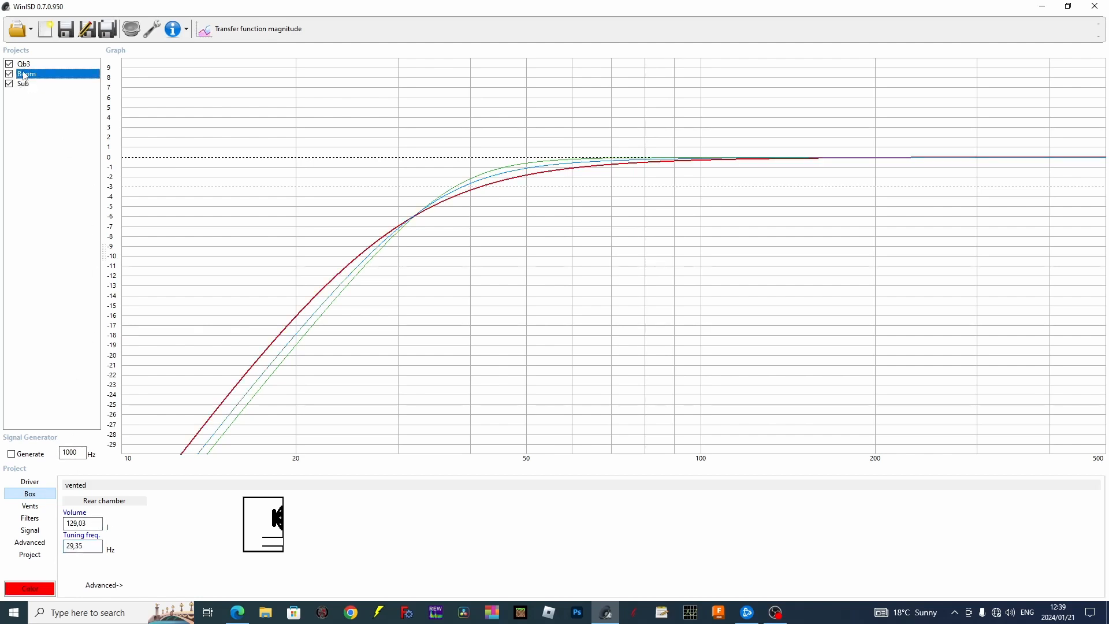
{"action": "left_click", "coordinate": [25, 63]}
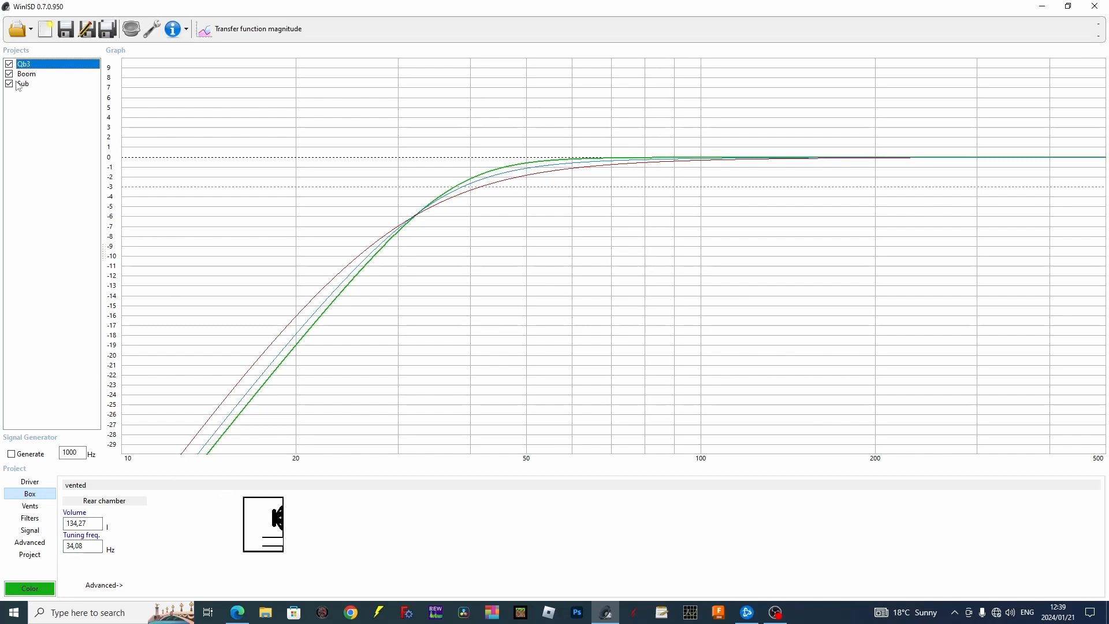
{"action": "left_click", "coordinate": [23, 83]}
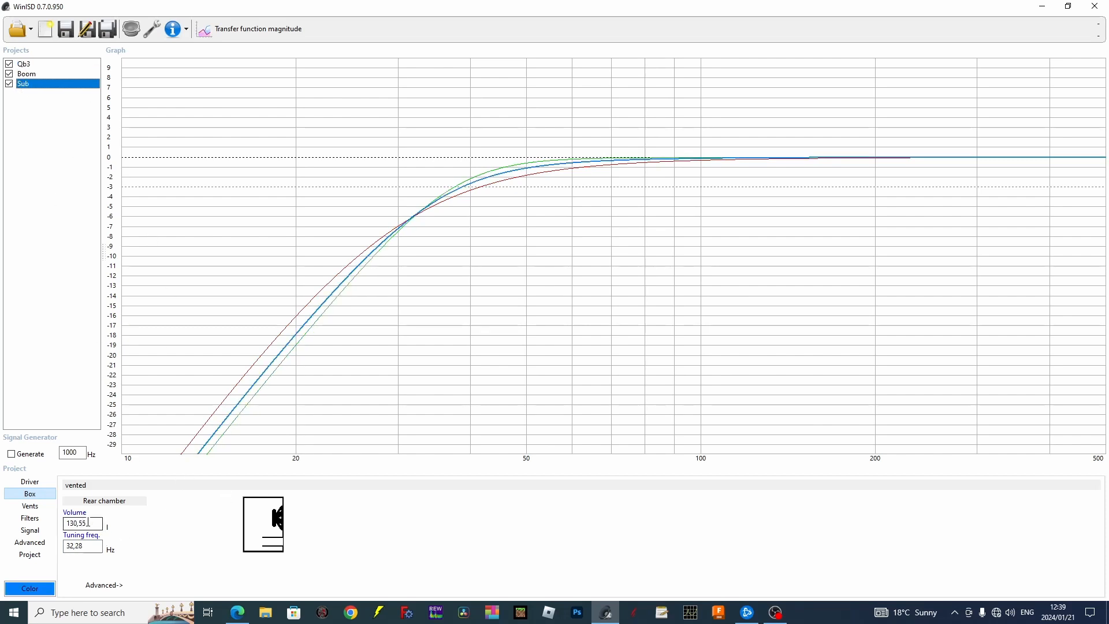
Step: Enlarge the Sub vented box to 220 litres and tune it to 30 Hz
{"action": "triple_click", "coordinate": [82, 522]}
{"action": "type", "text": "220"}
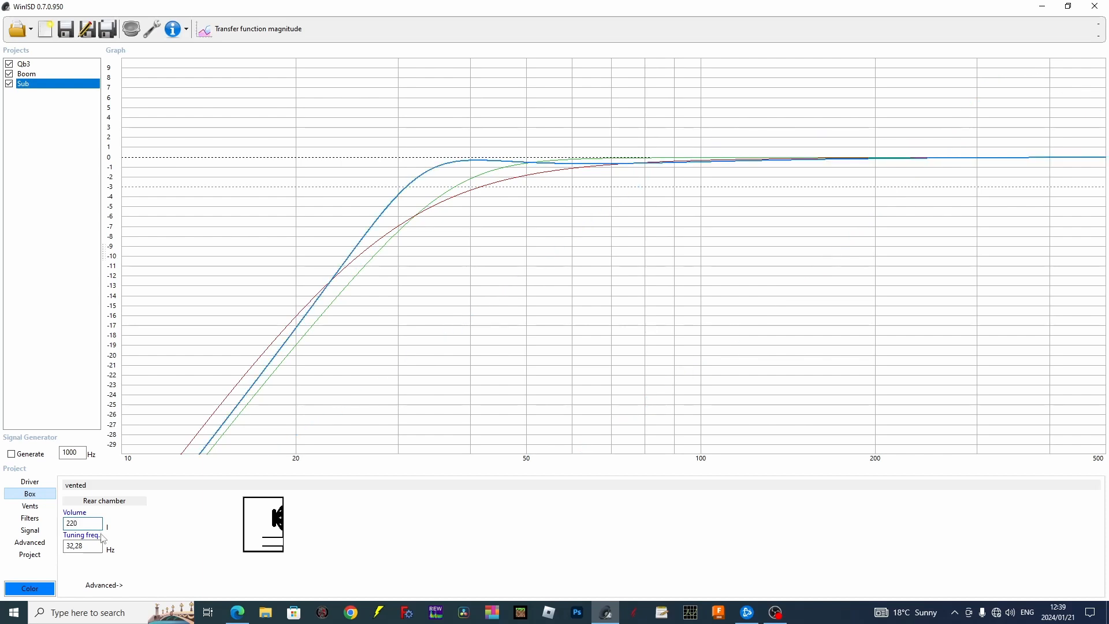
{"action": "triple_click", "coordinate": [82, 545]}
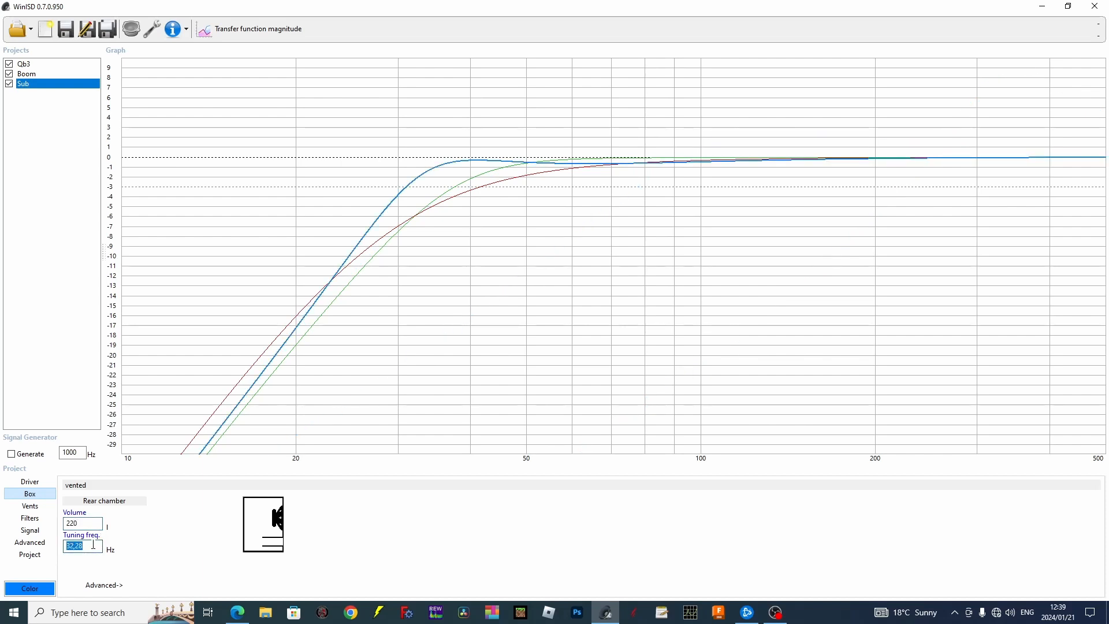
{"action": "type", "text": "30"}
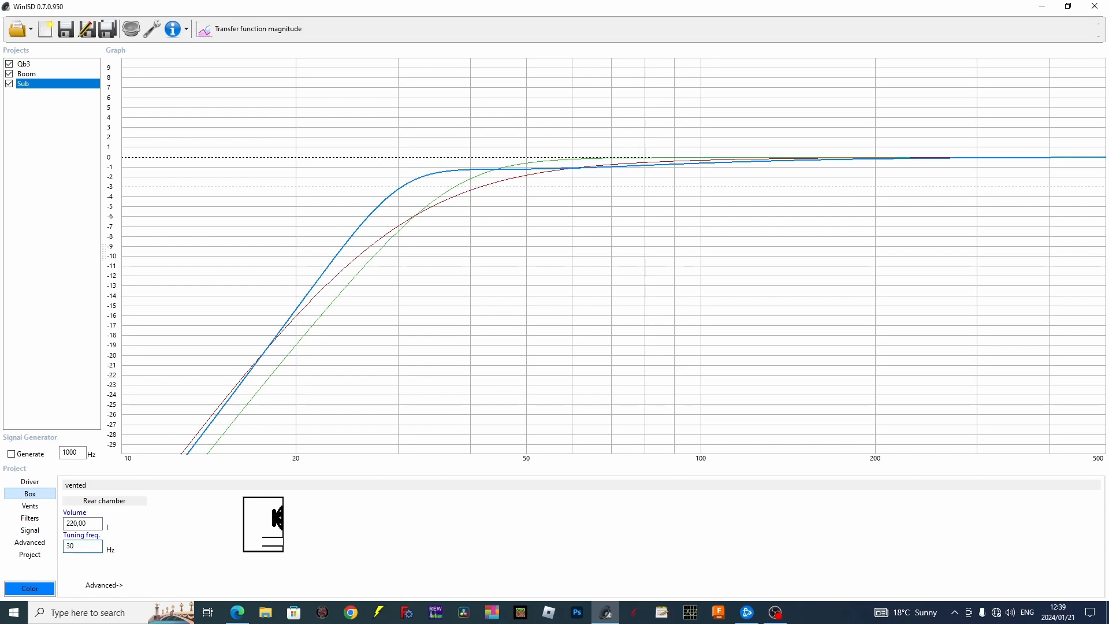
{"action": "left_click", "coordinate": [81, 545]}
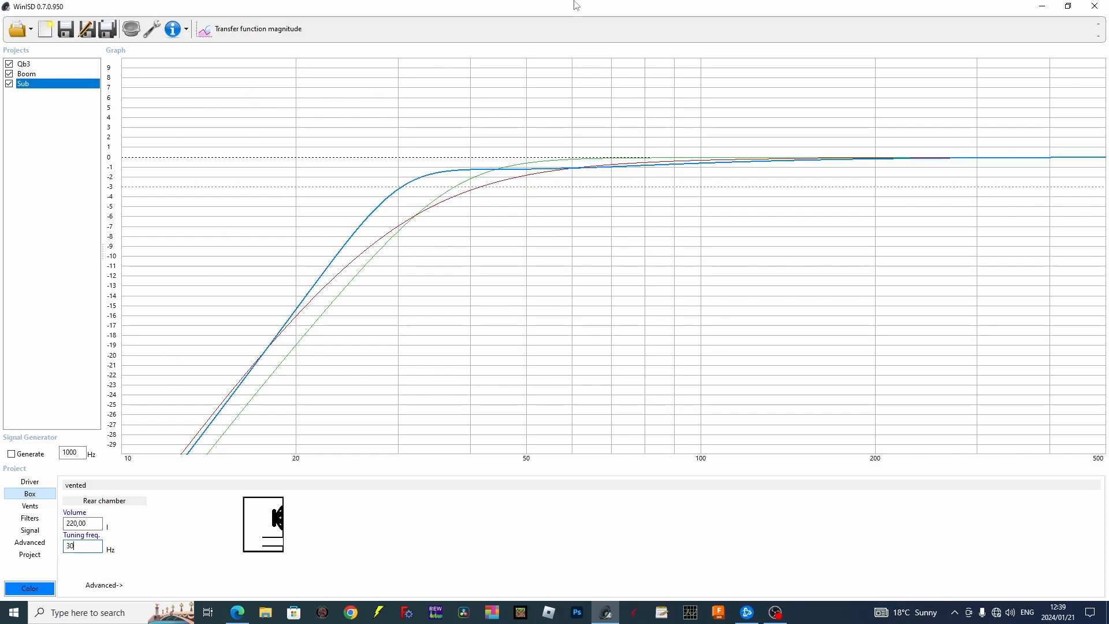